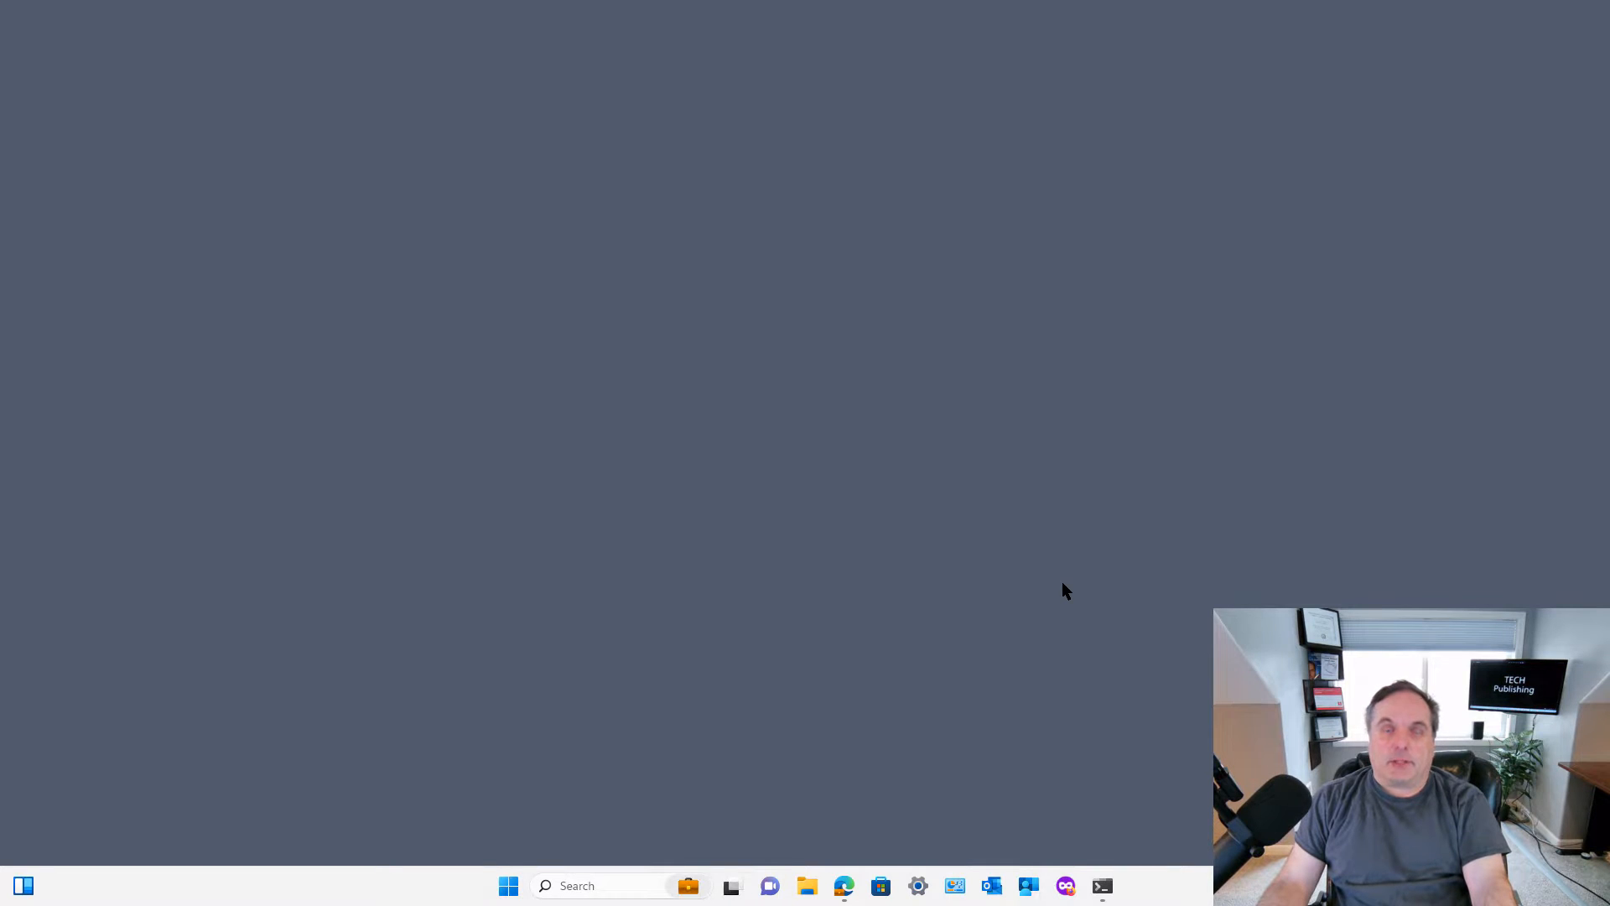
pyautogui.moveTo(991, 886)
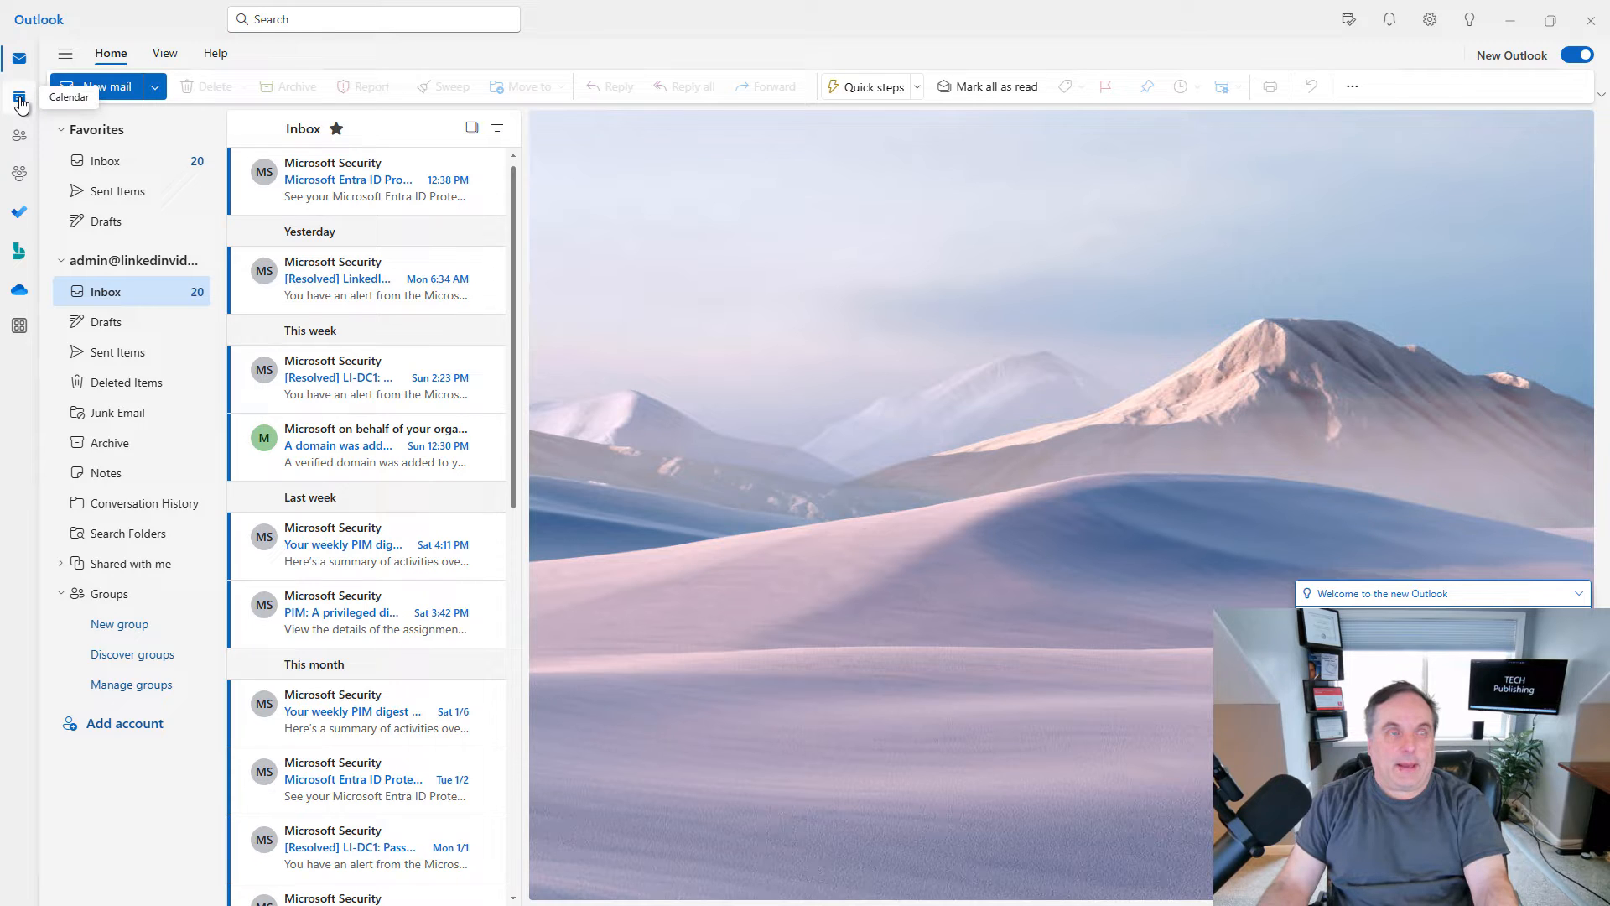
pyautogui.moveTo(19, 134)
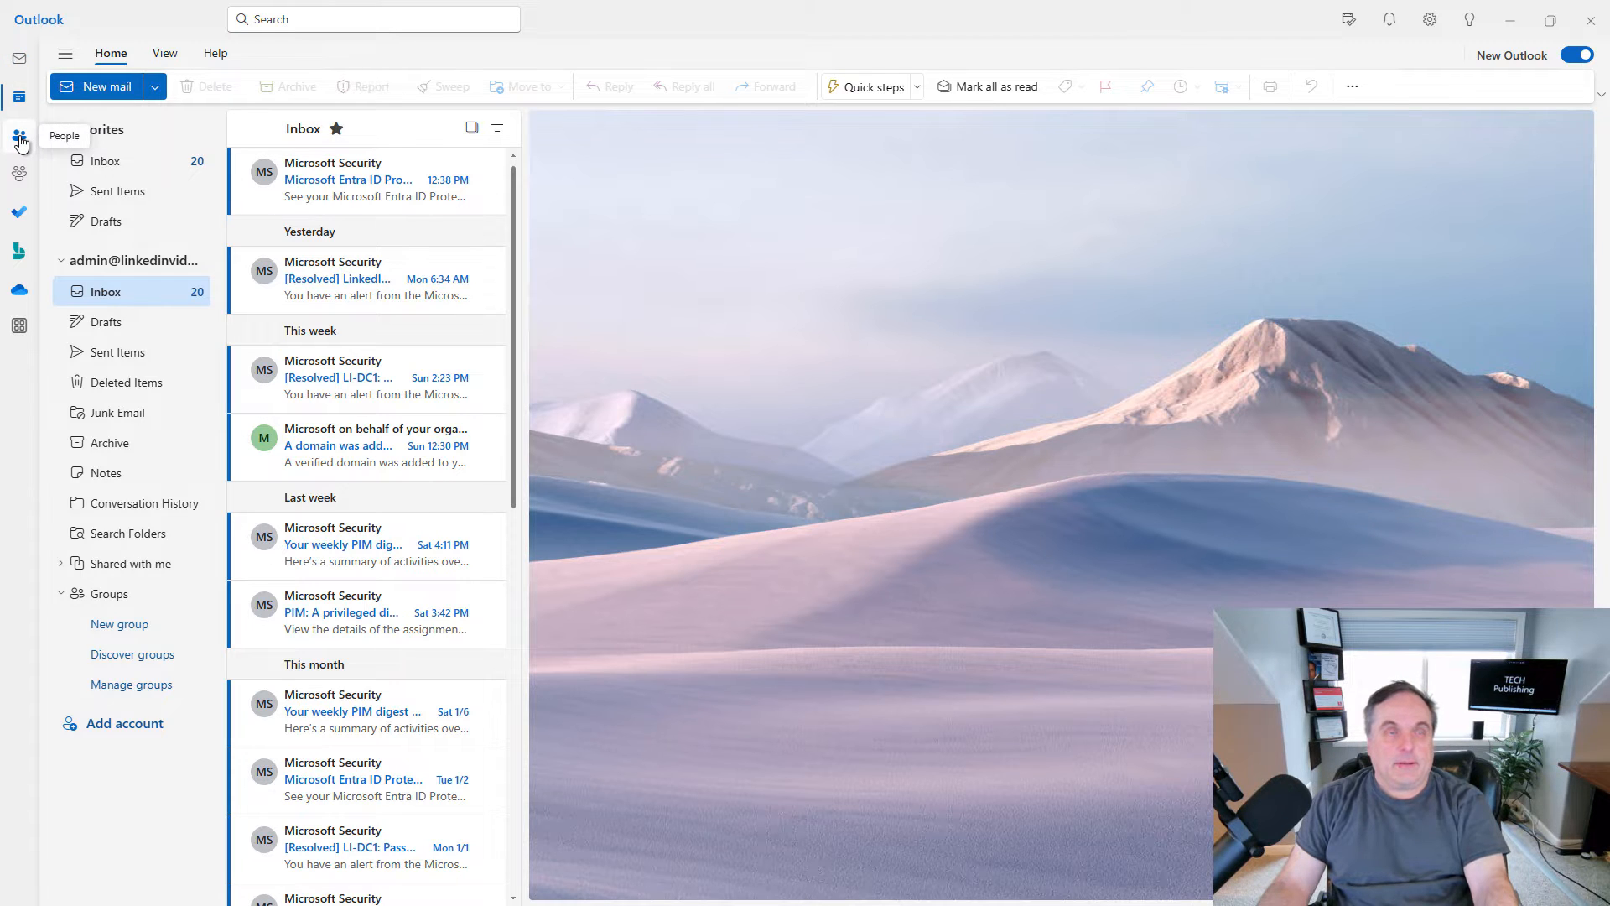
# View the calendar in single-day view, then show your own contacts list in People.
pyautogui.click(18, 95)
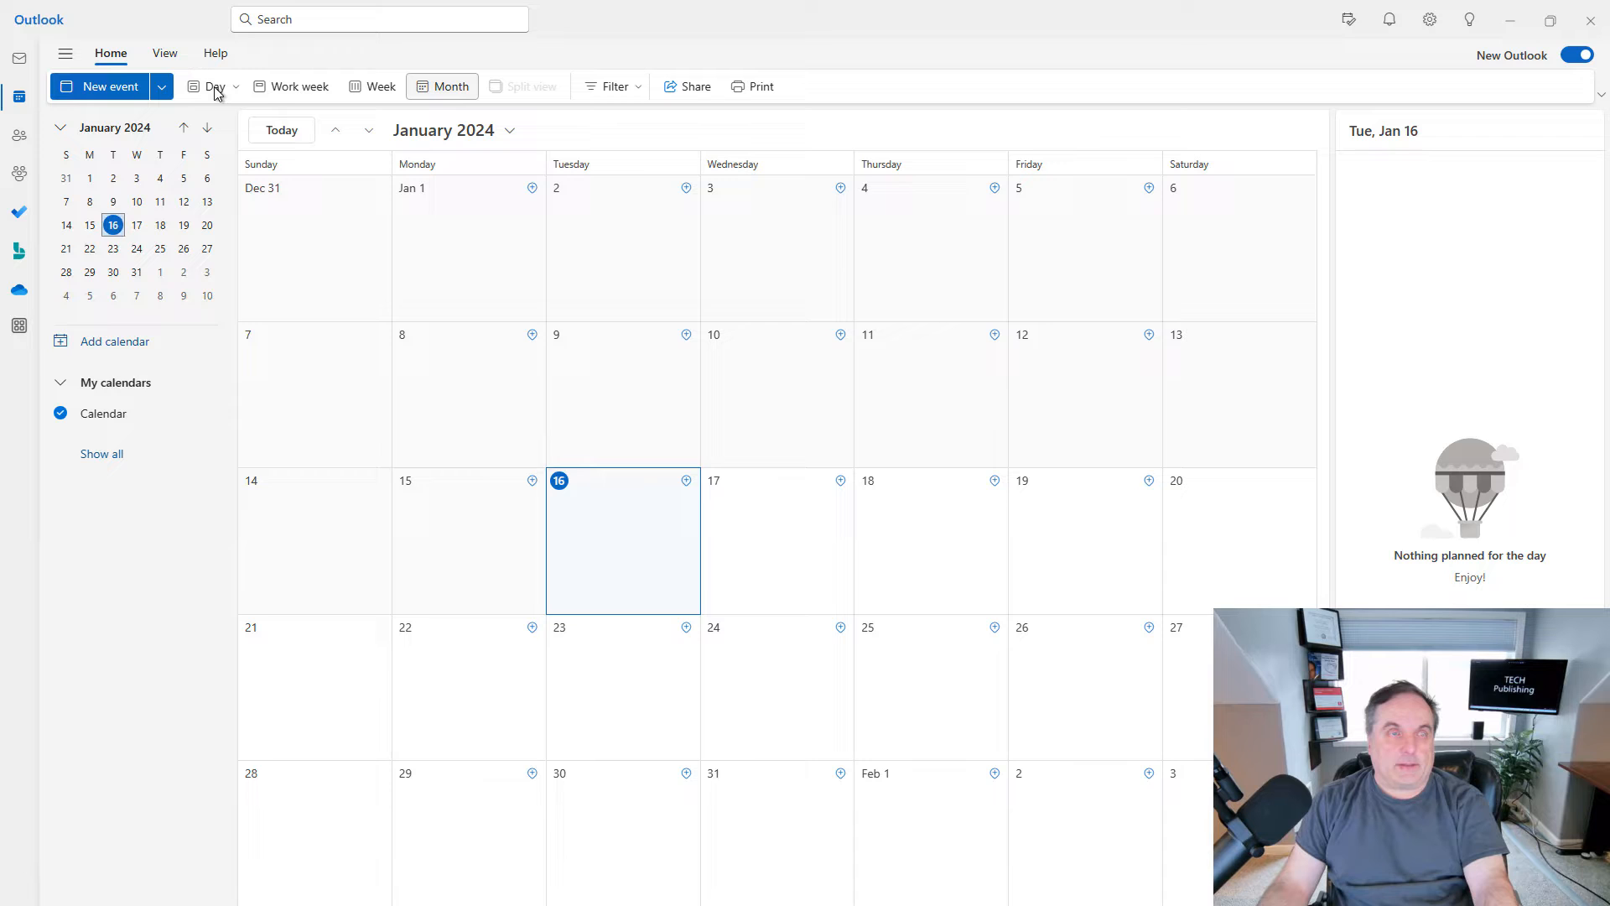
pyautogui.click(213, 85)
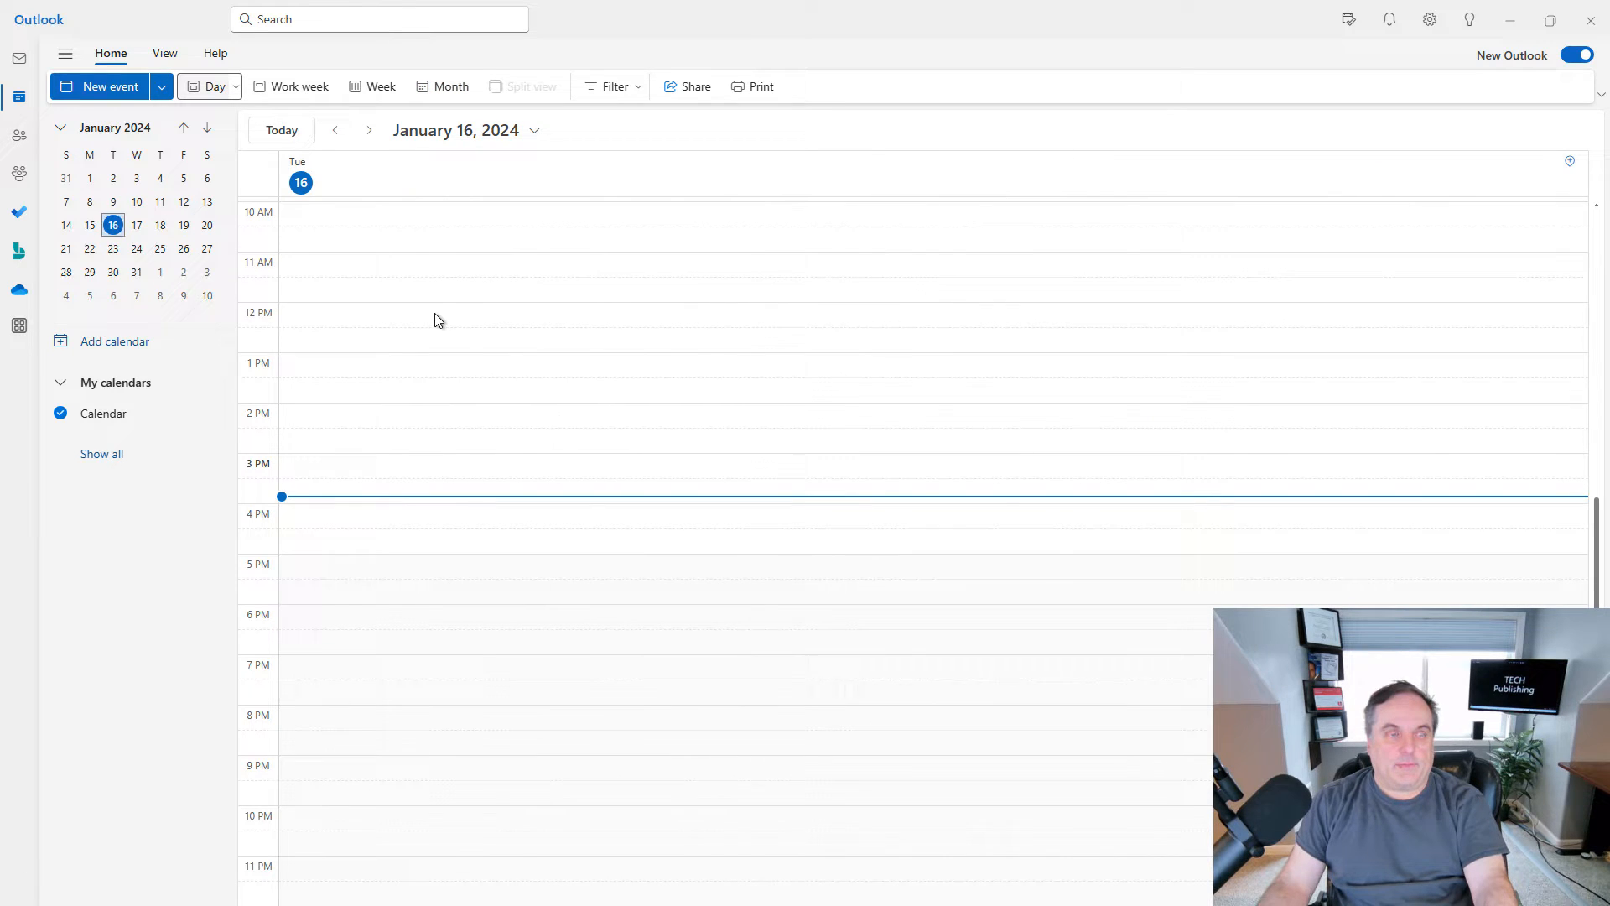
pyautogui.moveTo(18, 134)
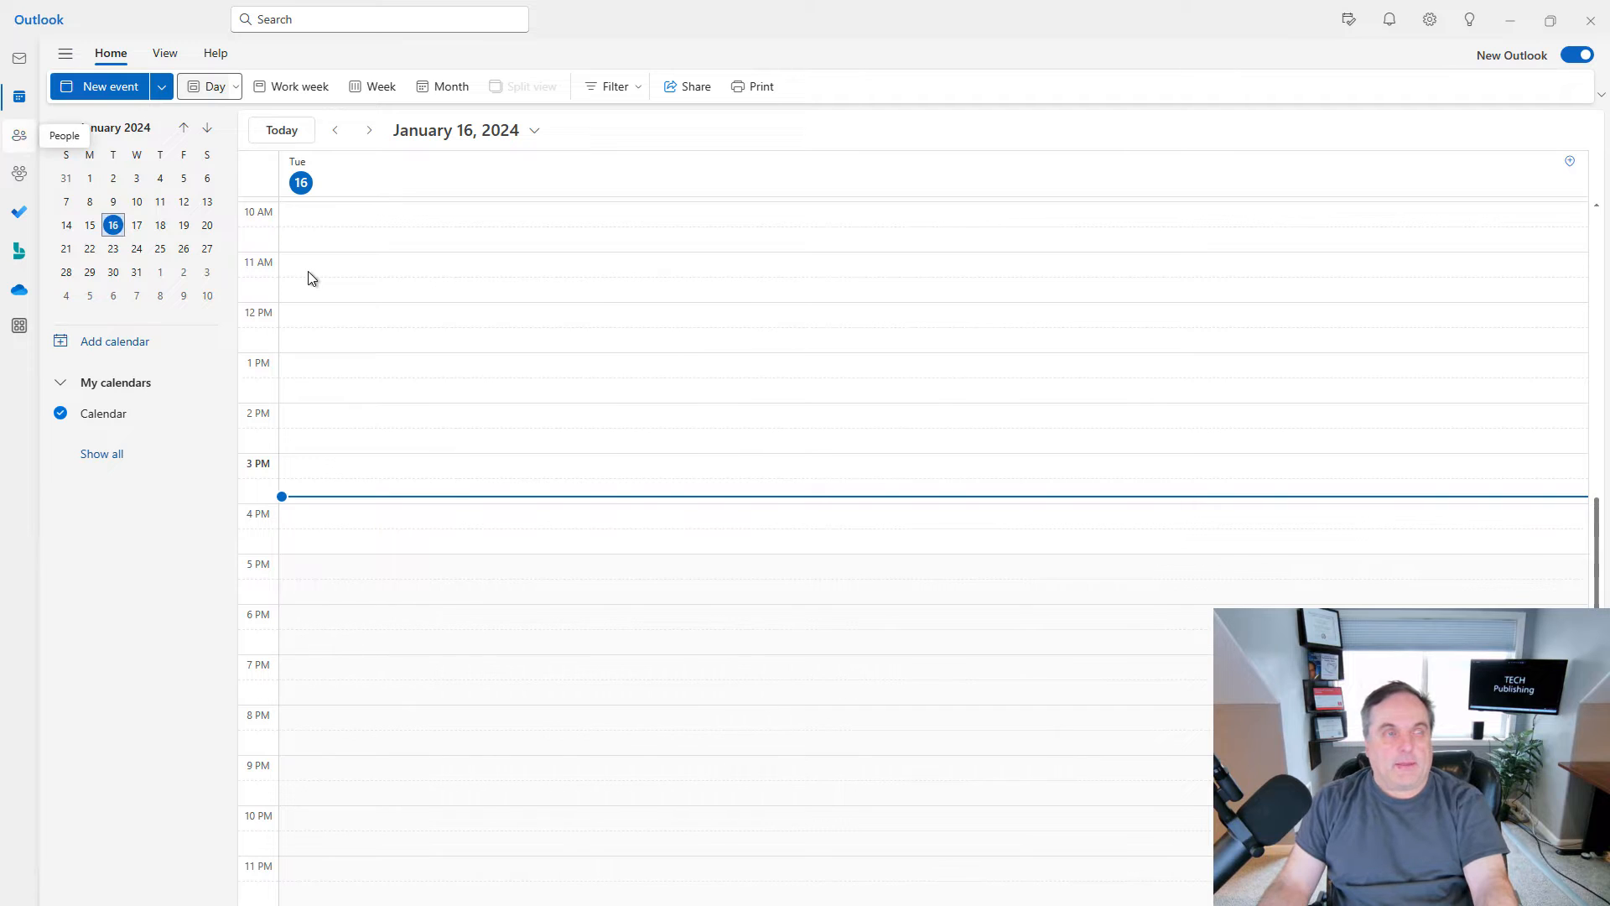
pyautogui.click(19, 135)
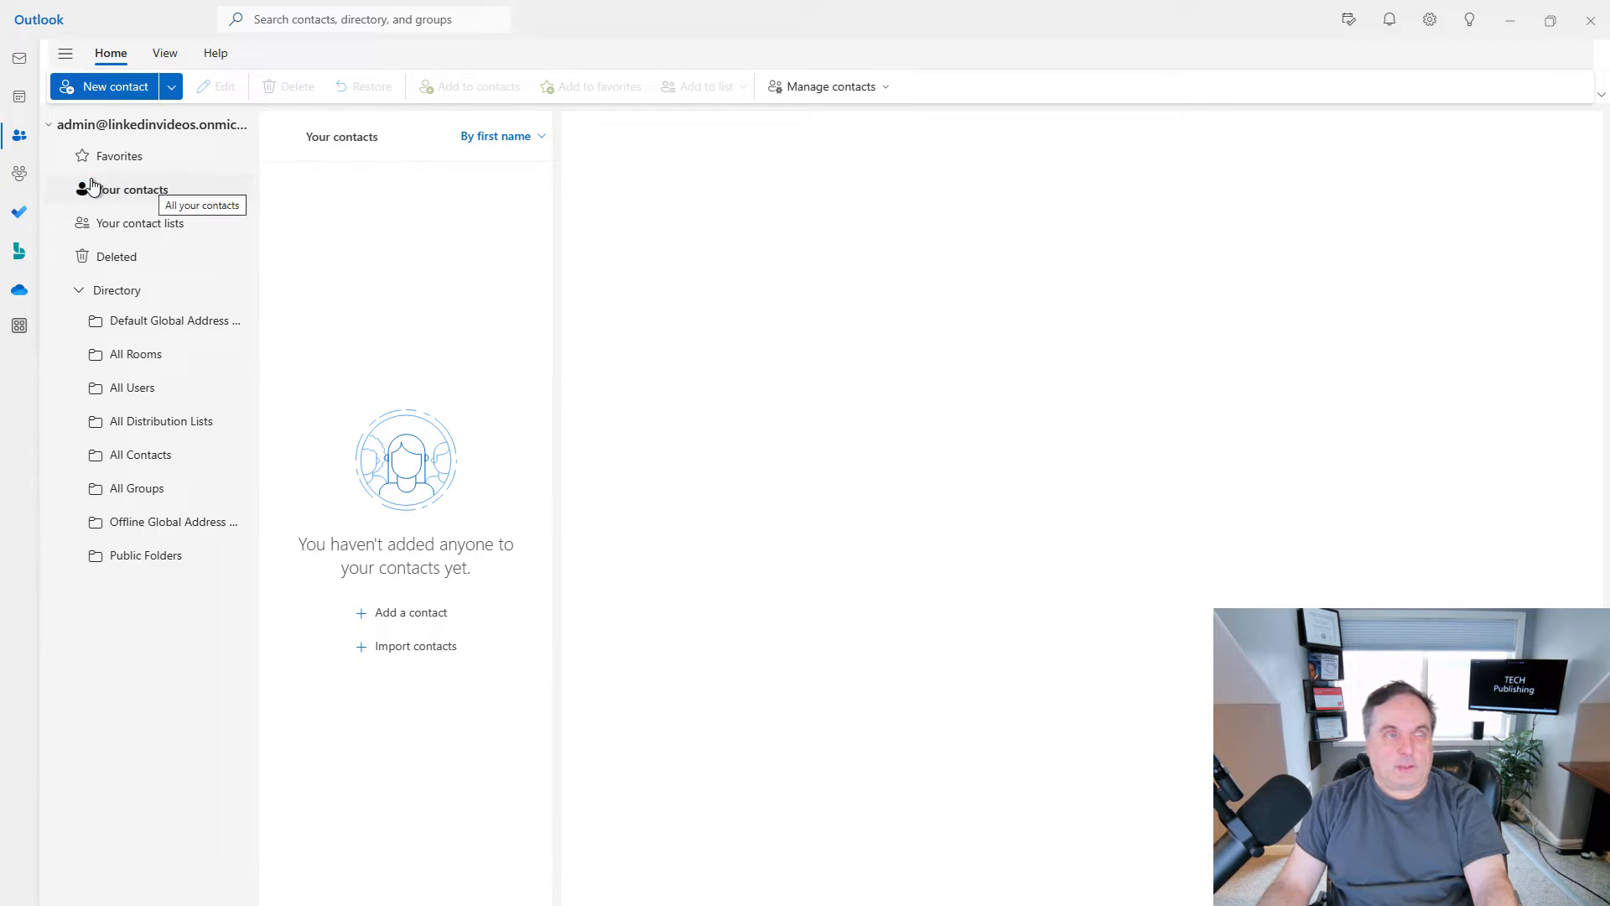
pyautogui.click(131, 190)
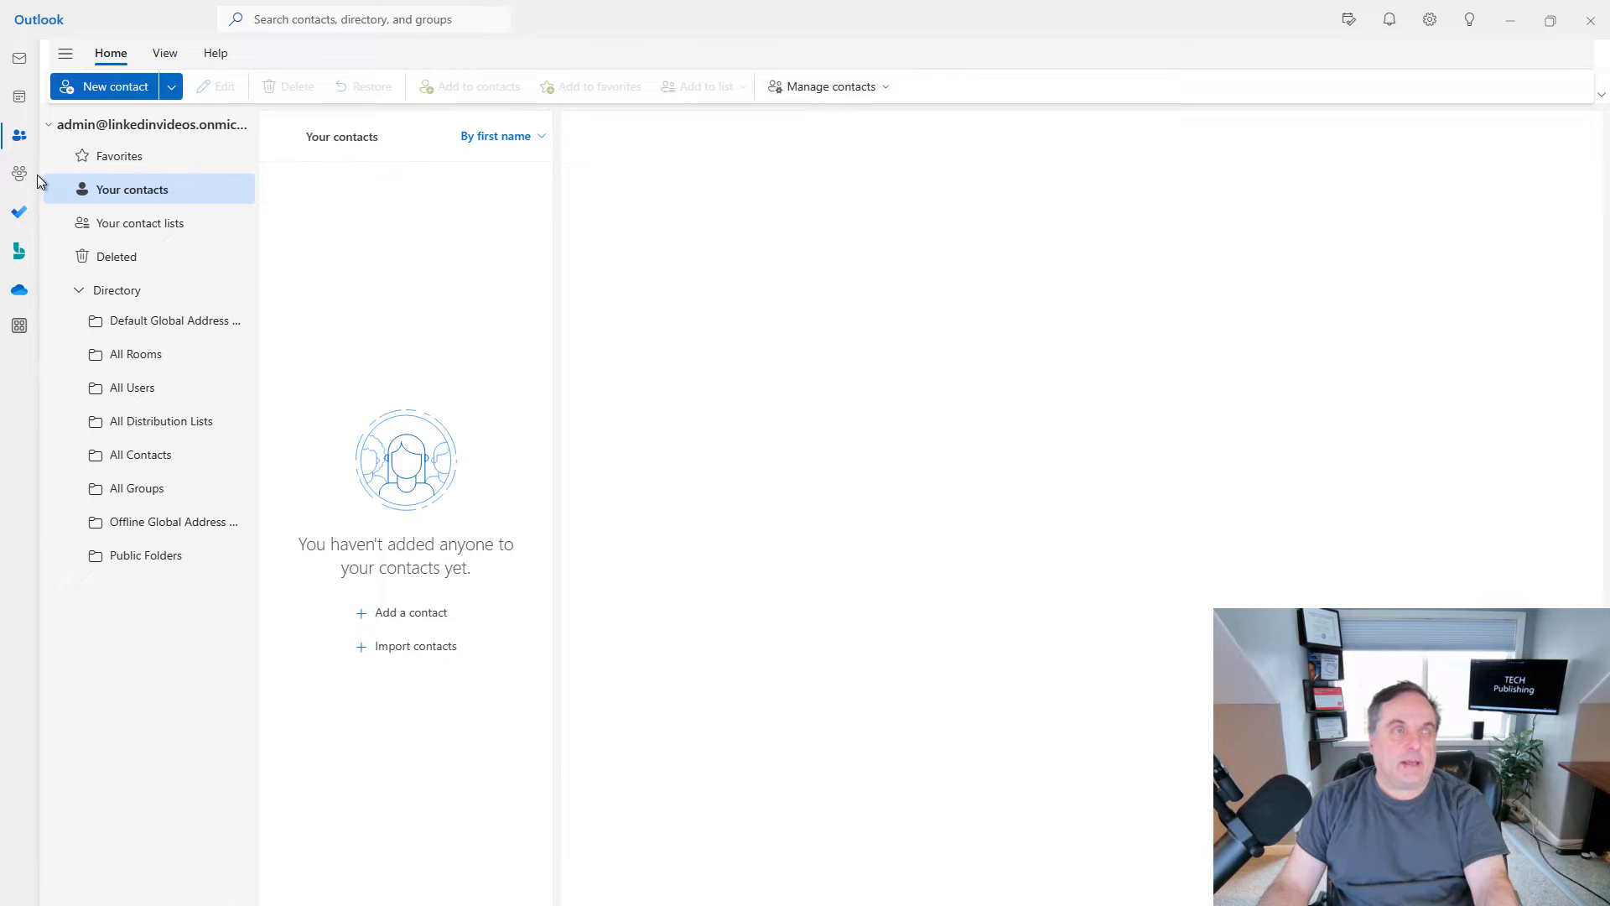
pyautogui.moveTo(19, 172)
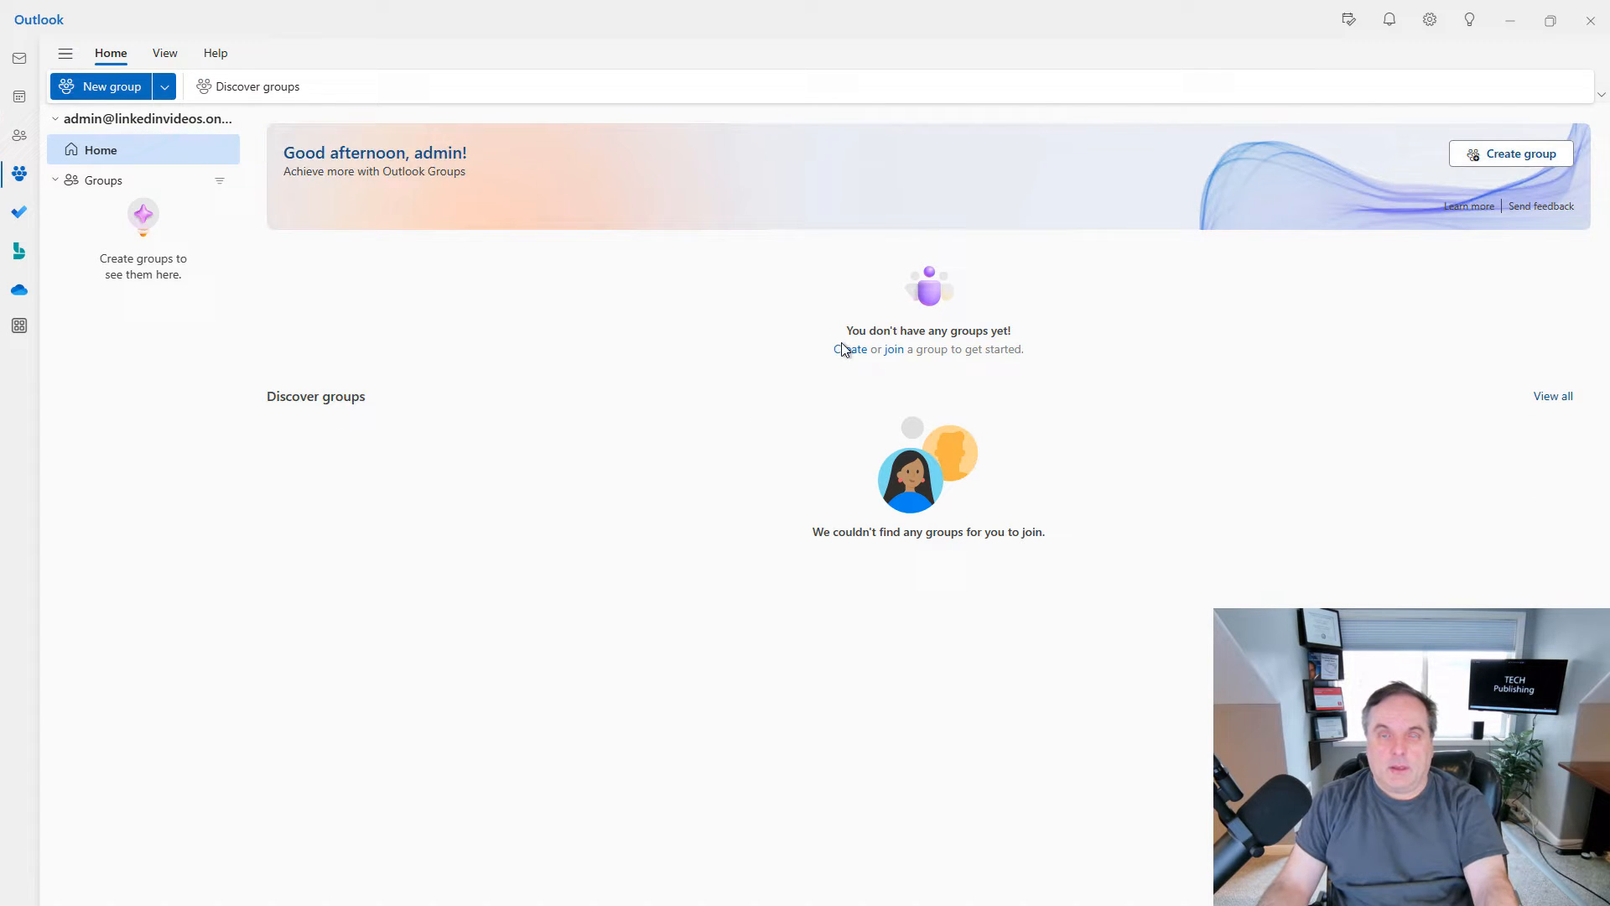
# Create a new group named Test1, leaving the description empty.
pyautogui.click(100, 86)
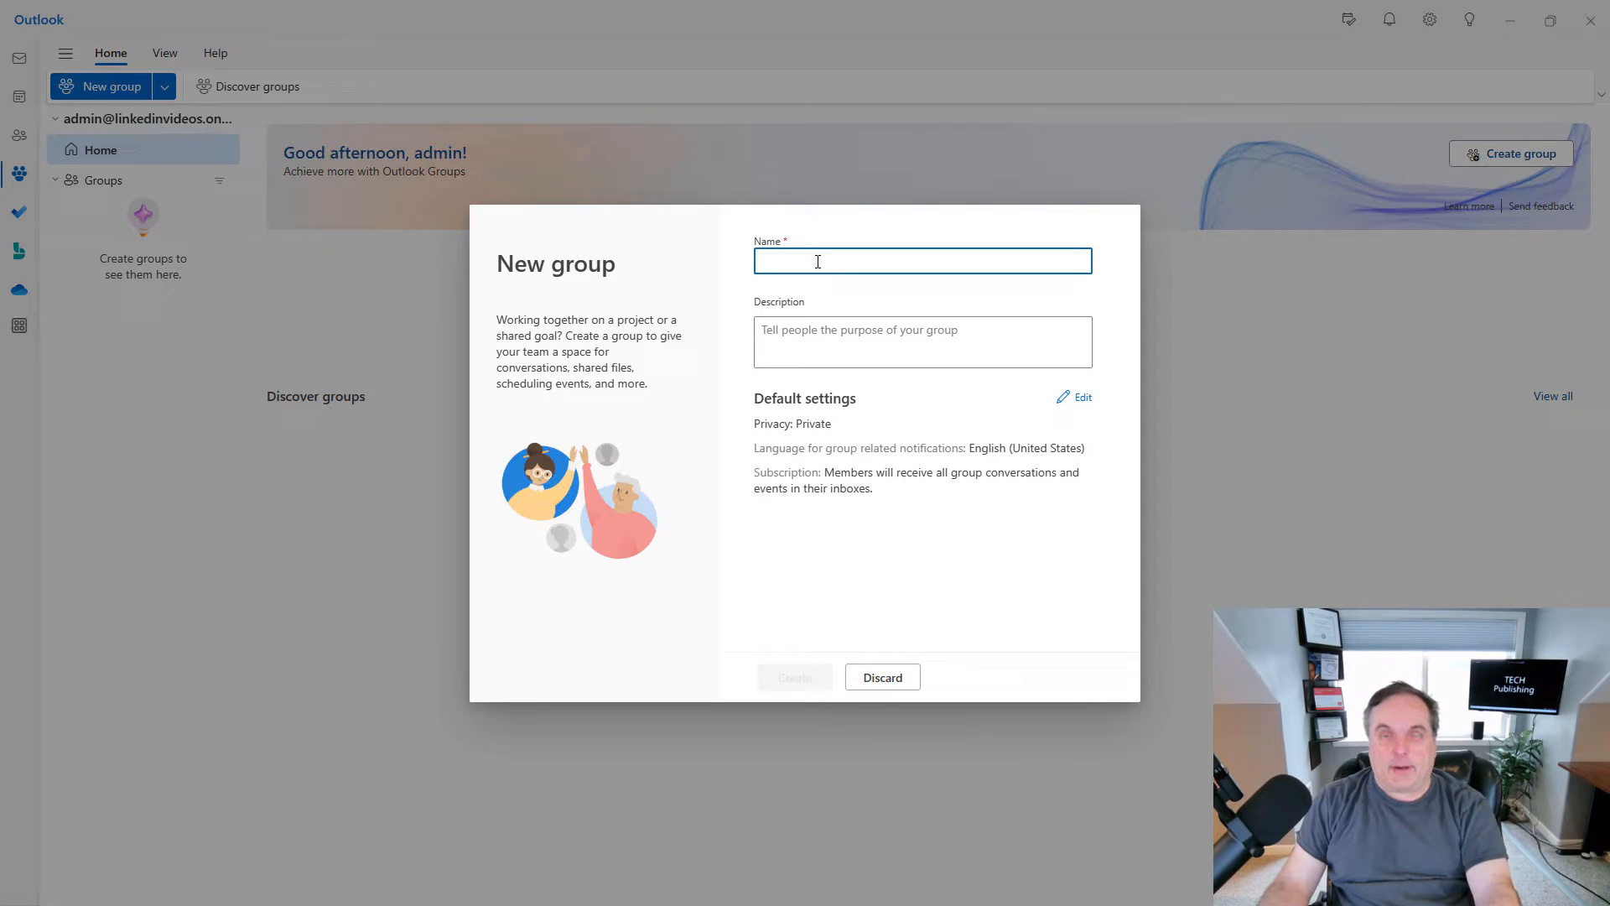
pyautogui.click(921, 260)
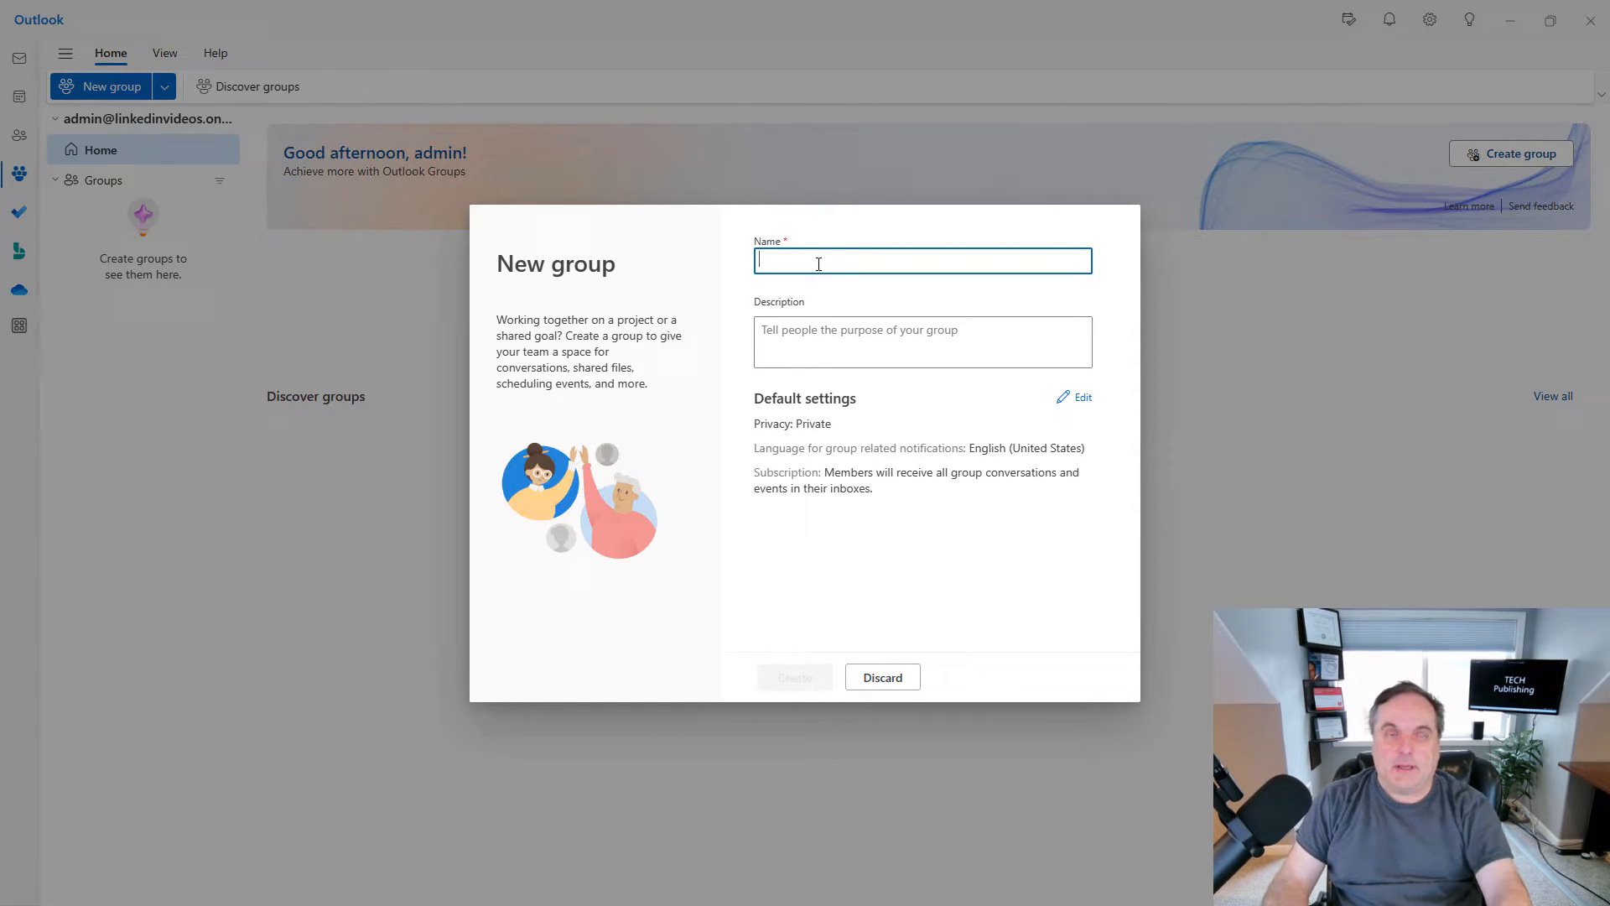
pyautogui.write('Test1')
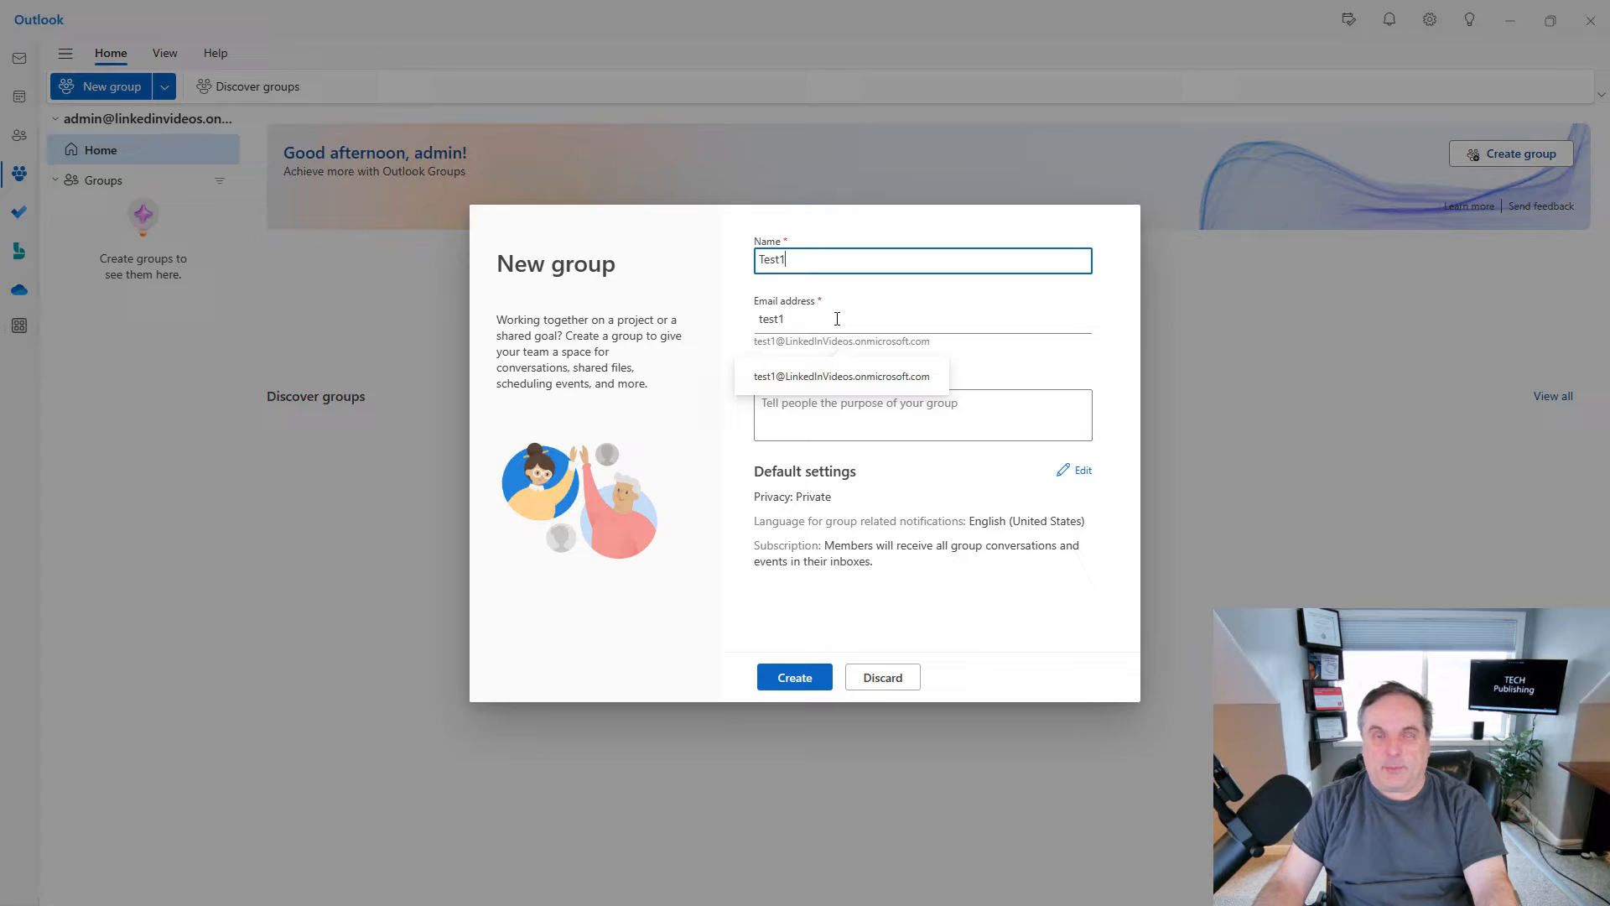
pyautogui.click(921, 414)
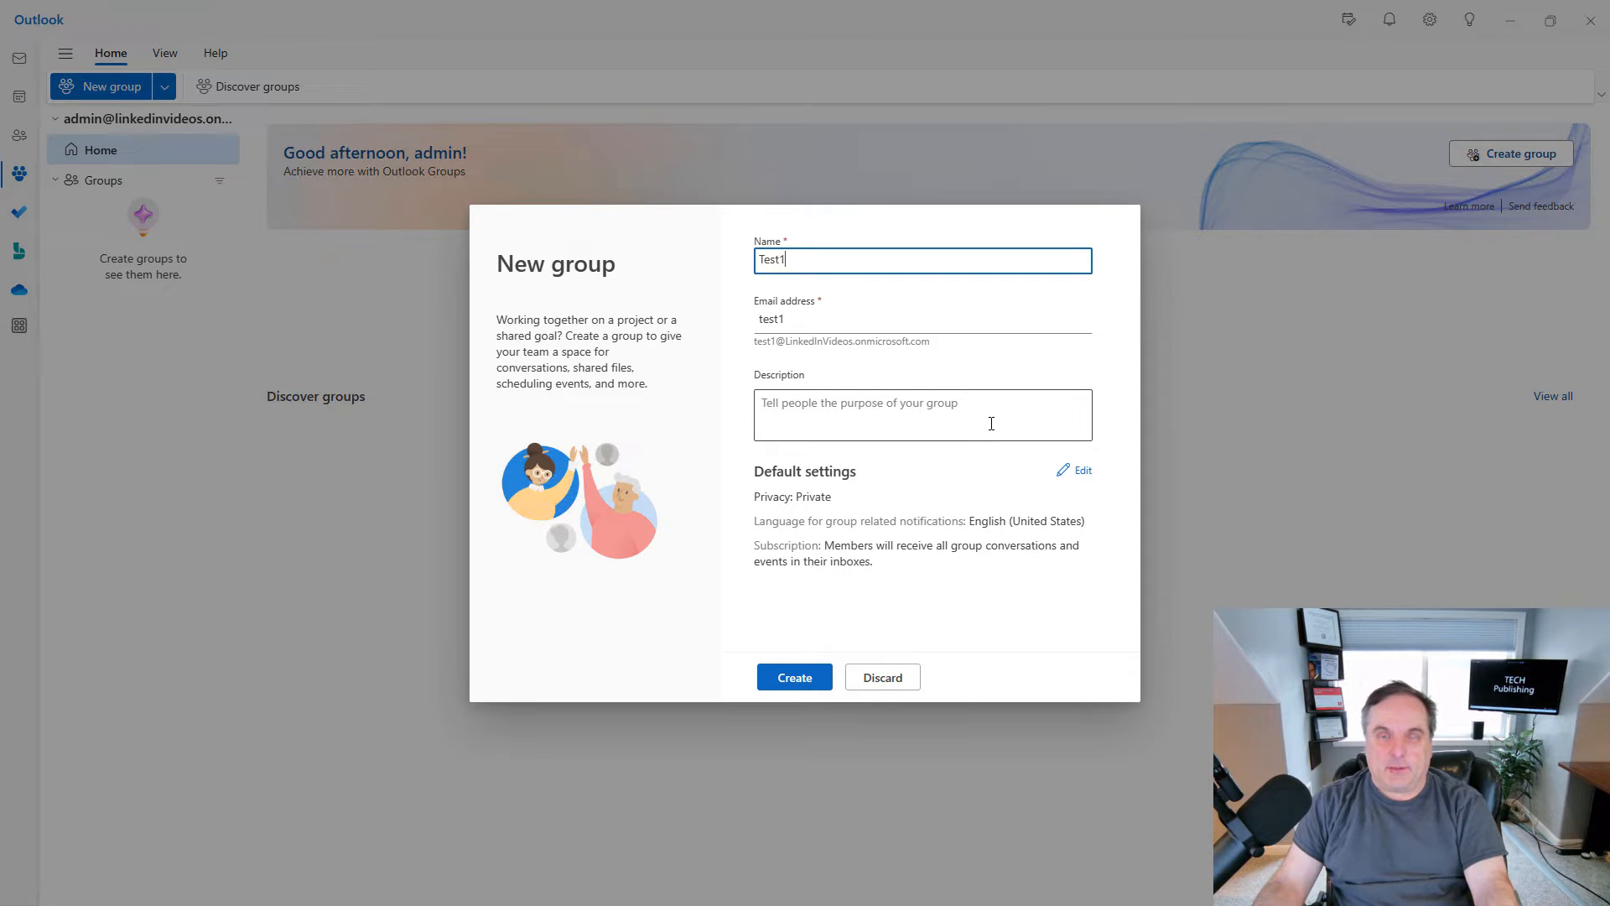
pyautogui.click(794, 676)
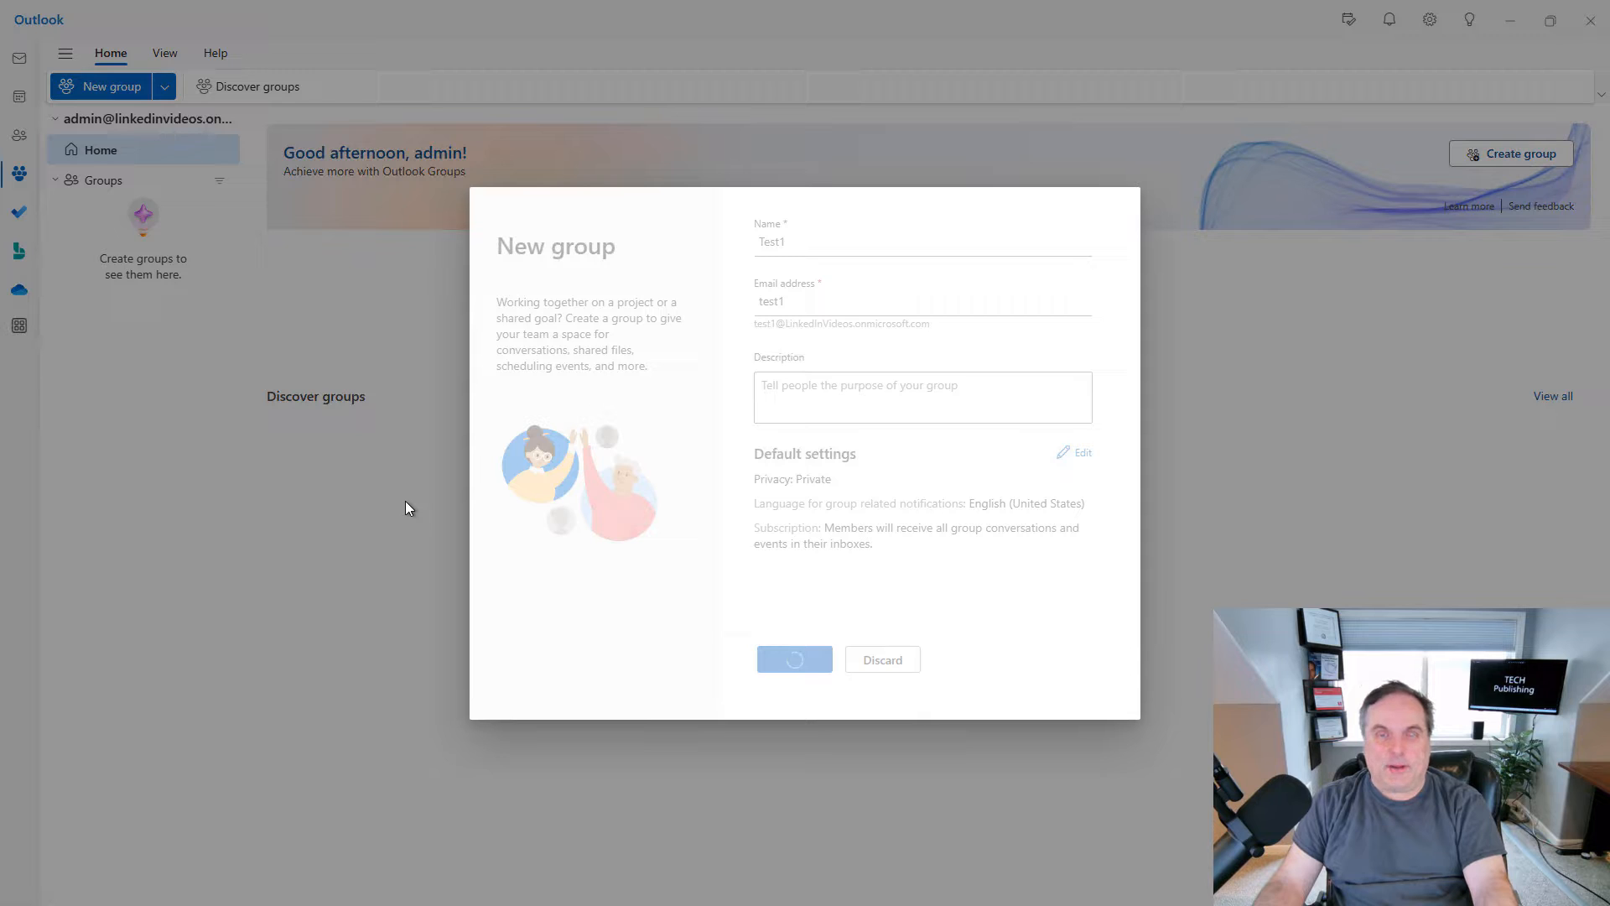
# Add one colleague from the suggested list as a Test1 member and close the dialog.
pyautogui.click(793, 659)
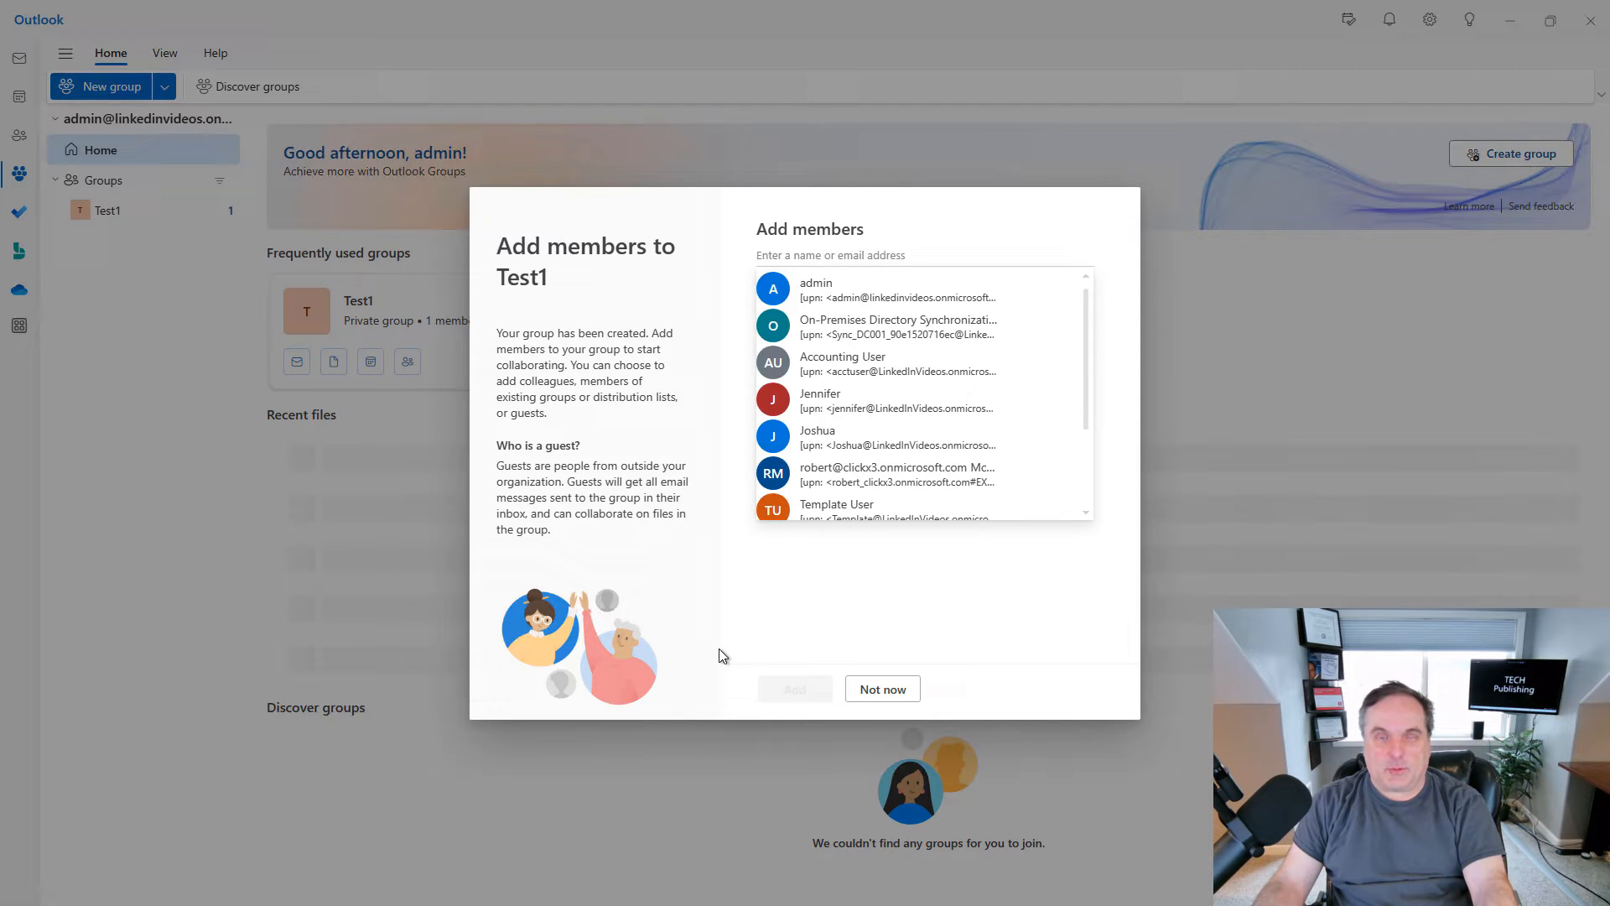
pyautogui.moveTo(857, 399)
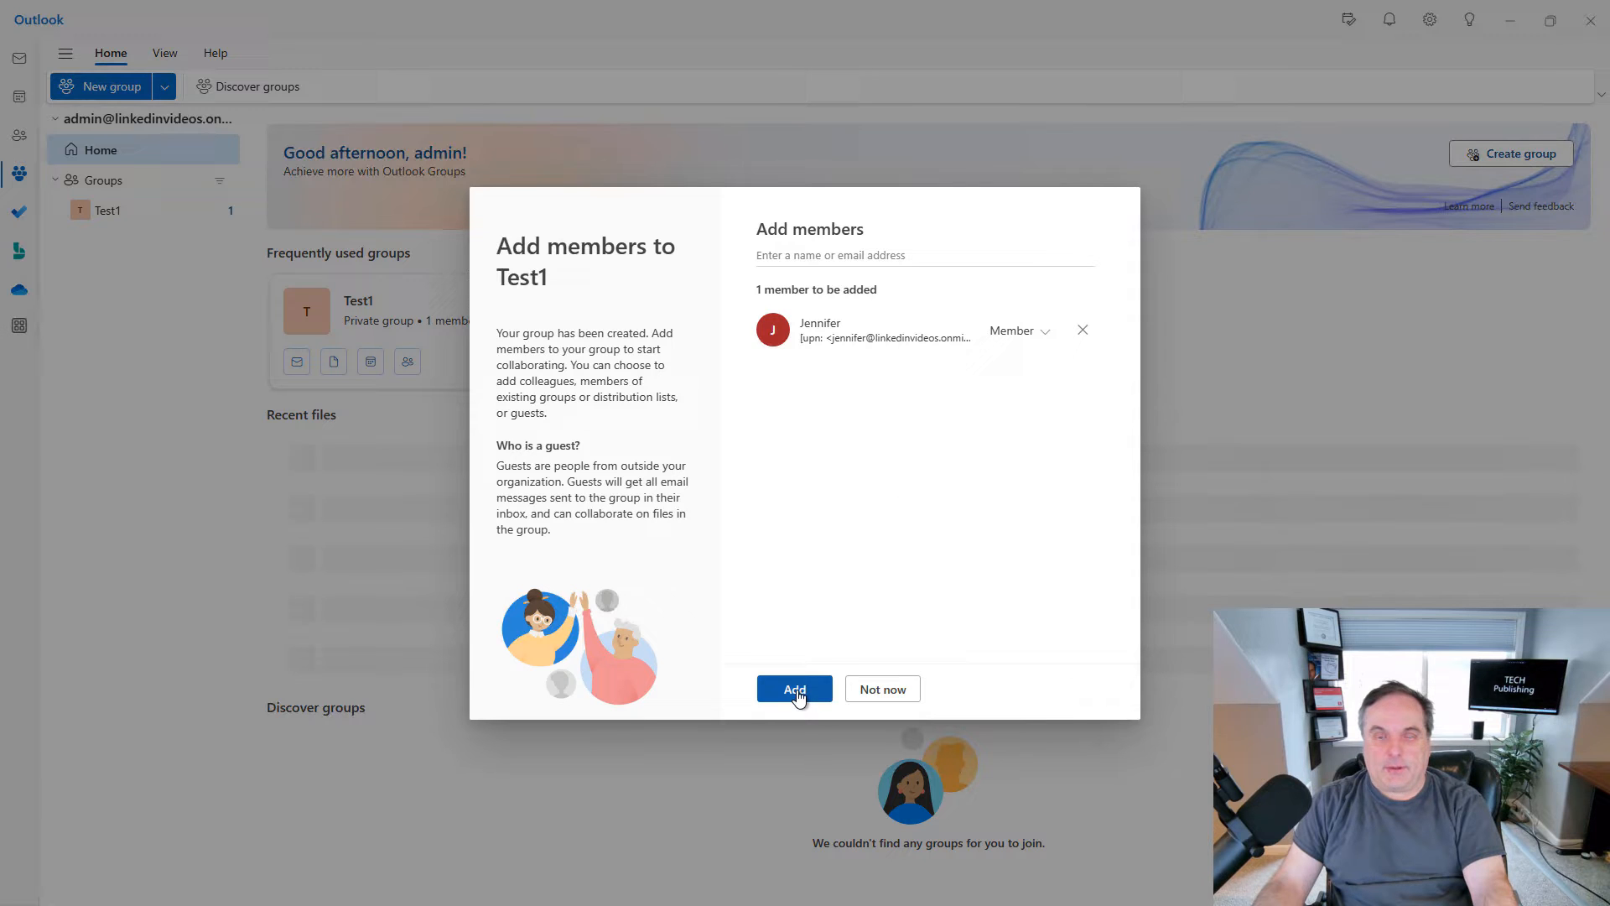
pyautogui.click(794, 689)
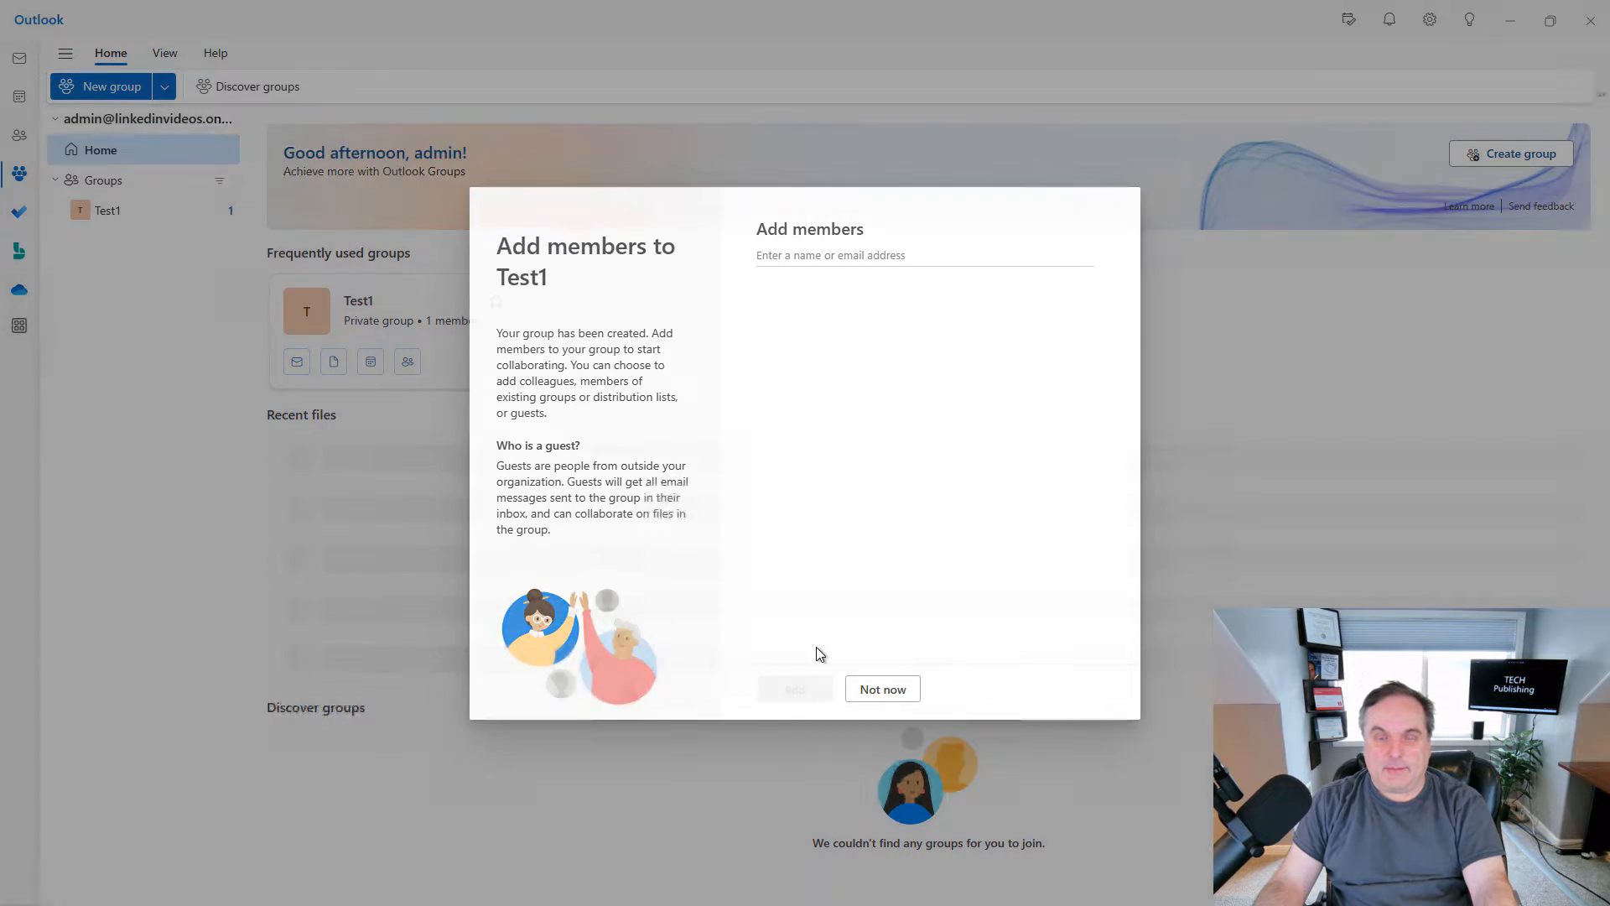
pyautogui.click(880, 687)
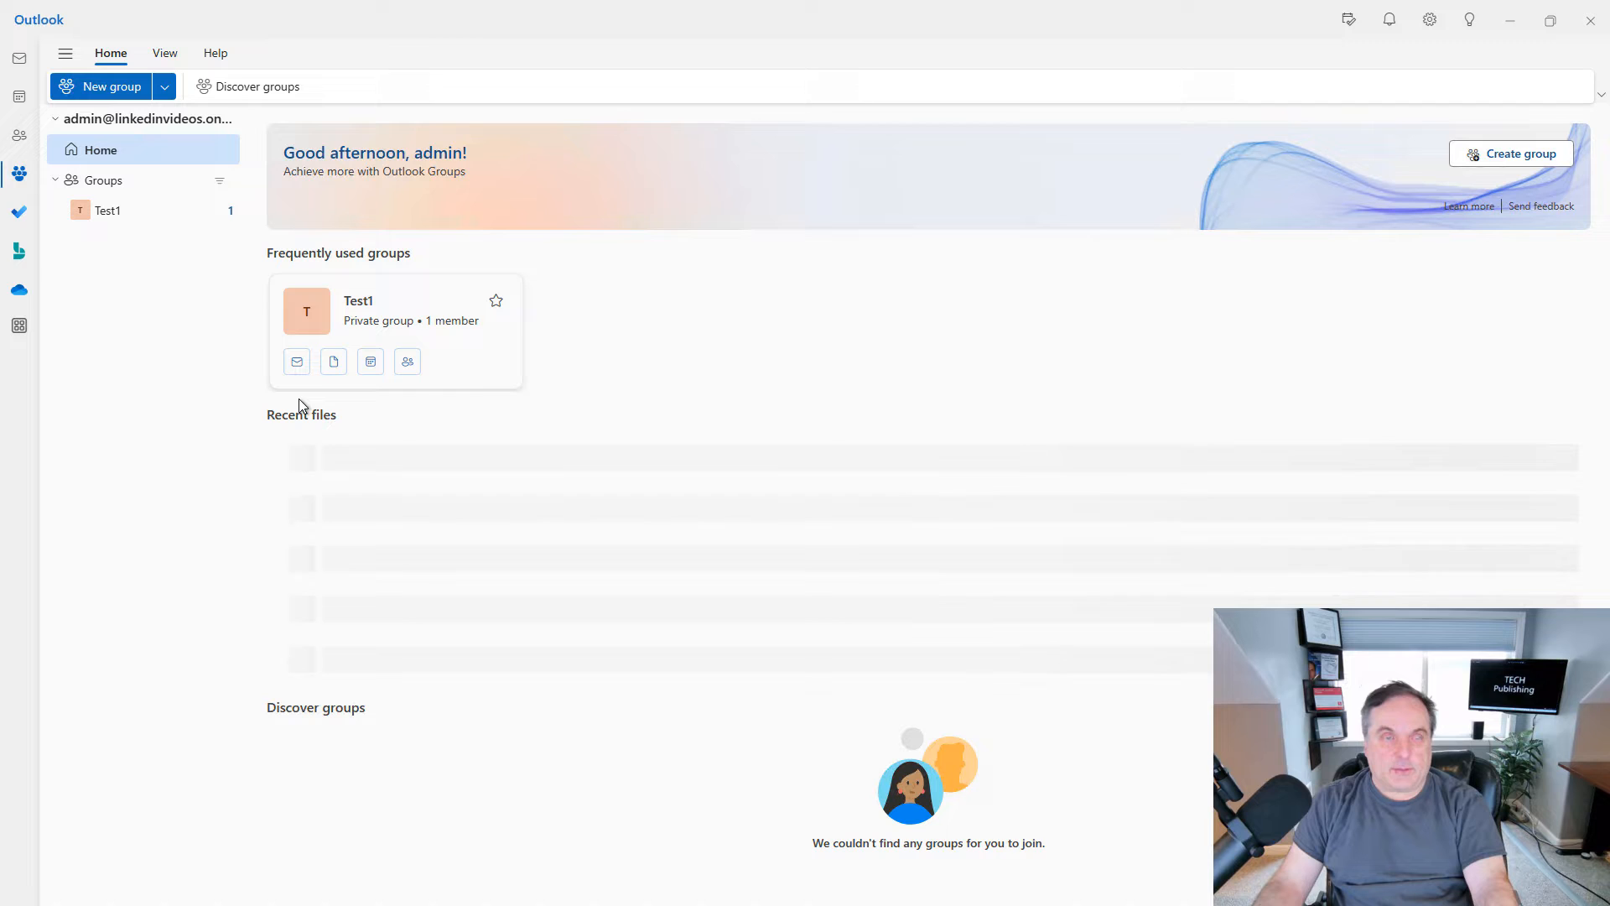
pyautogui.moveTo(334, 363)
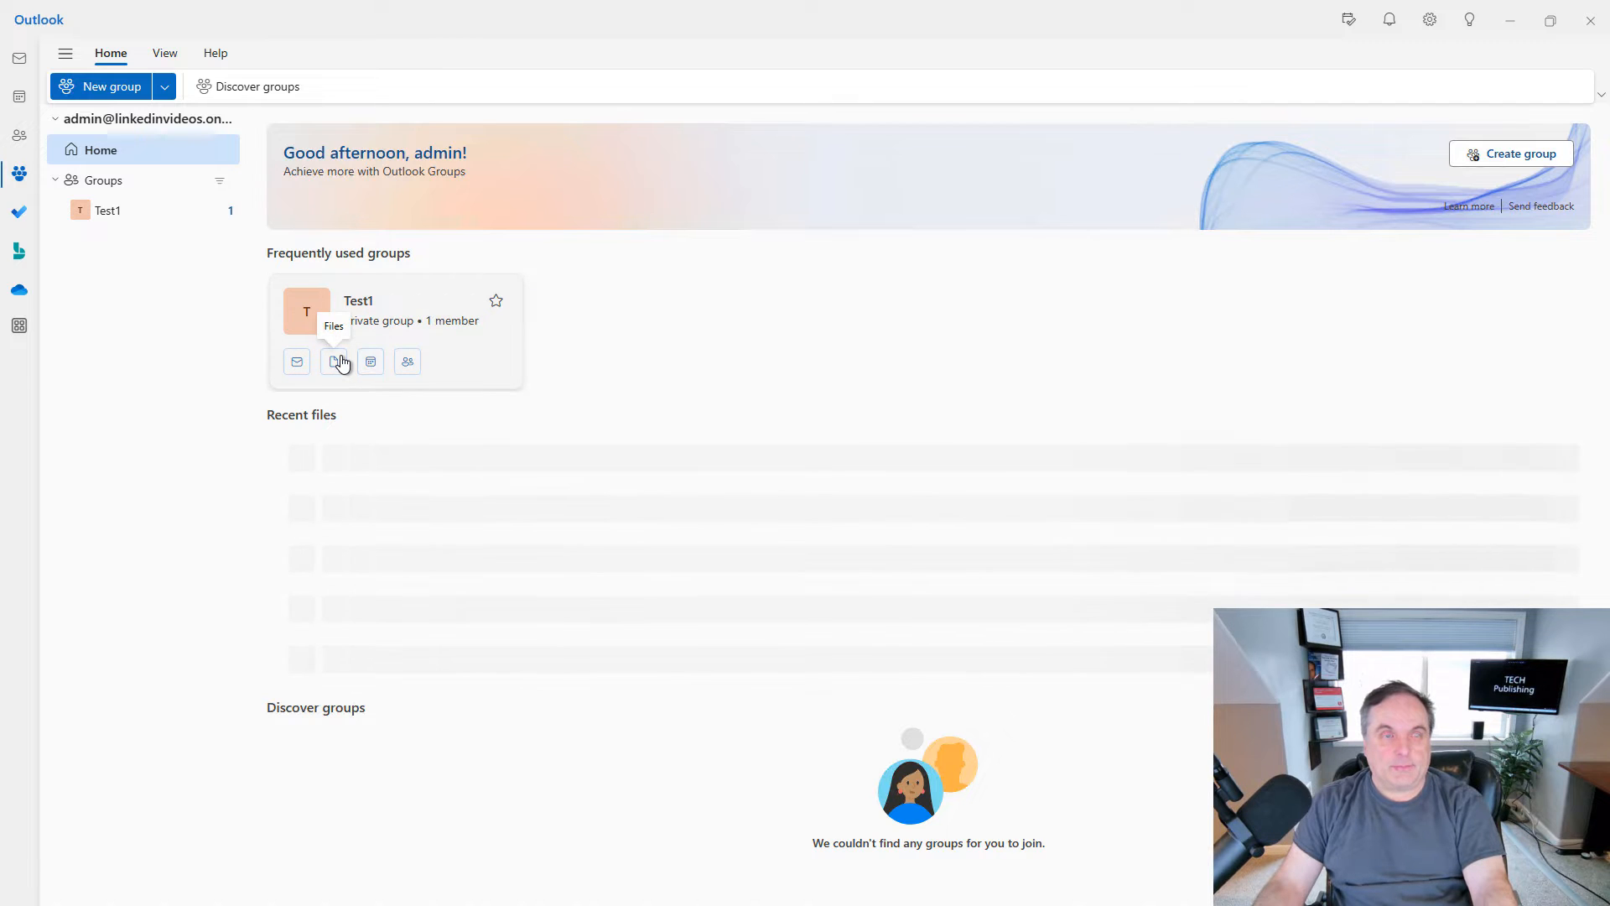
pyautogui.moveTo(213, 380)
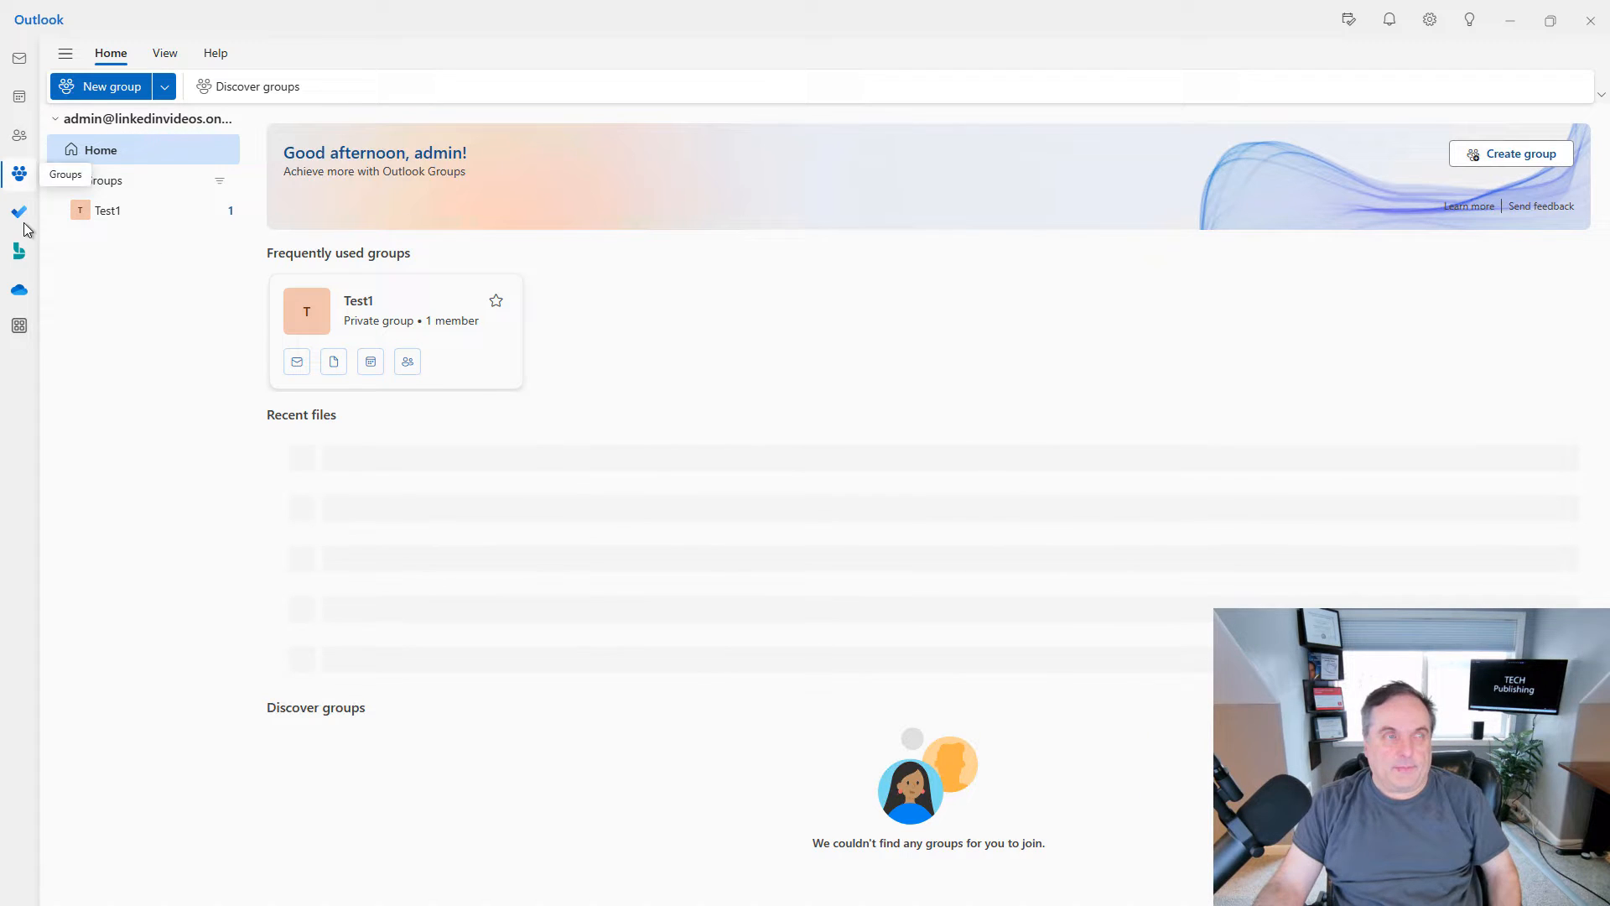
pyautogui.moveTo(18, 213)
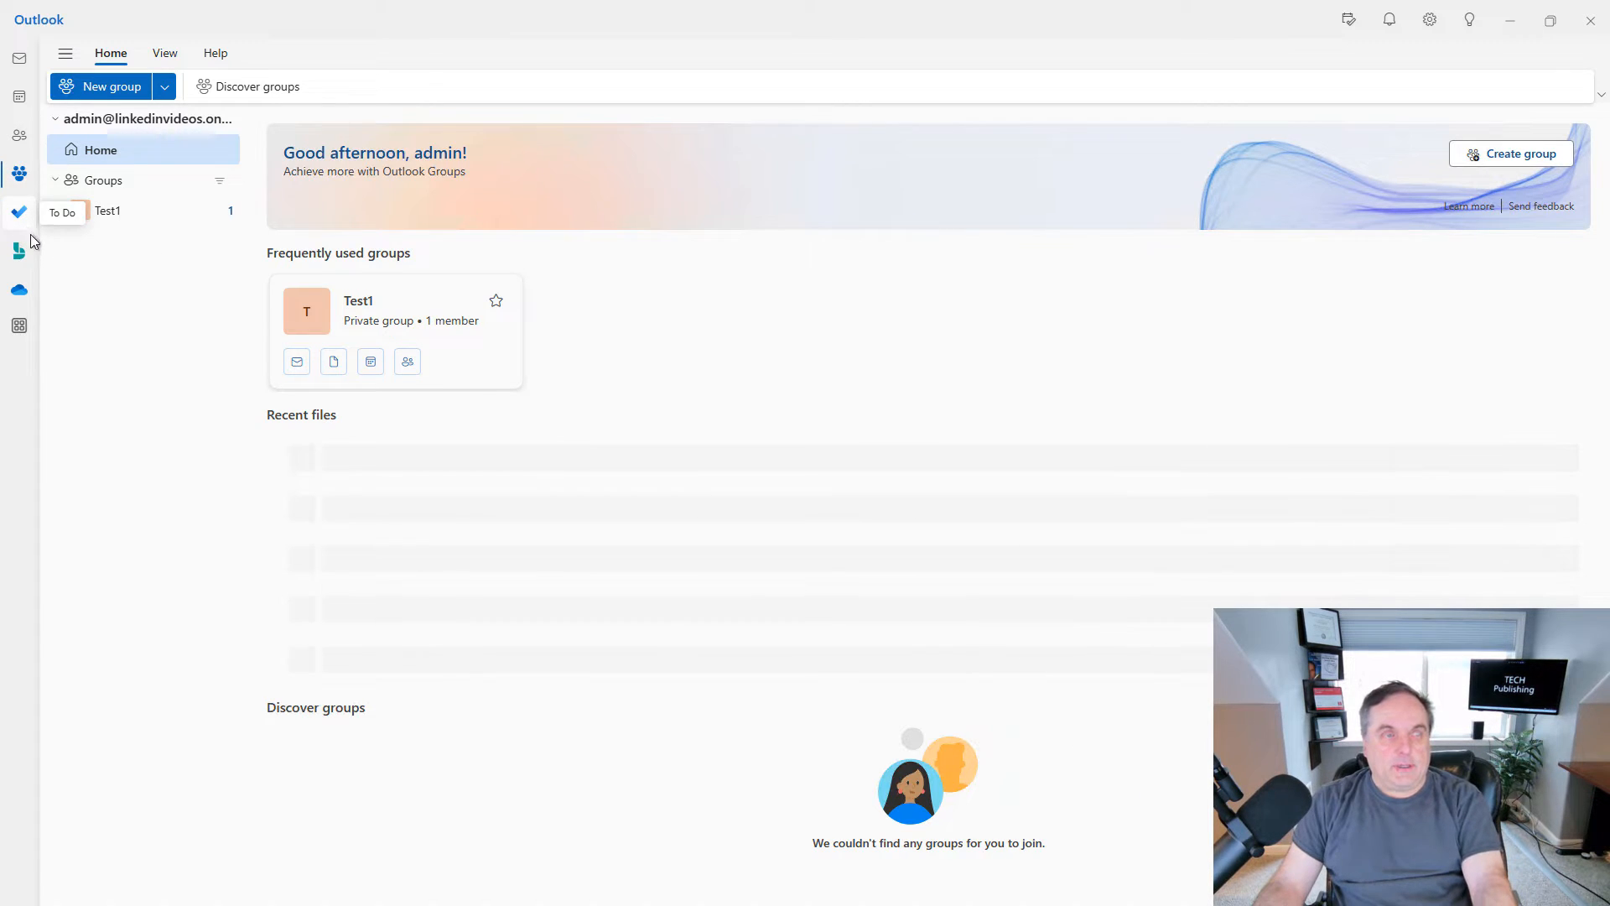
# Launch To Do, dismiss its welcome screen and show the empty Tasks list.
pyautogui.click(62, 211)
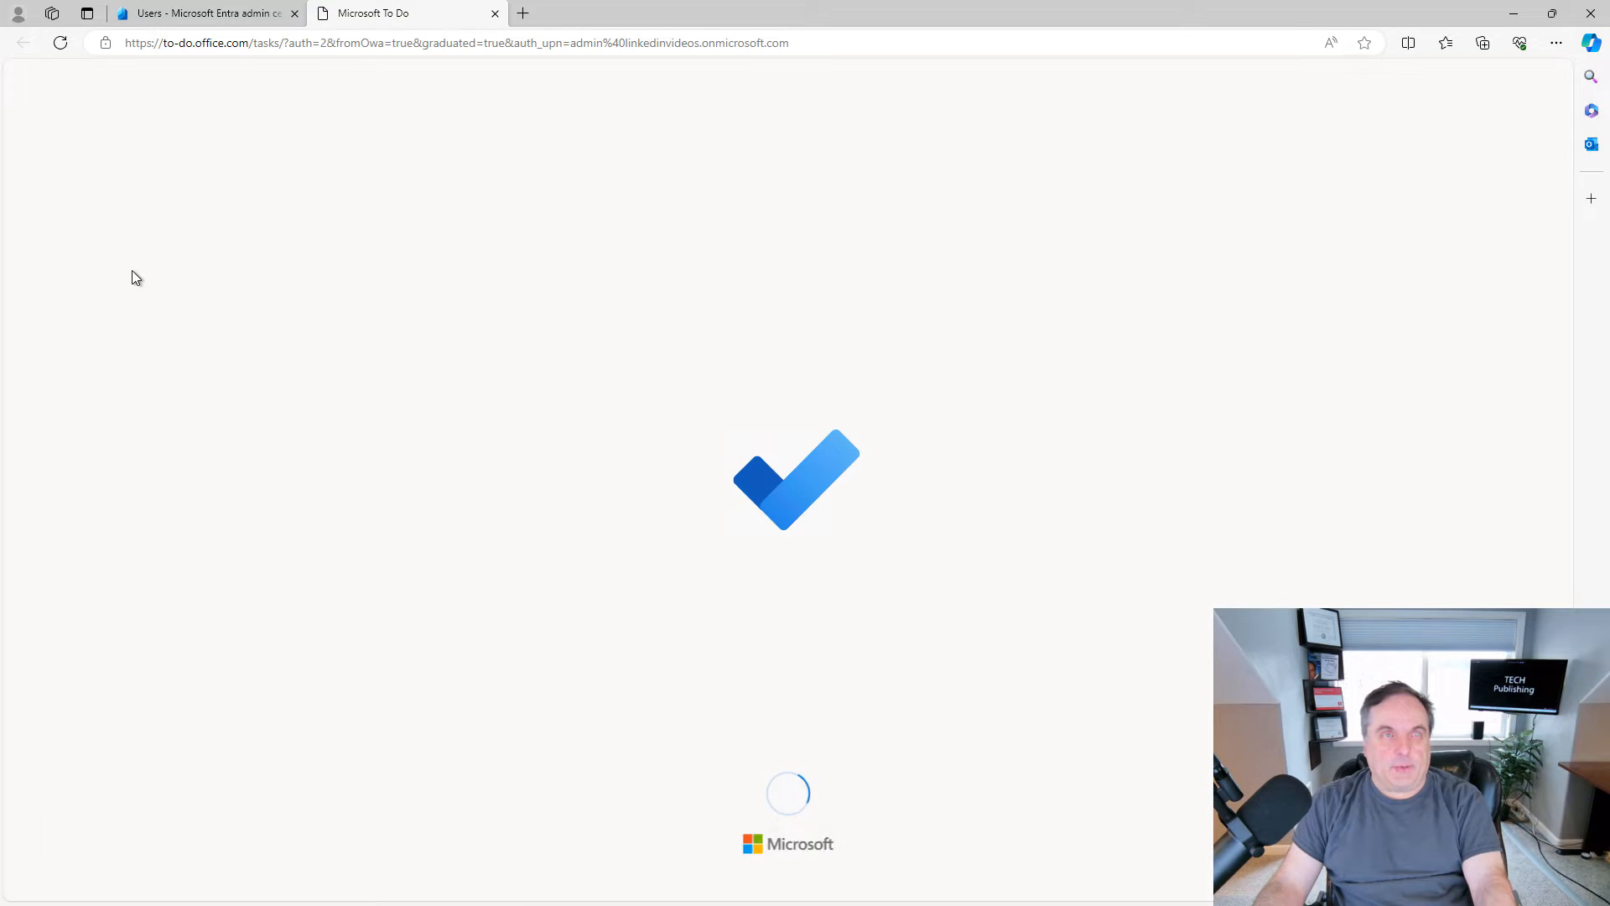
pyautogui.moveTo(287, 257)
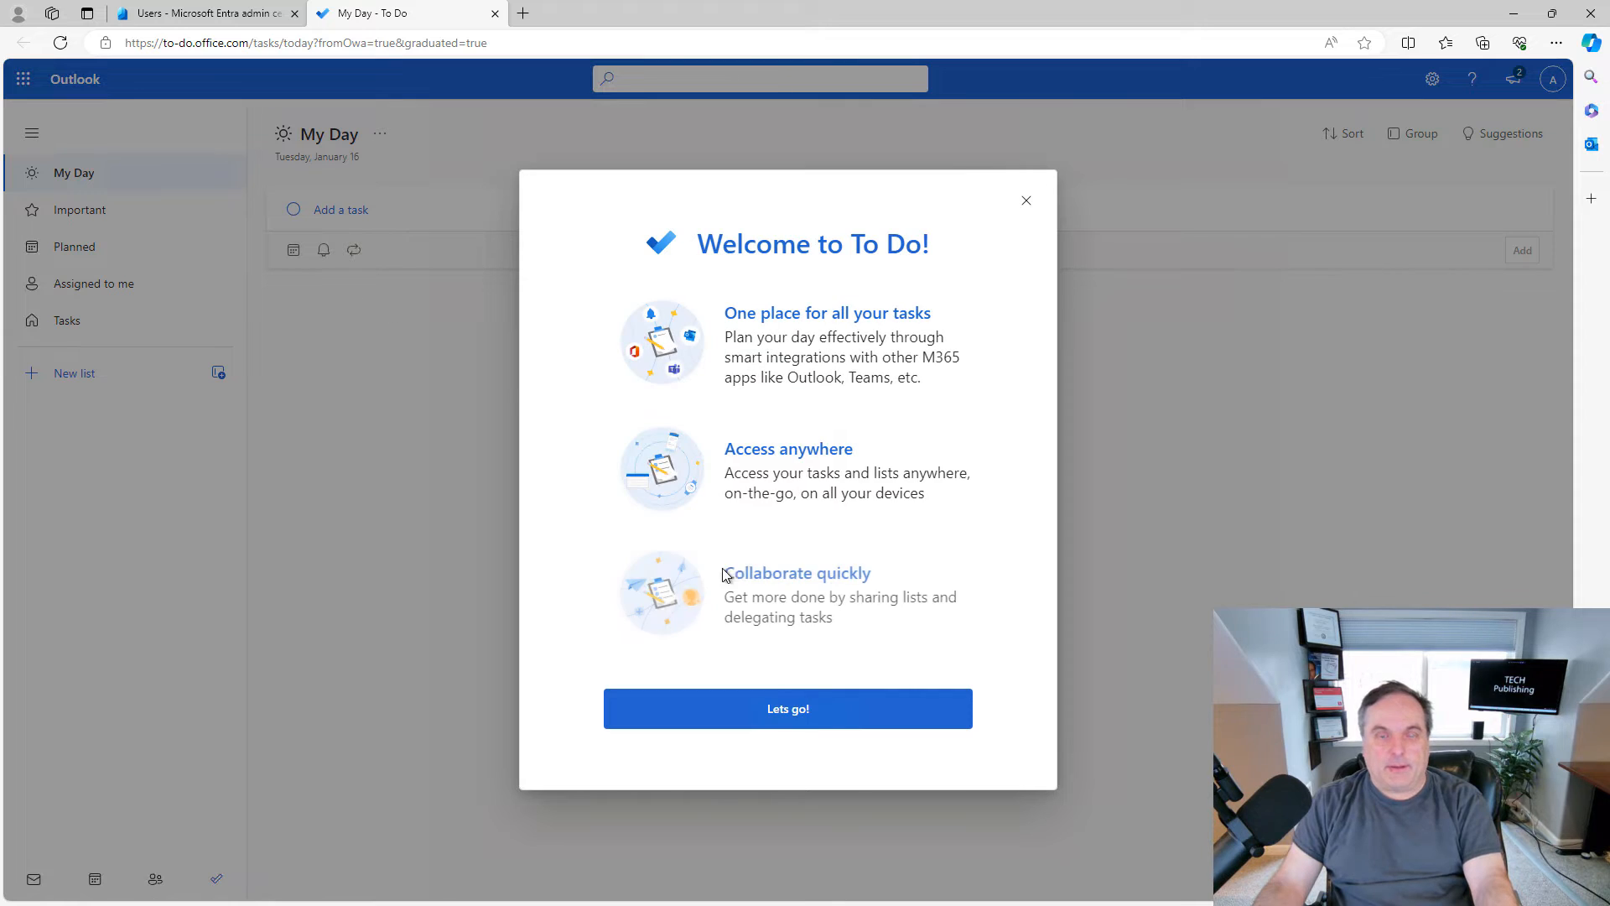
pyautogui.click(788, 707)
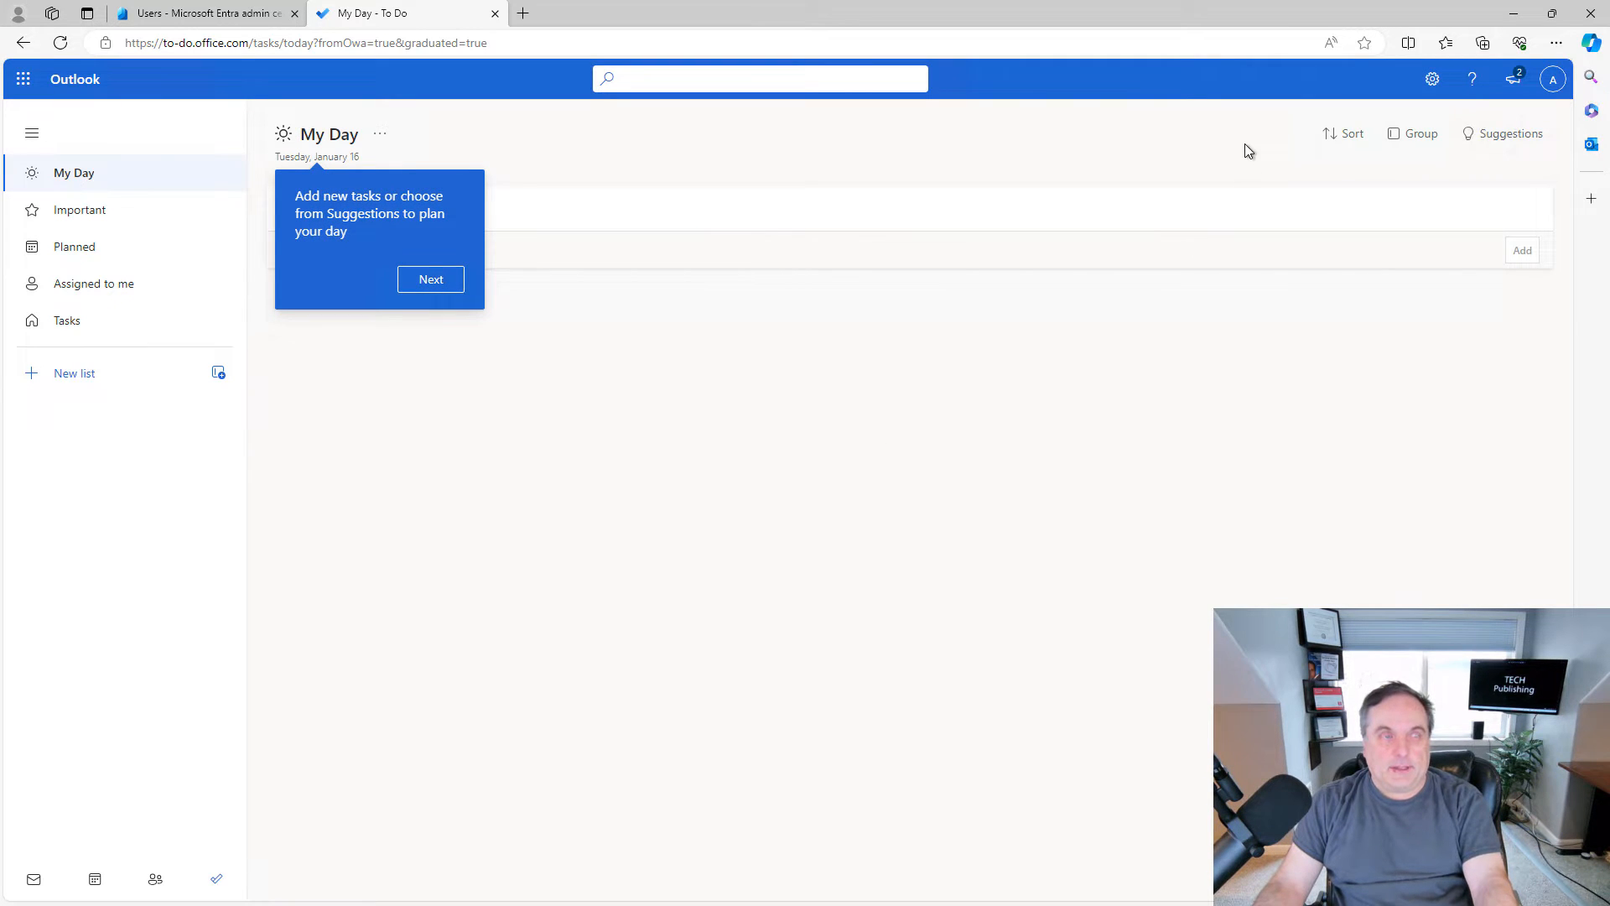
pyautogui.click(67, 319)
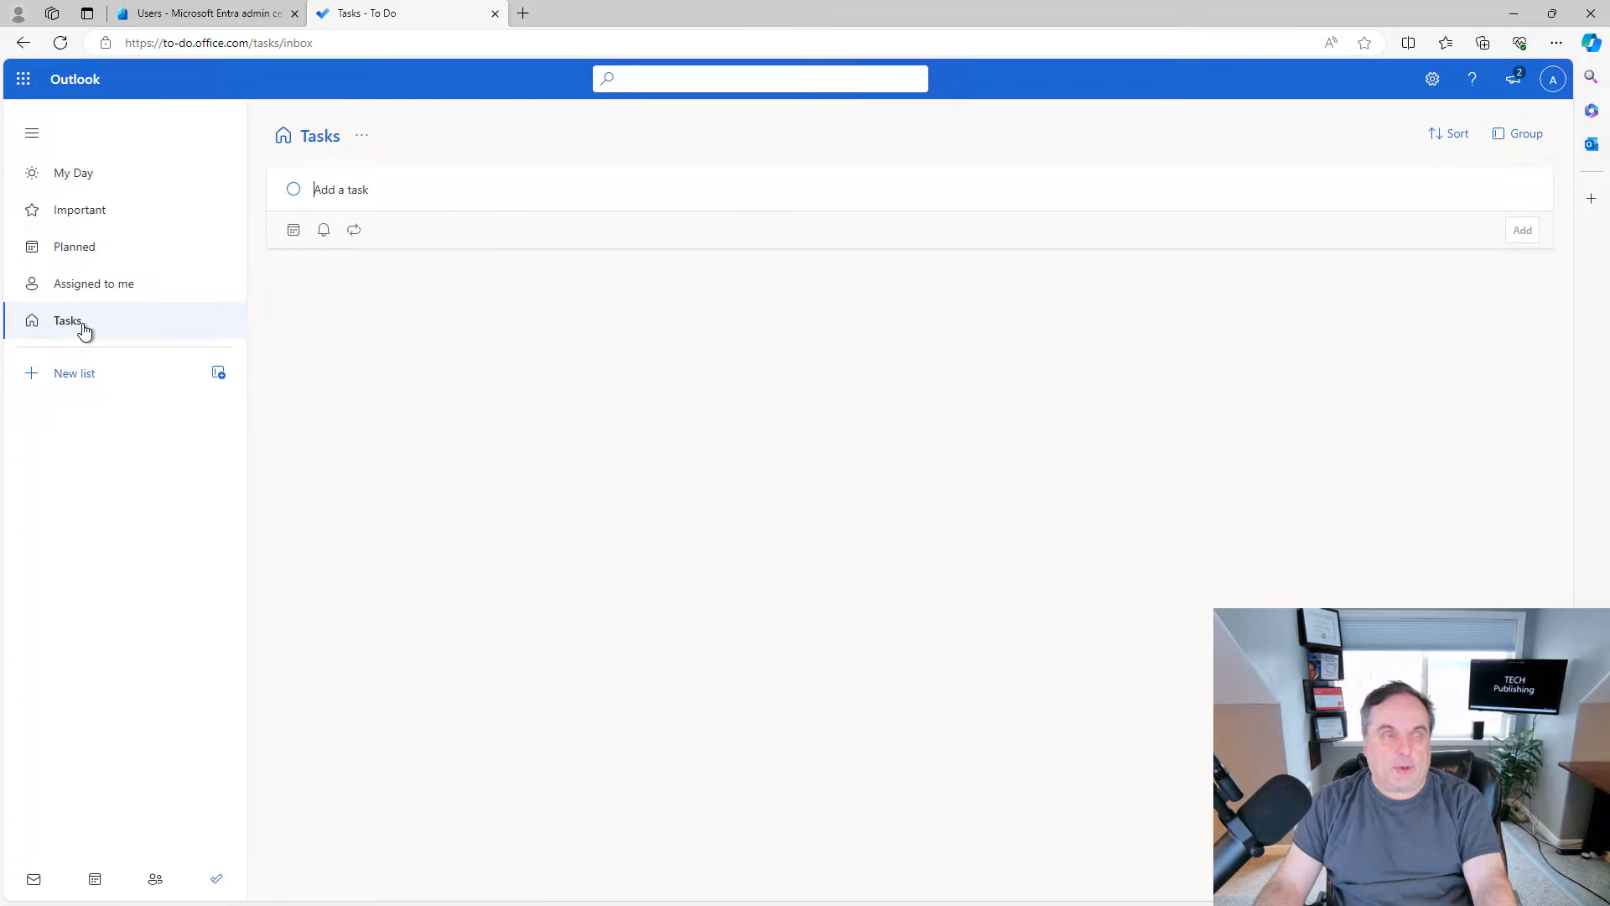
pyautogui.click(68, 320)
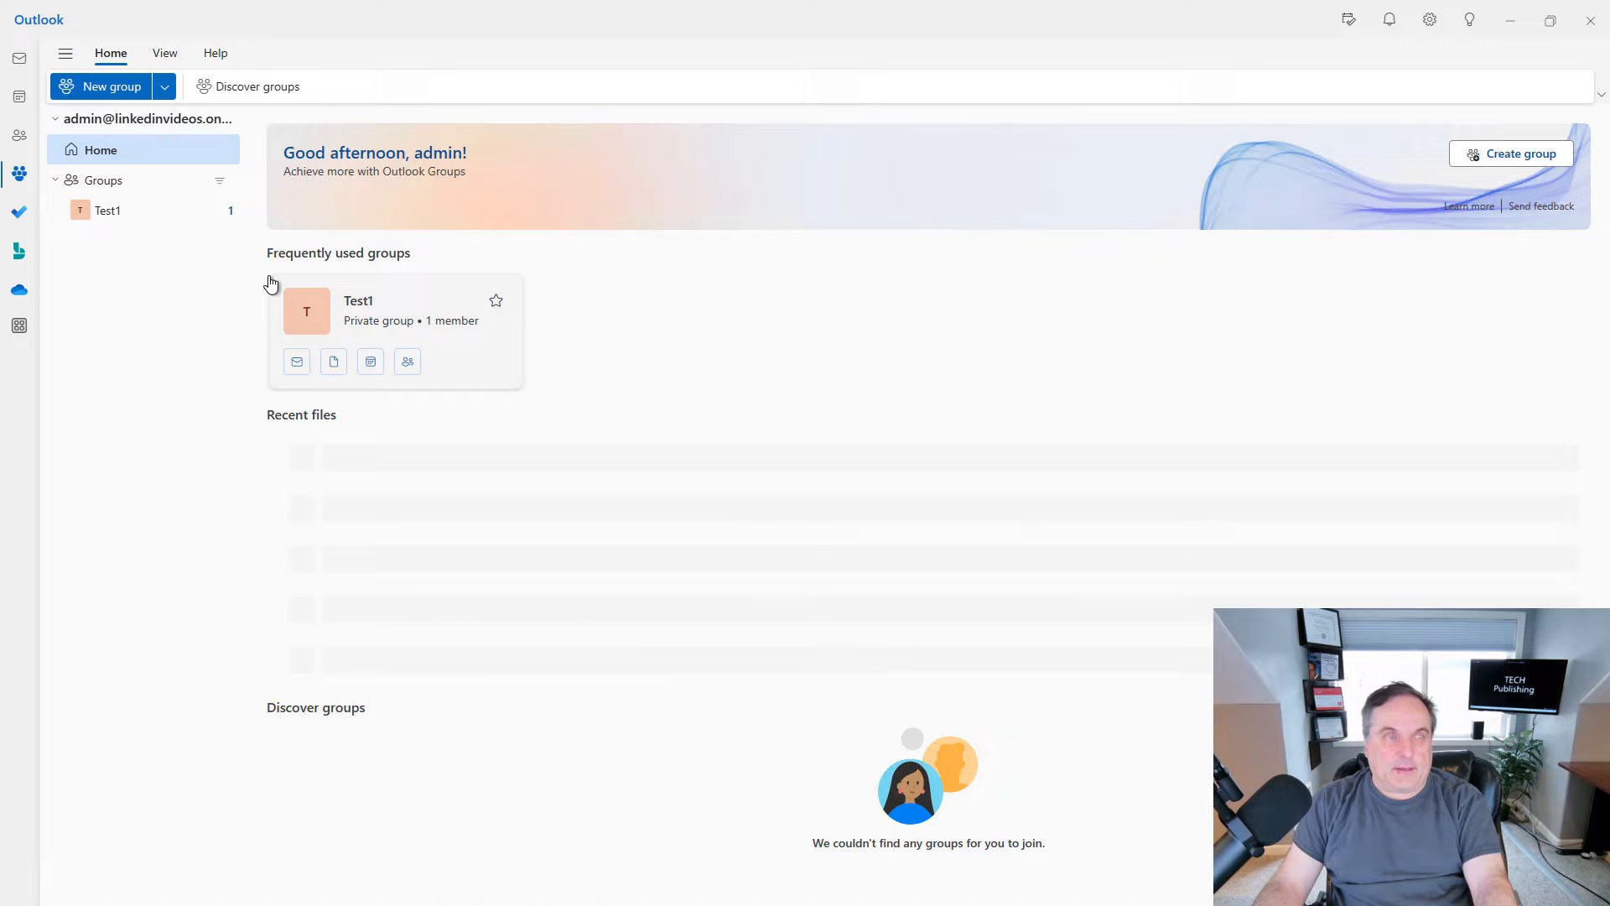
pyautogui.moveTo(19, 251)
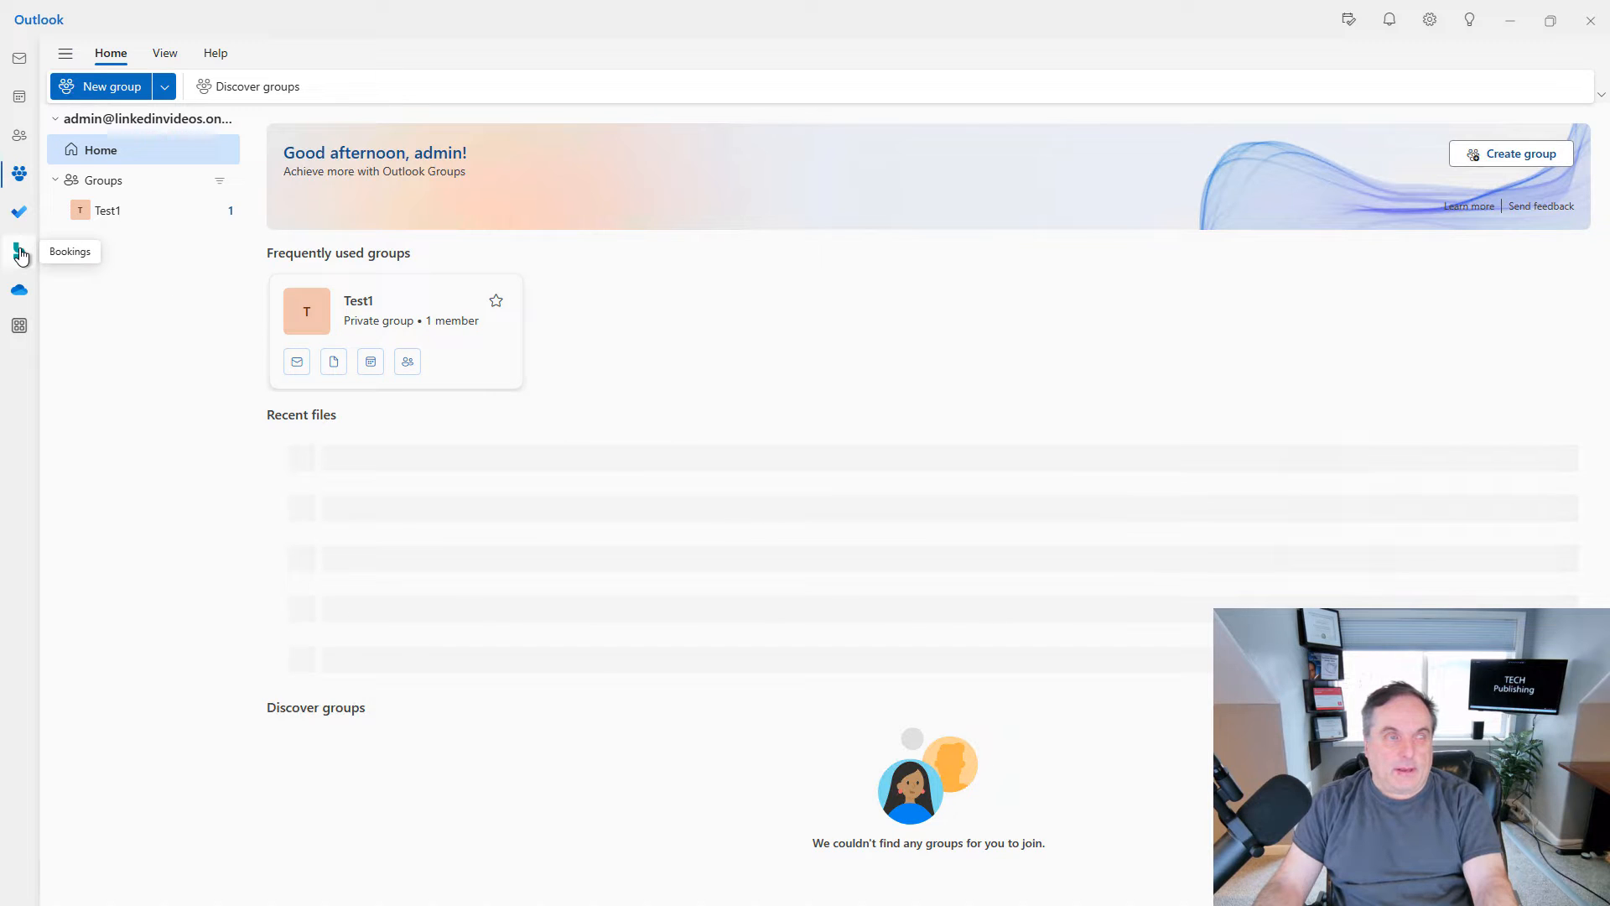
# Launch Bookings and step through its three-page welcome tour to Done.
pyautogui.click(19, 250)
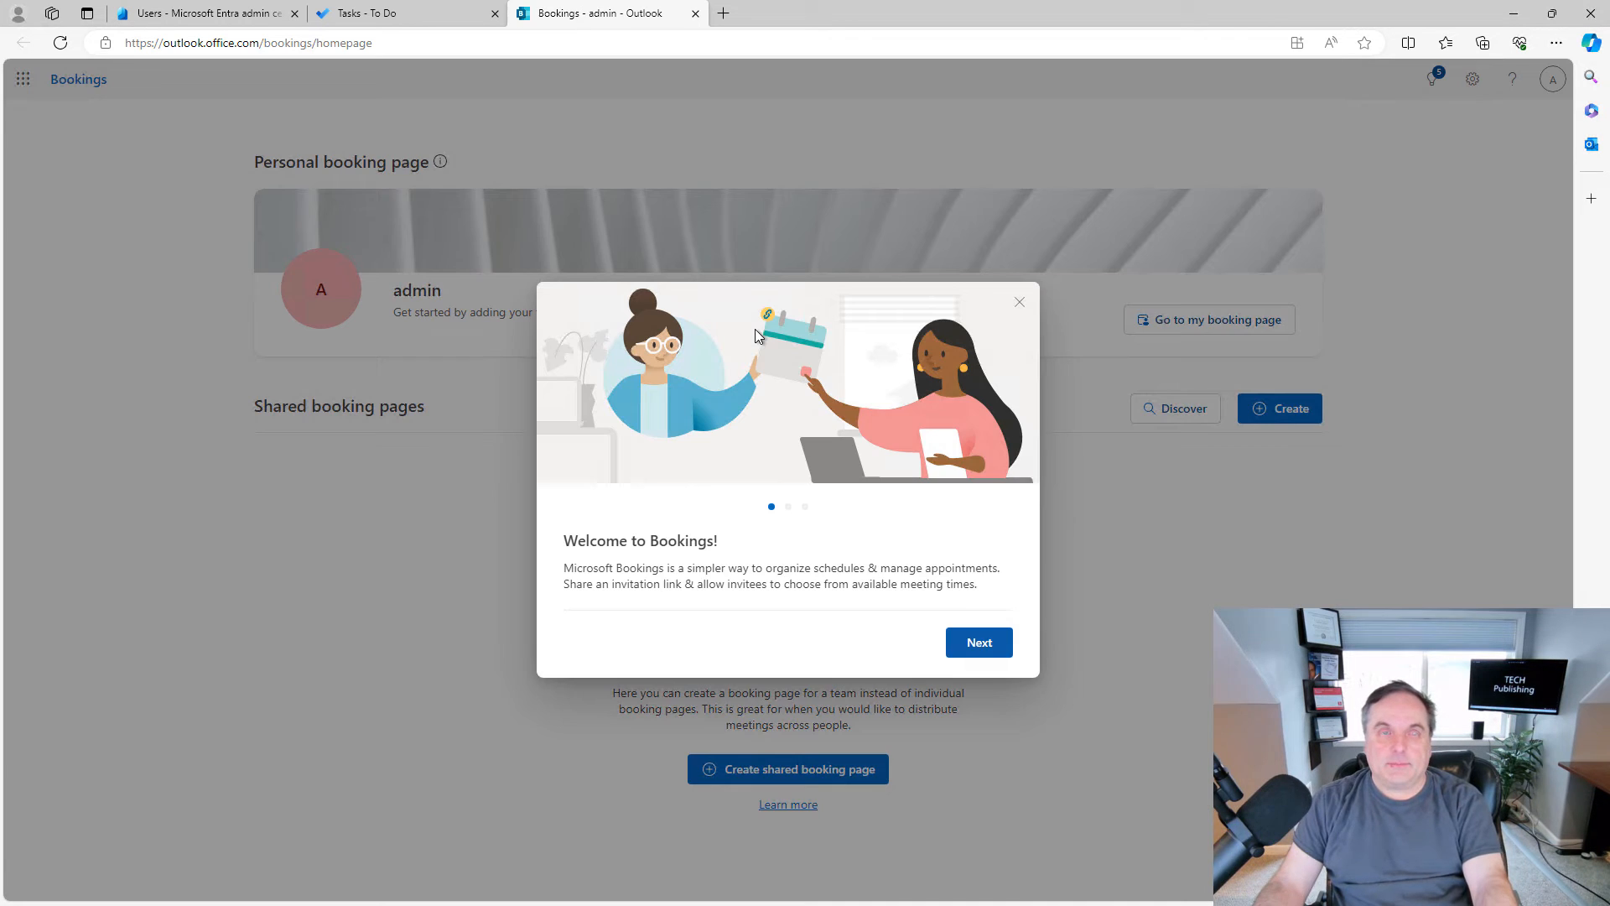
pyautogui.moveTo(892, 582)
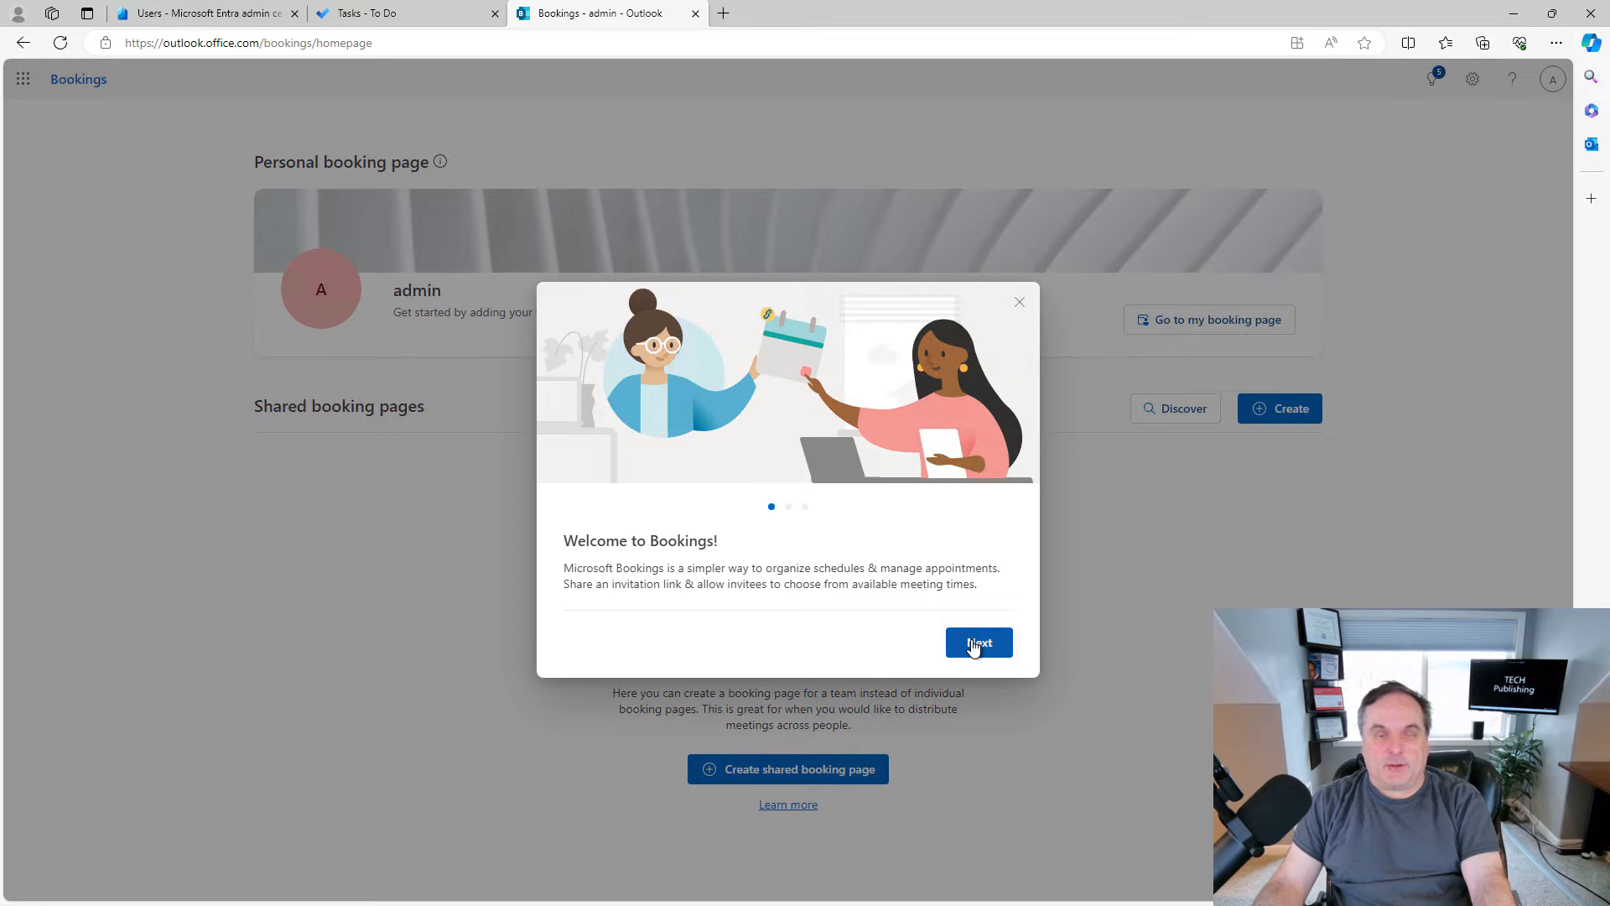
pyautogui.click(977, 643)
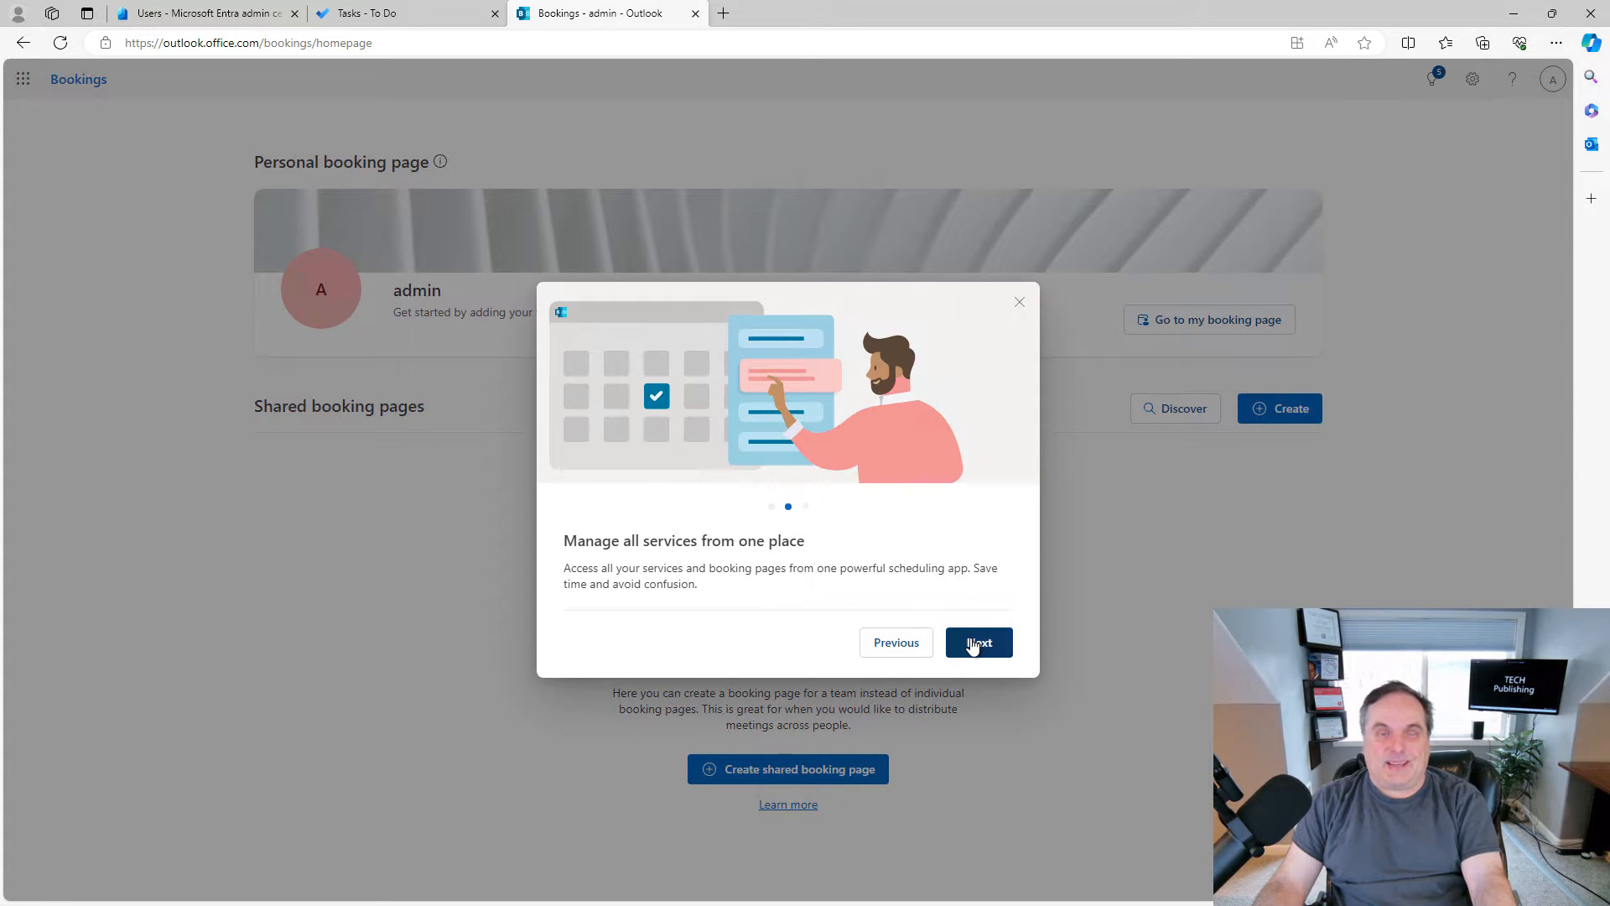
pyautogui.click(976, 643)
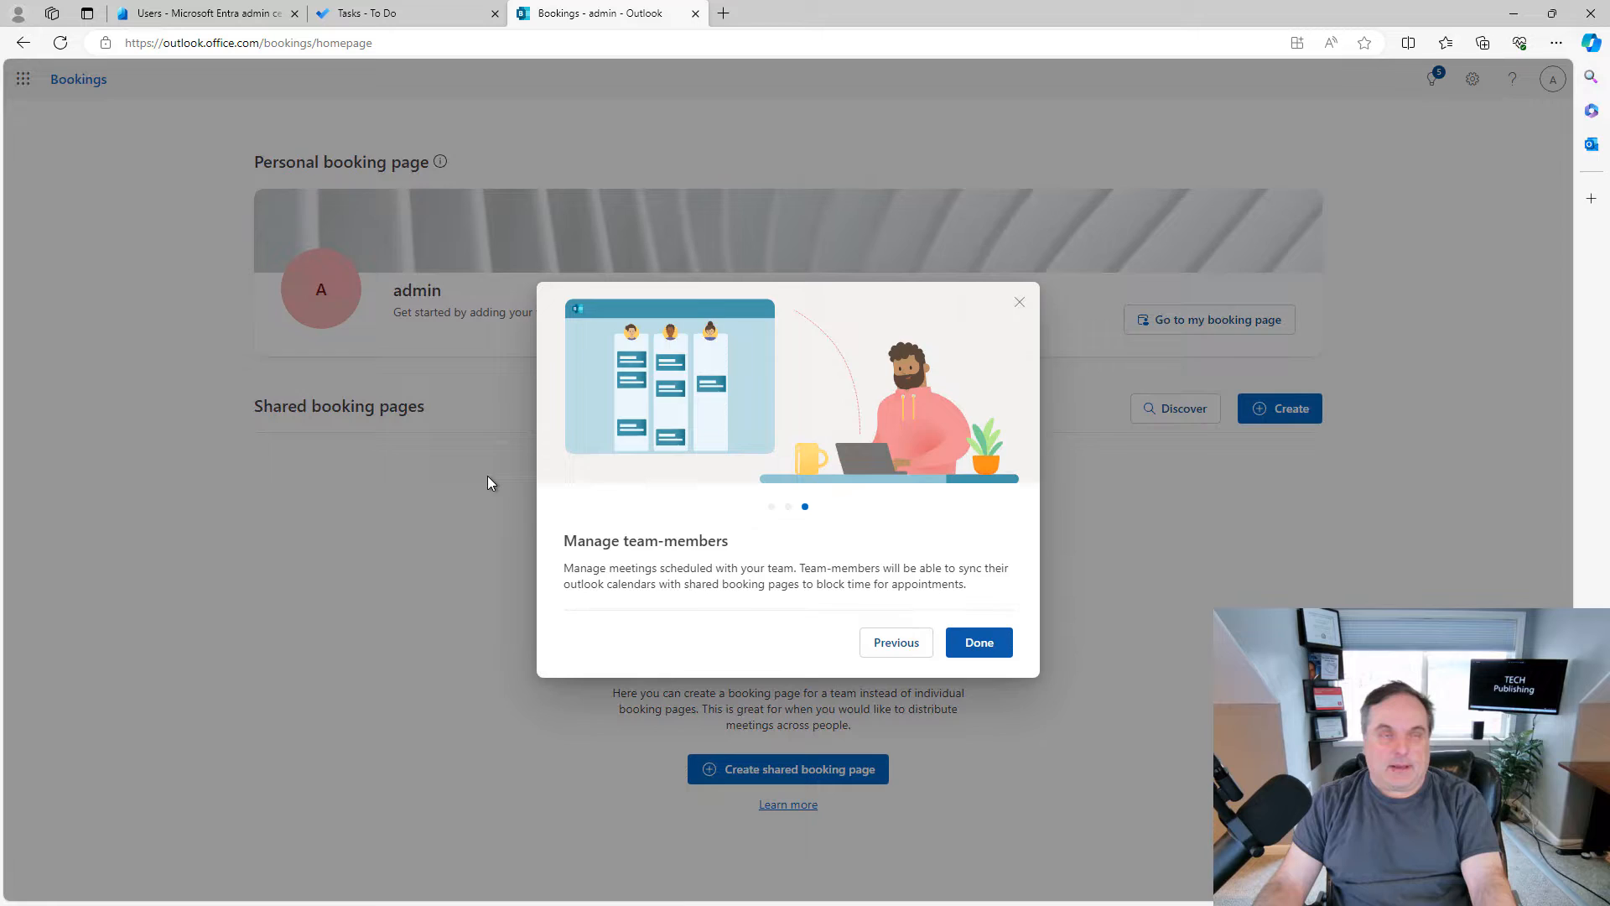
pyautogui.click(976, 642)
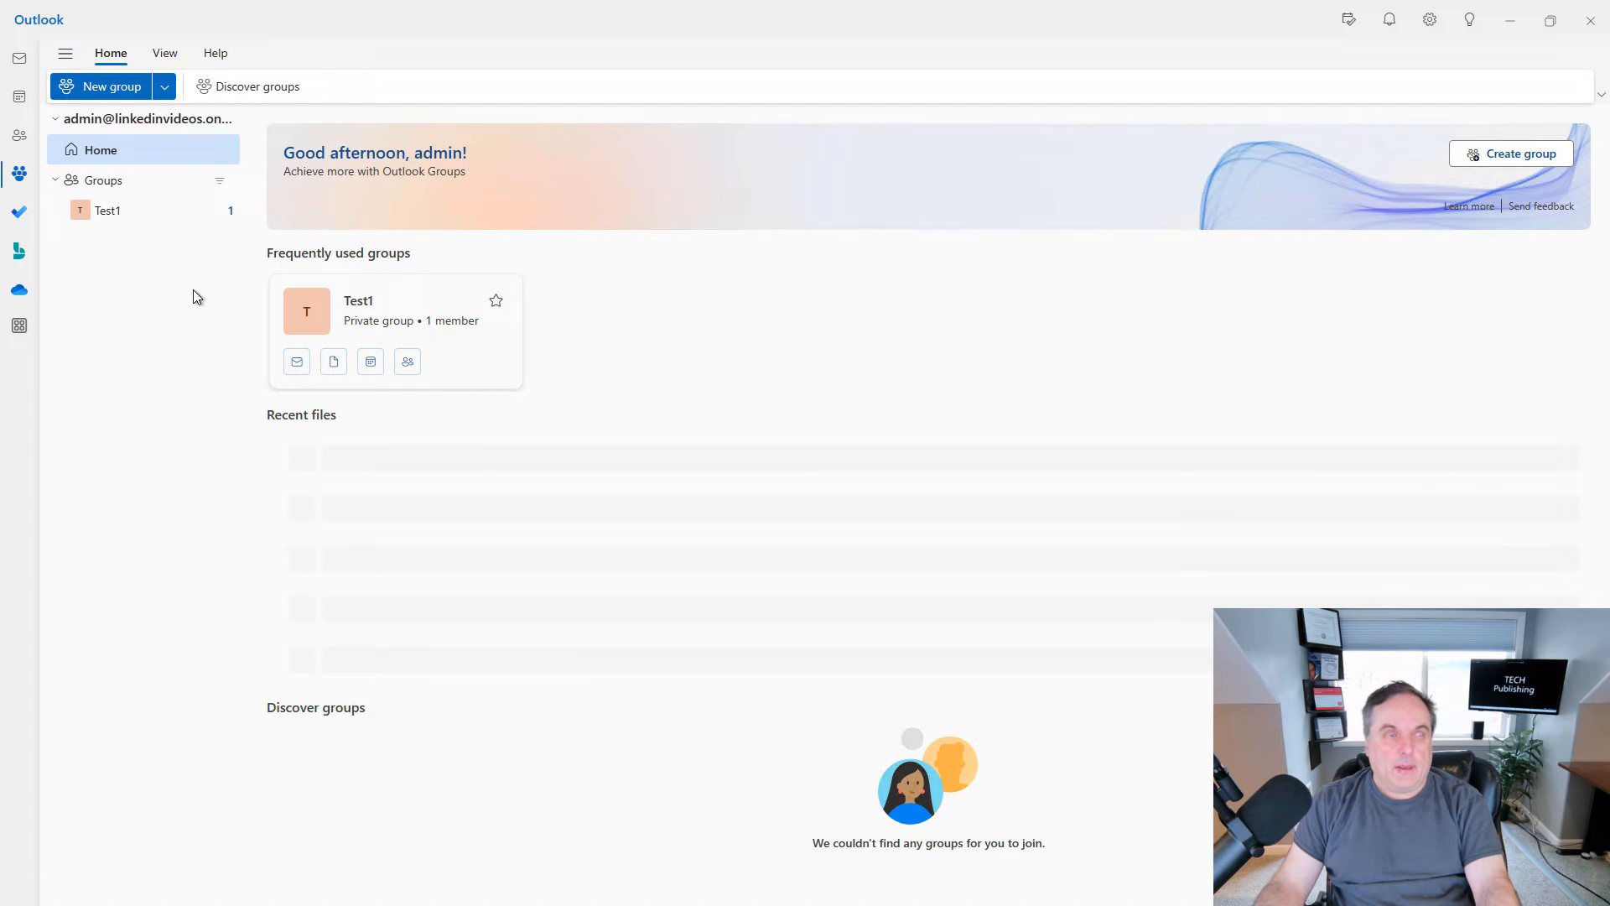
pyautogui.moveTo(18, 290)
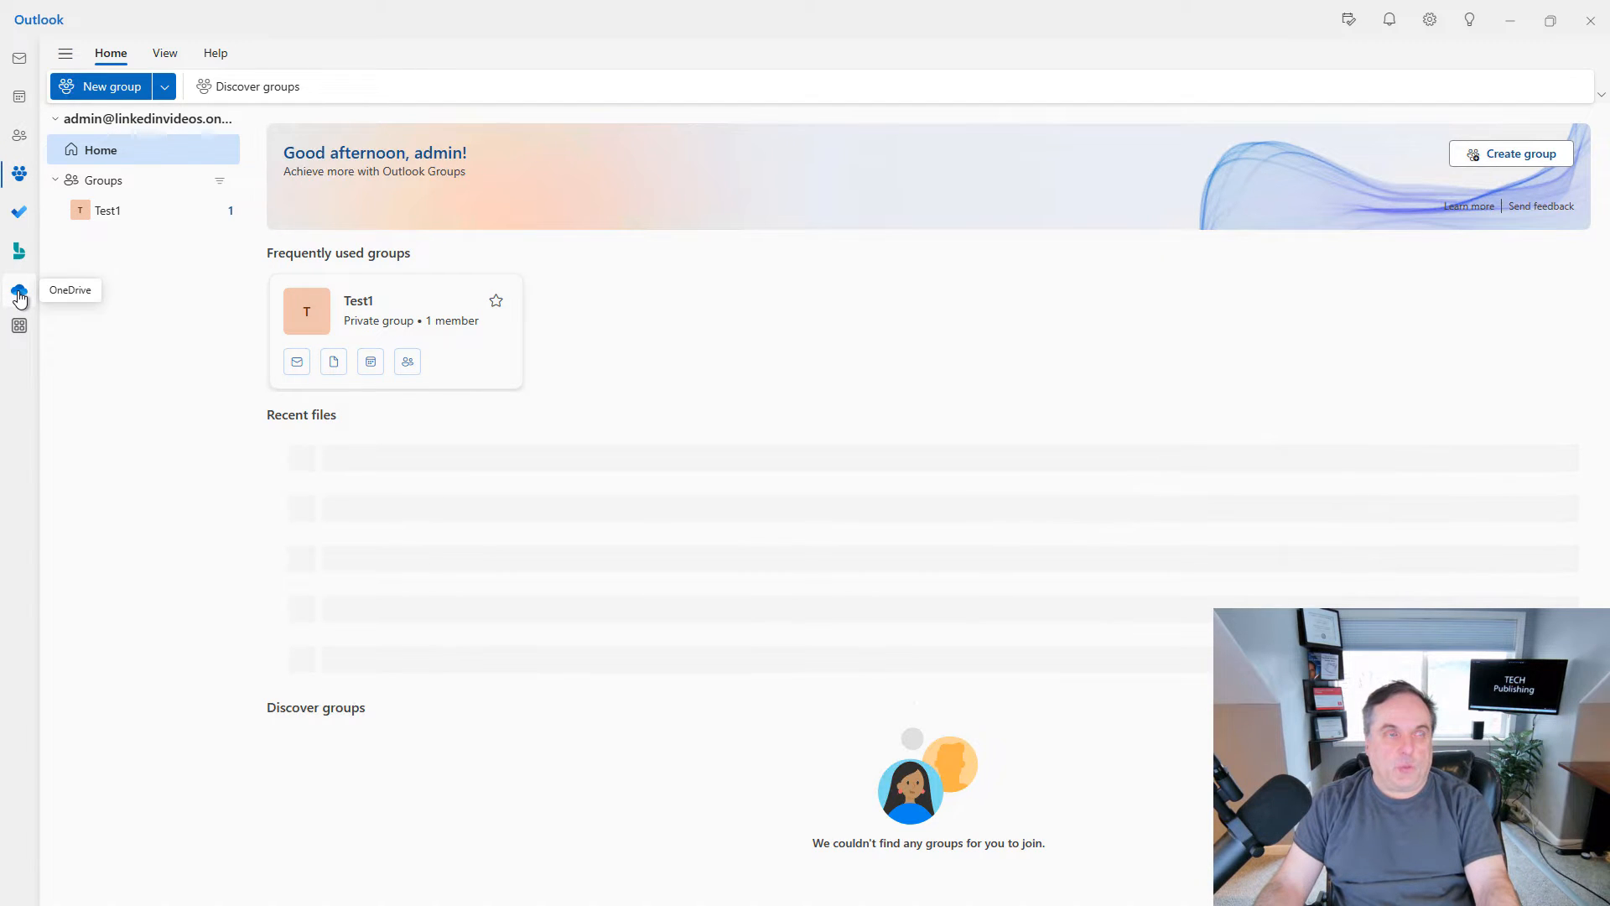
# Show the More apps flyout listing Excel, OneNote, PowerPoint and Word.
pyautogui.click(19, 295)
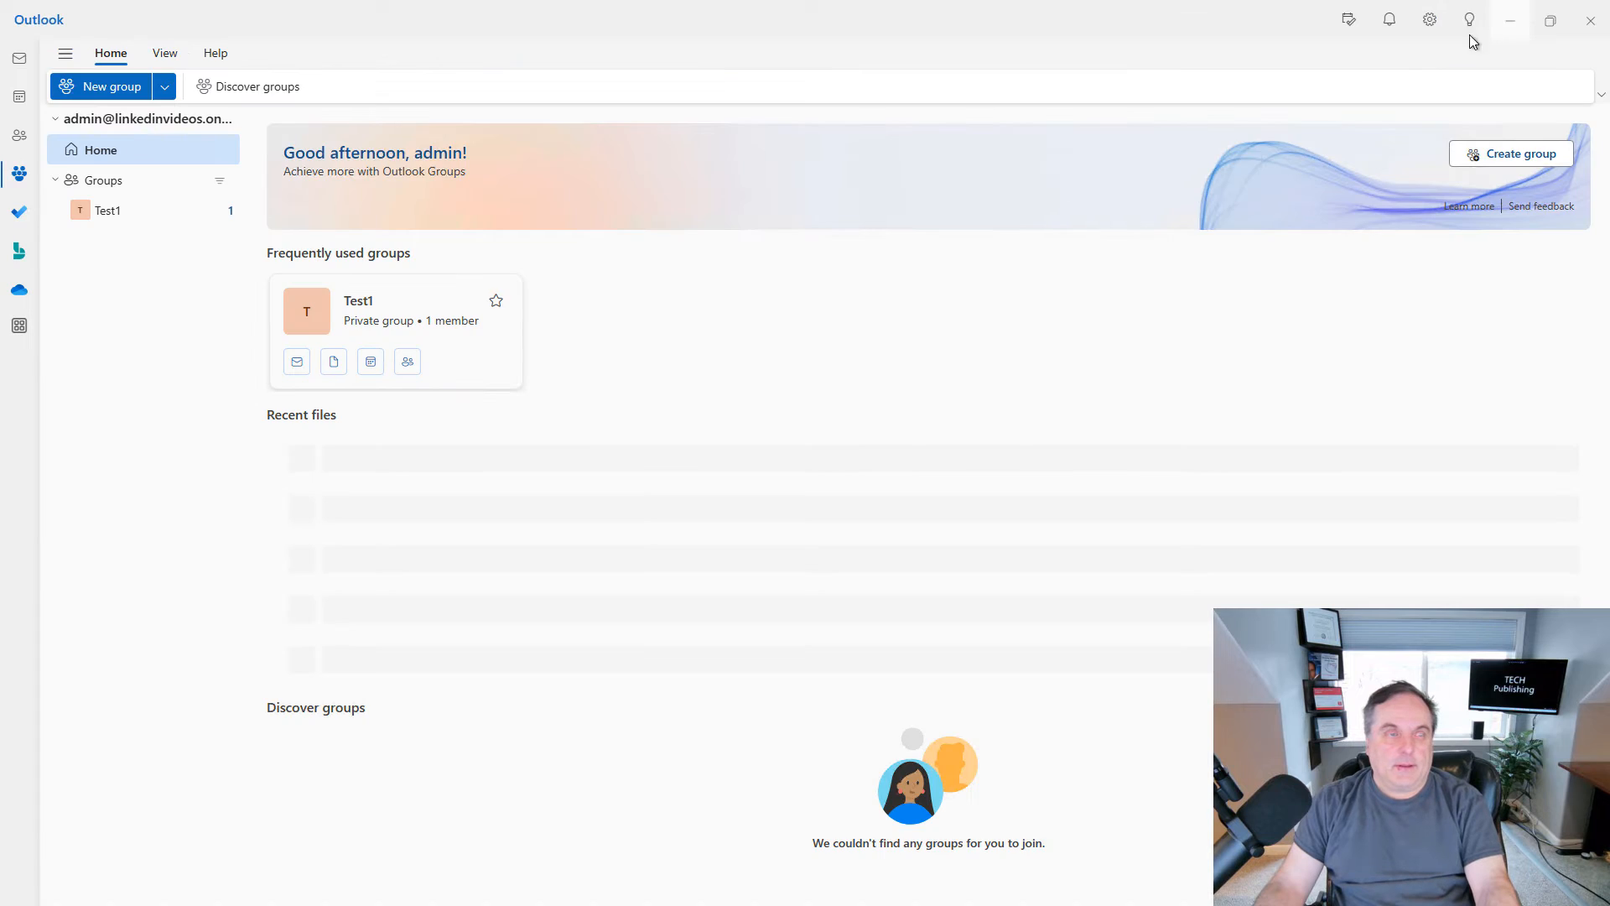
pyautogui.moveTo(18, 326)
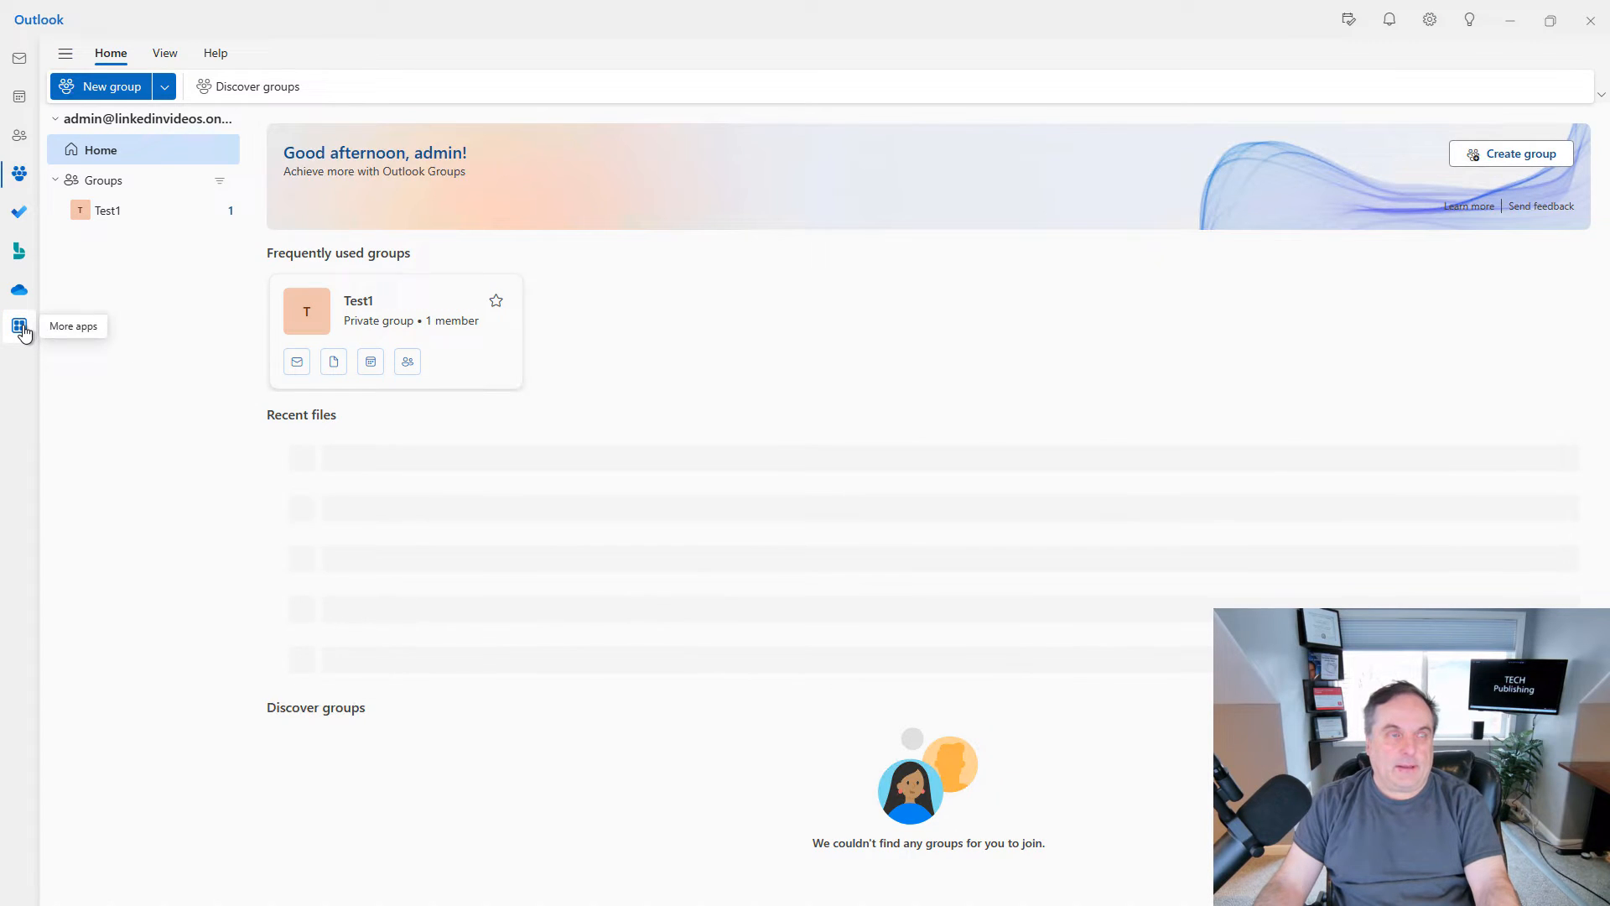
pyautogui.click(19, 327)
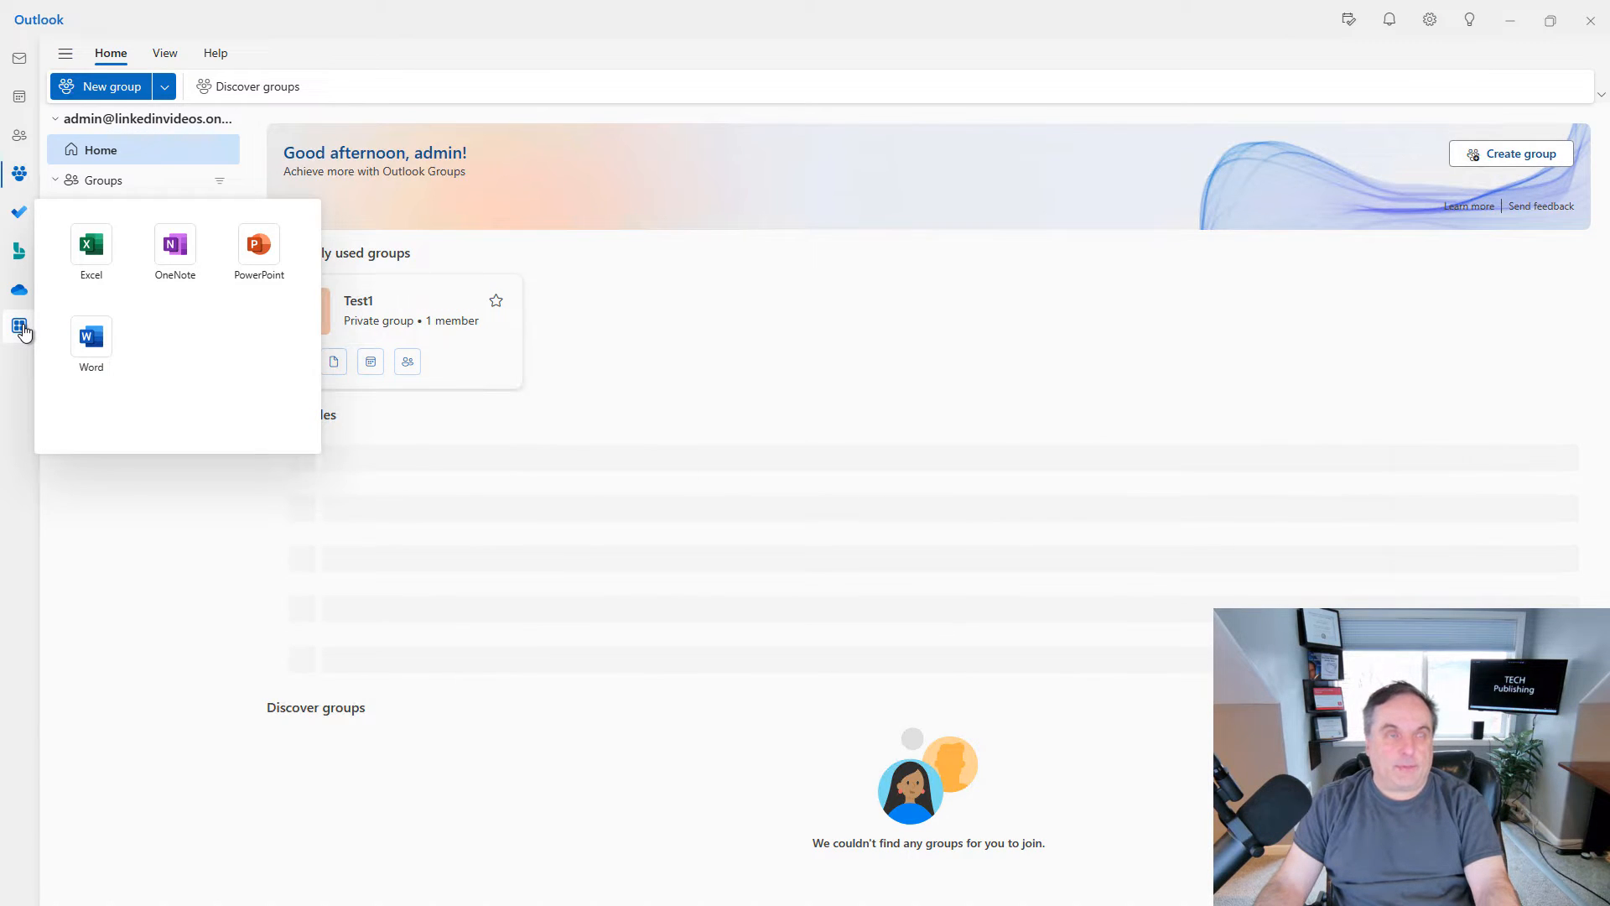
pyautogui.moveTo(91, 337)
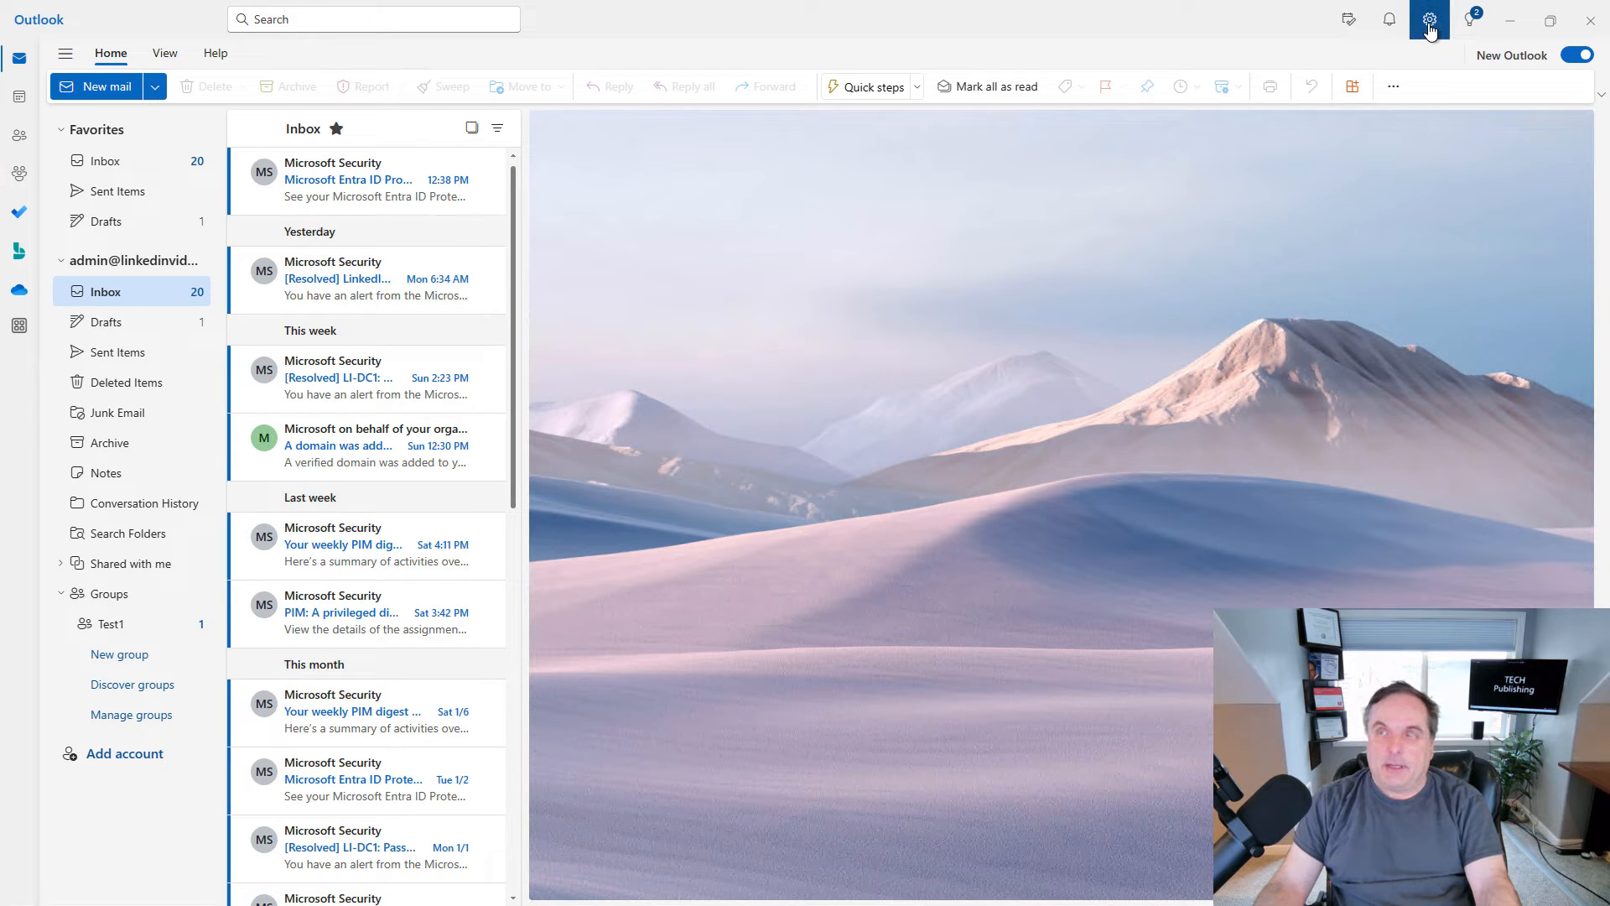
pyautogui.moveTo(1066, 408)
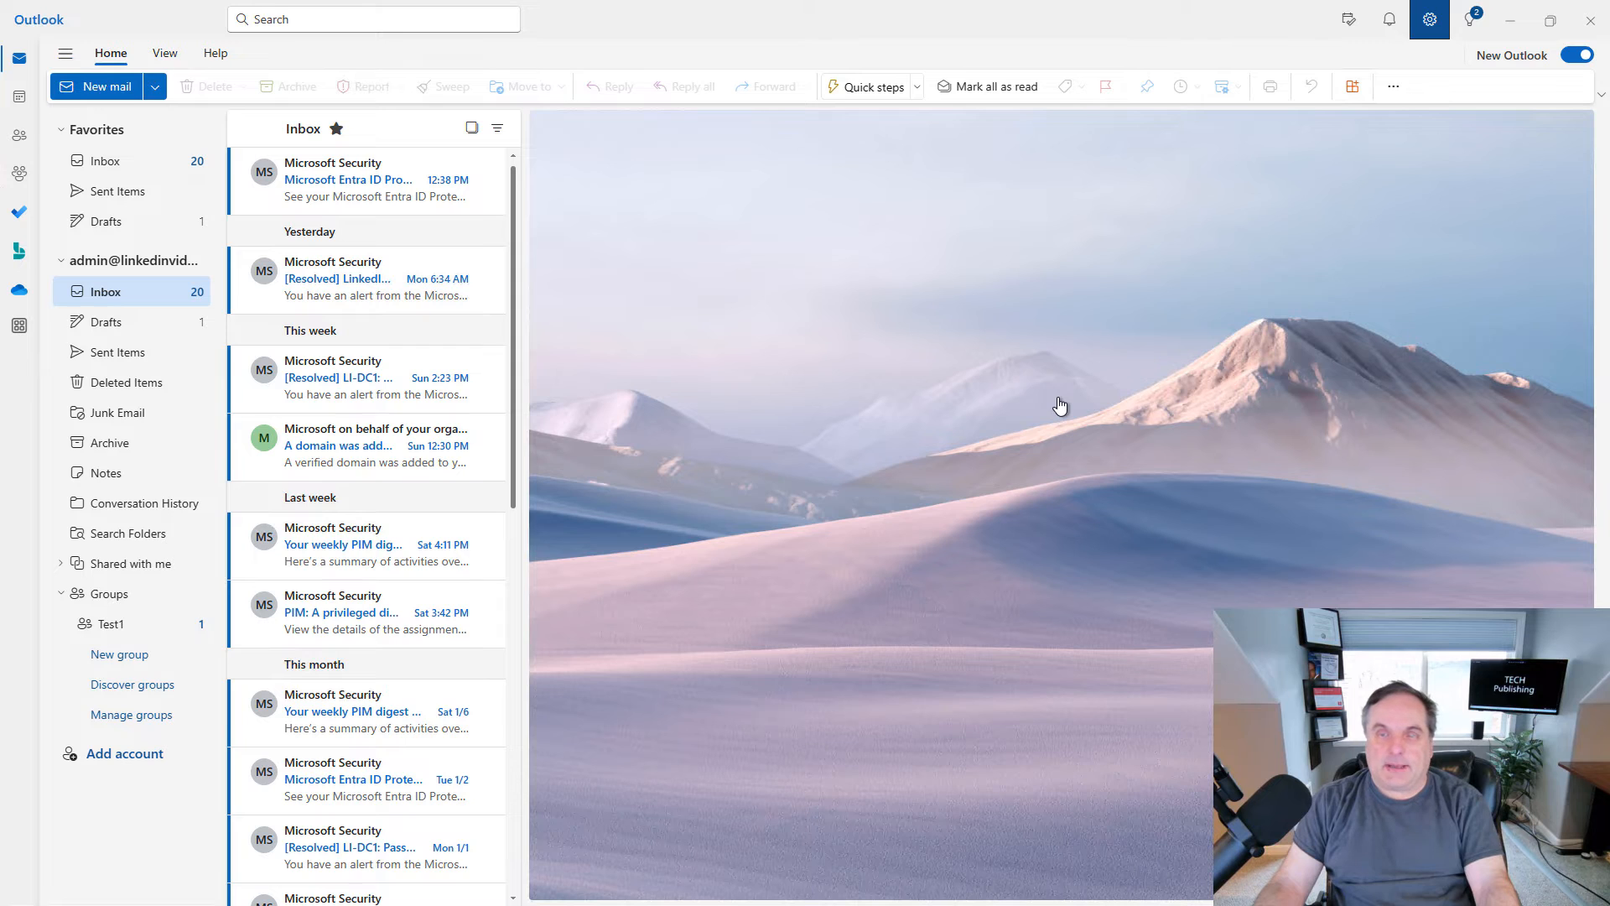
# In Settings, browse Add account, Automatic replies, Signatures and Mobile devices, ending on General.
pyautogui.click(1429, 18)
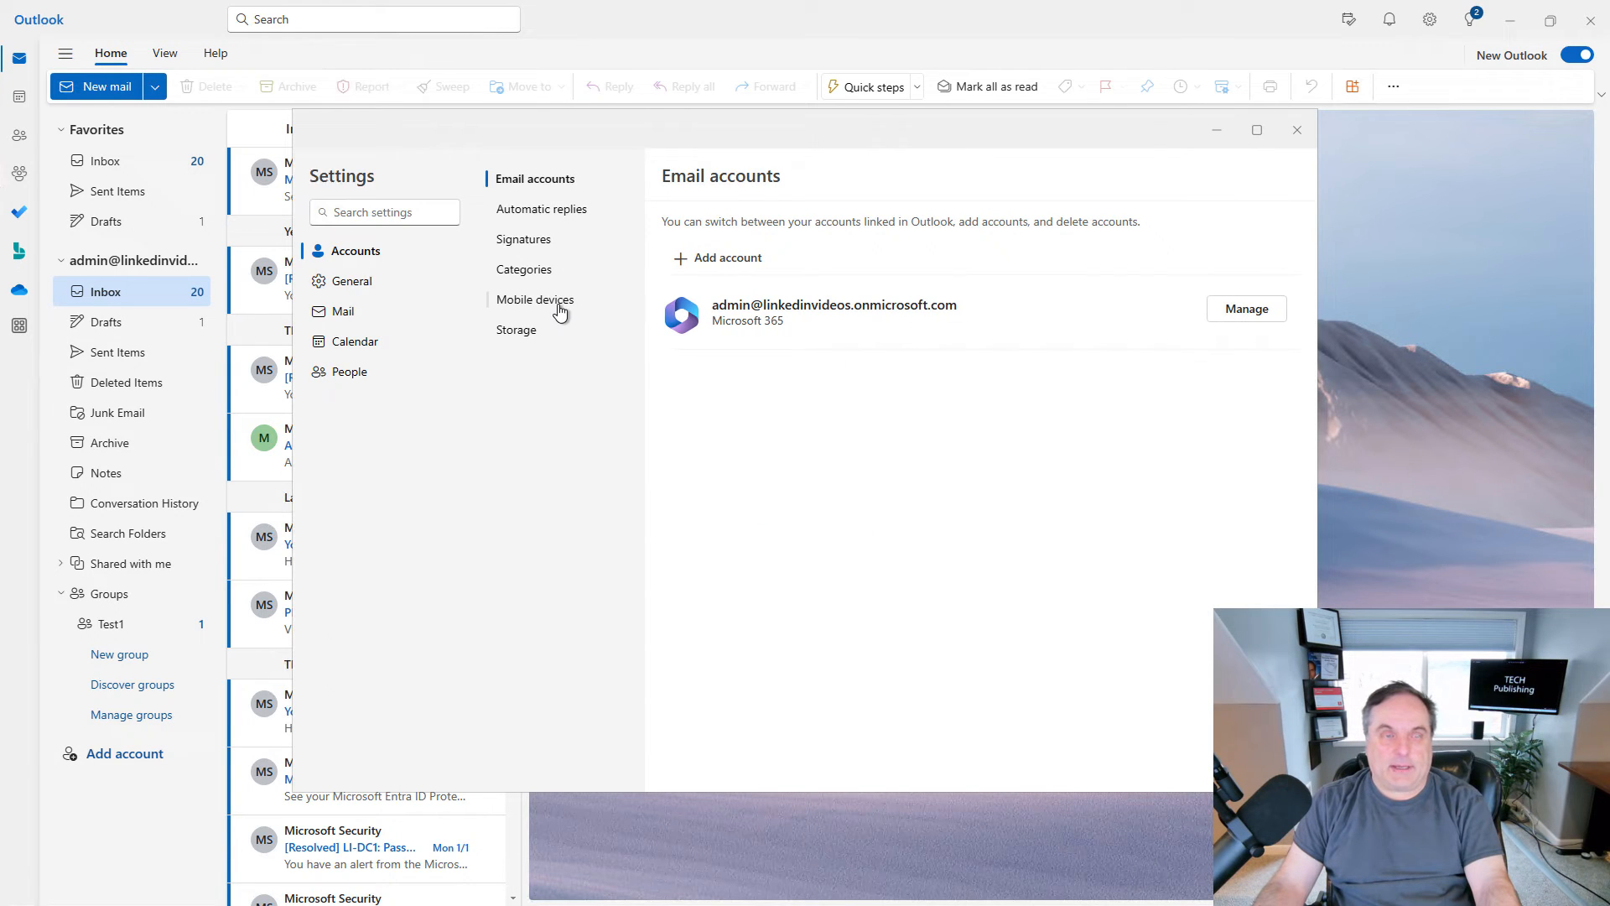
pyautogui.moveTo(532, 344)
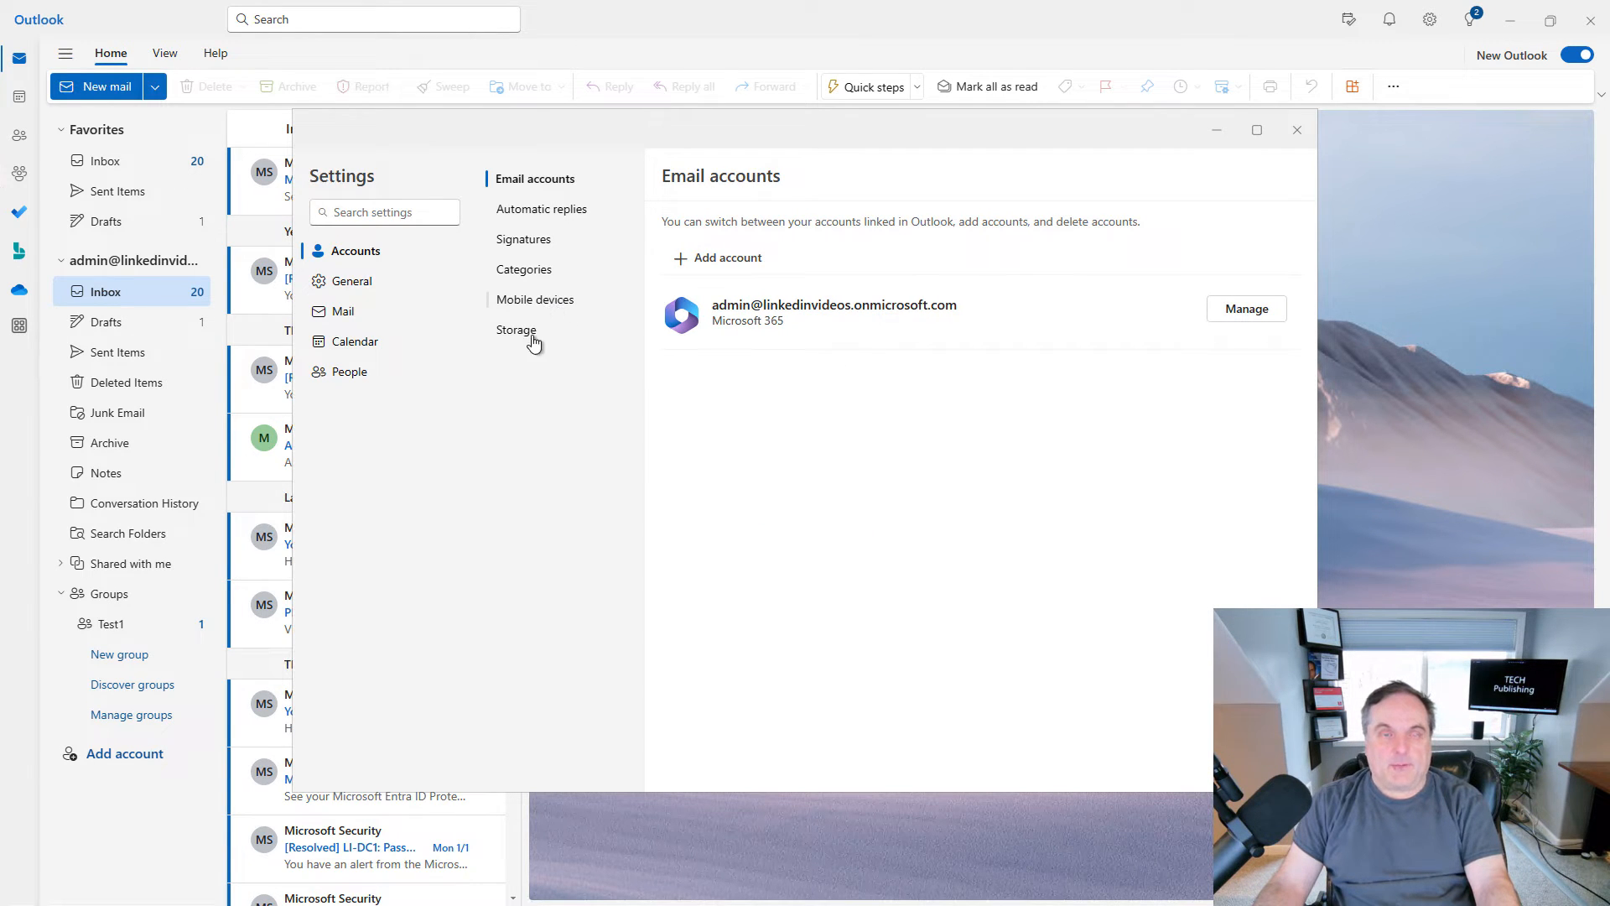
pyautogui.moveTo(533, 445)
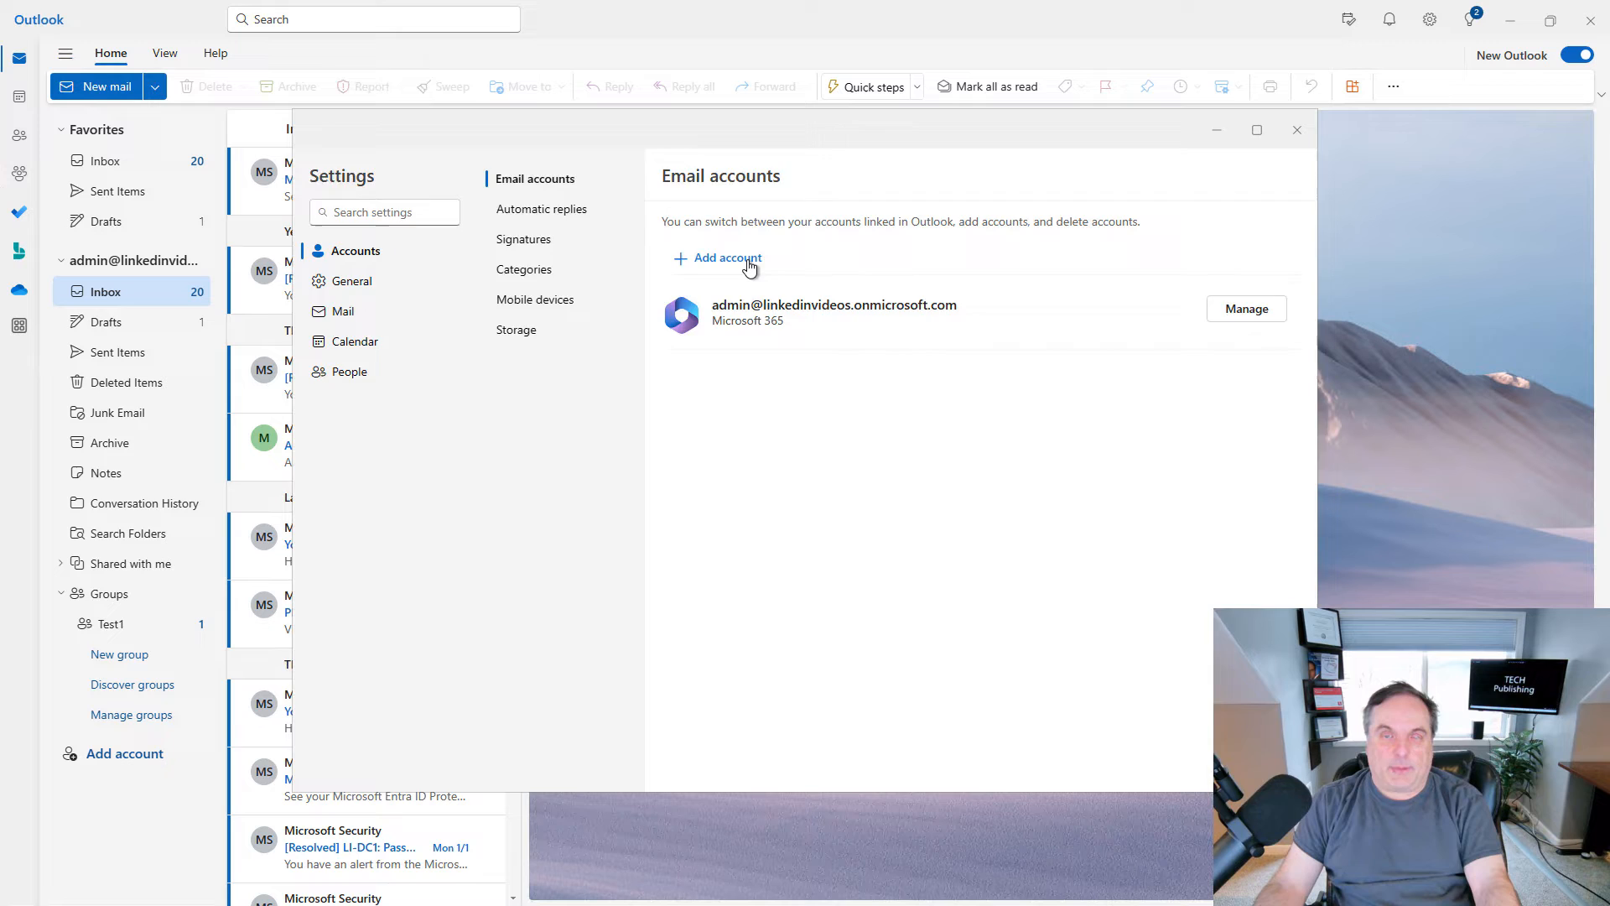
pyautogui.click(725, 258)
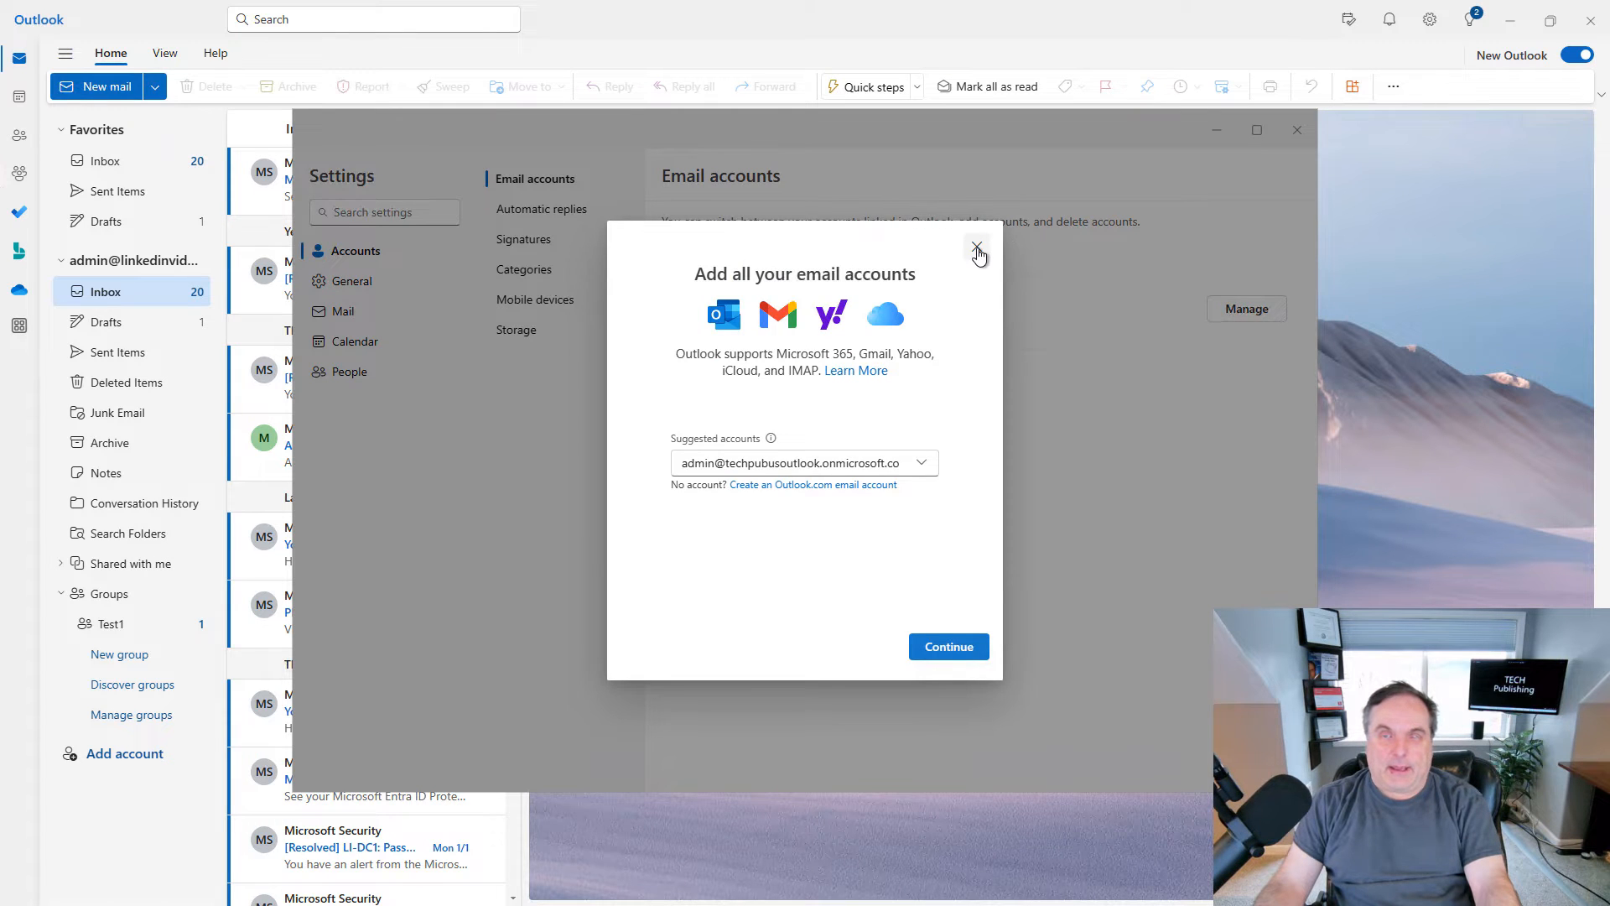
pyautogui.click(976, 252)
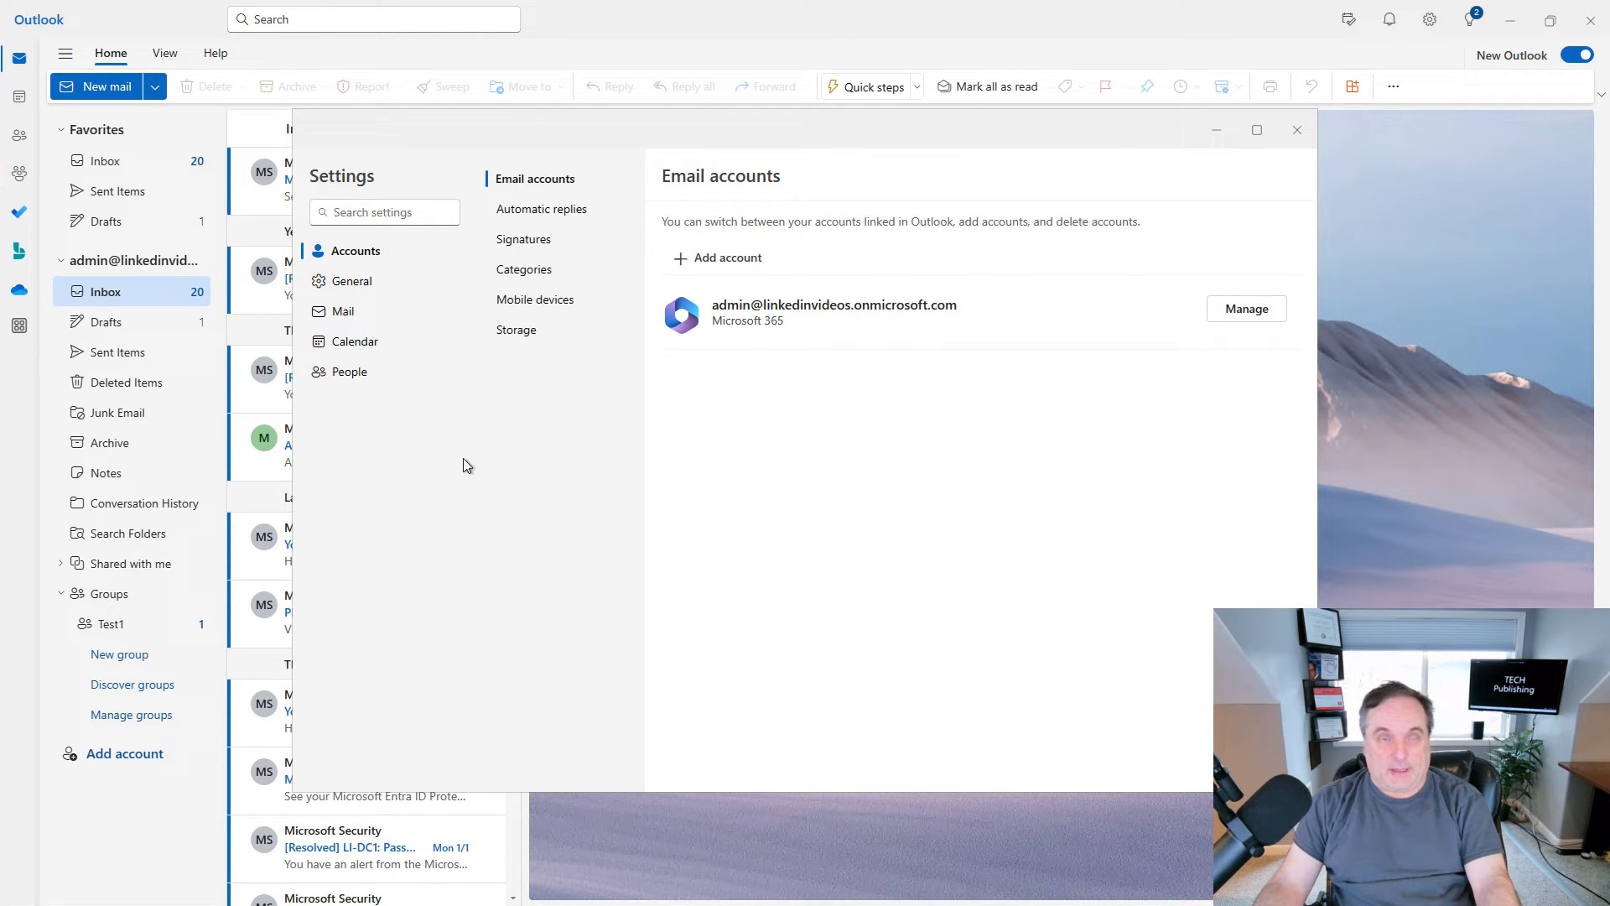
pyautogui.moveTo(441, 469)
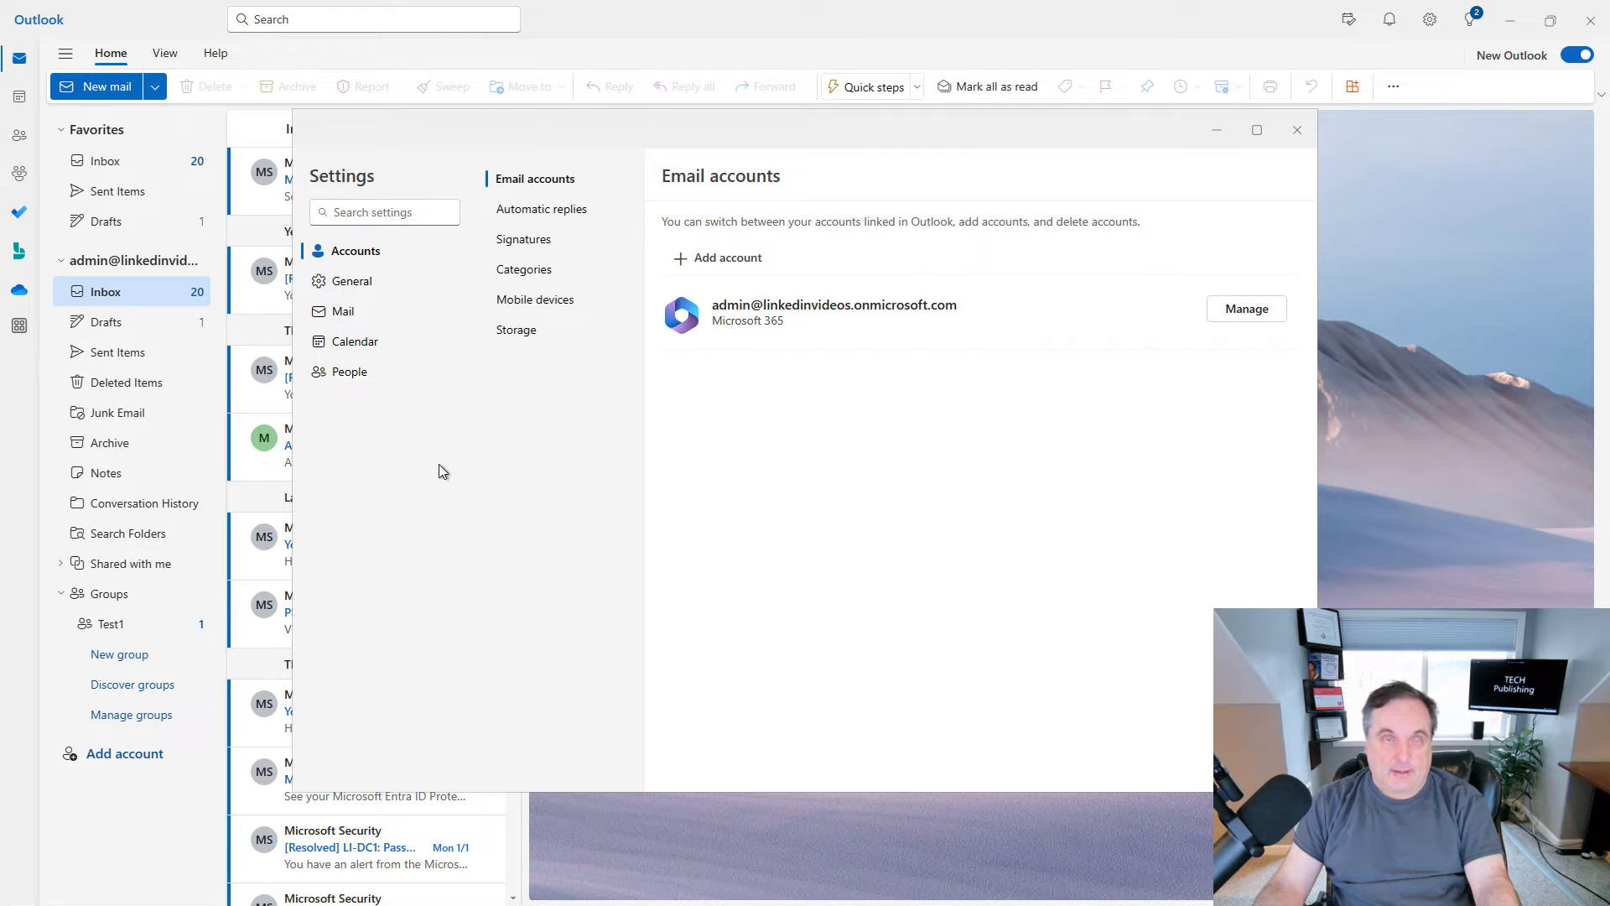
pyautogui.click(541, 208)
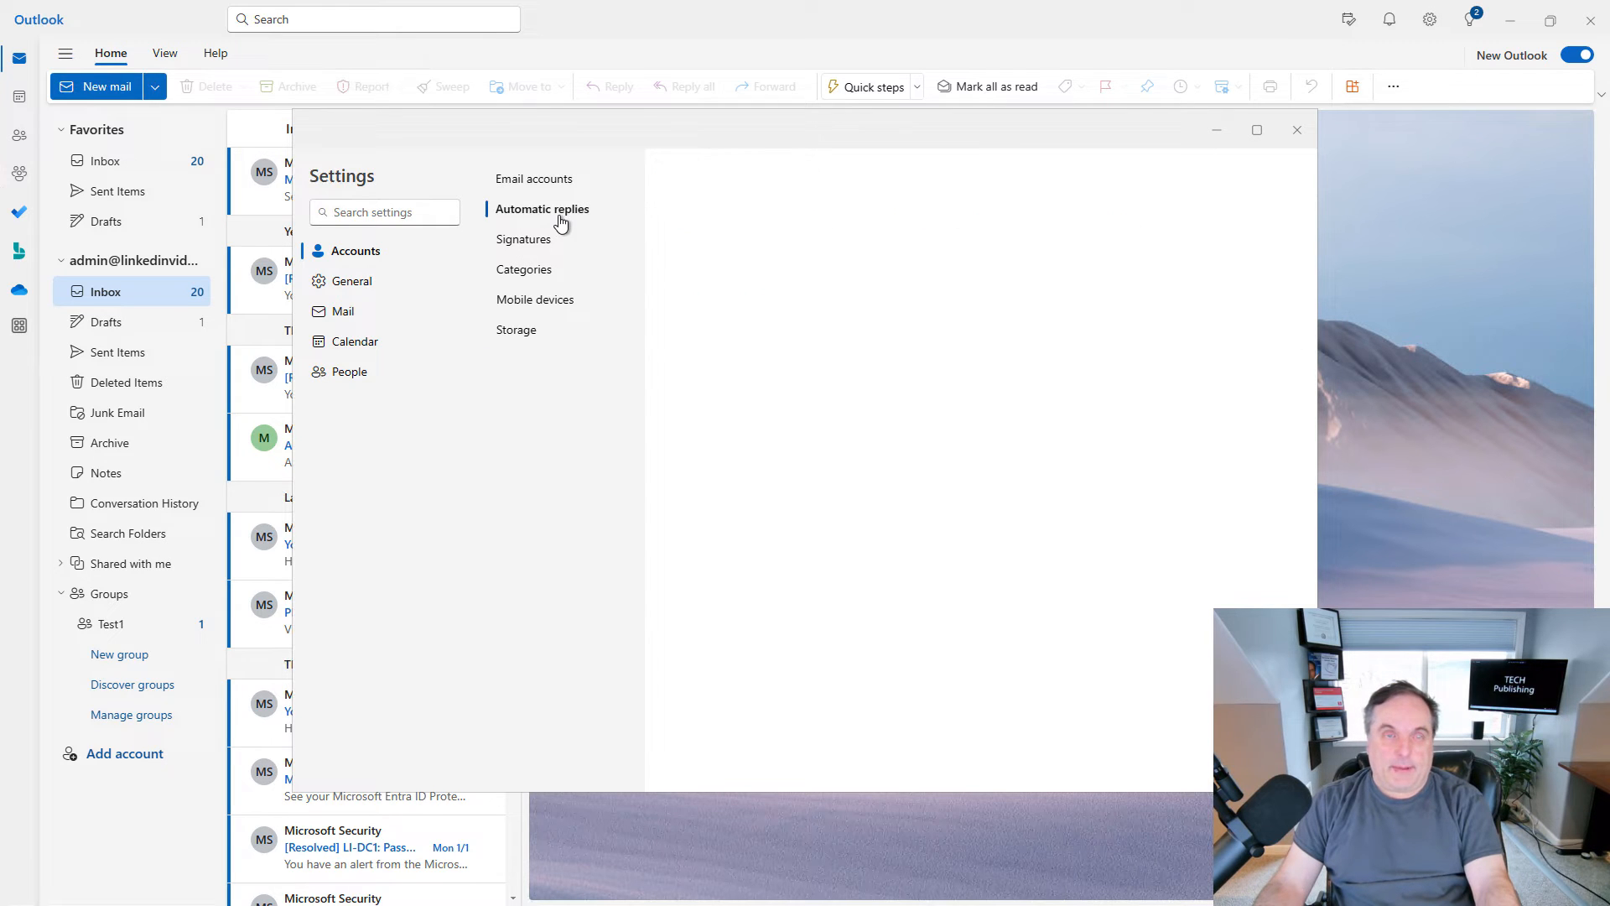
pyautogui.click(542, 208)
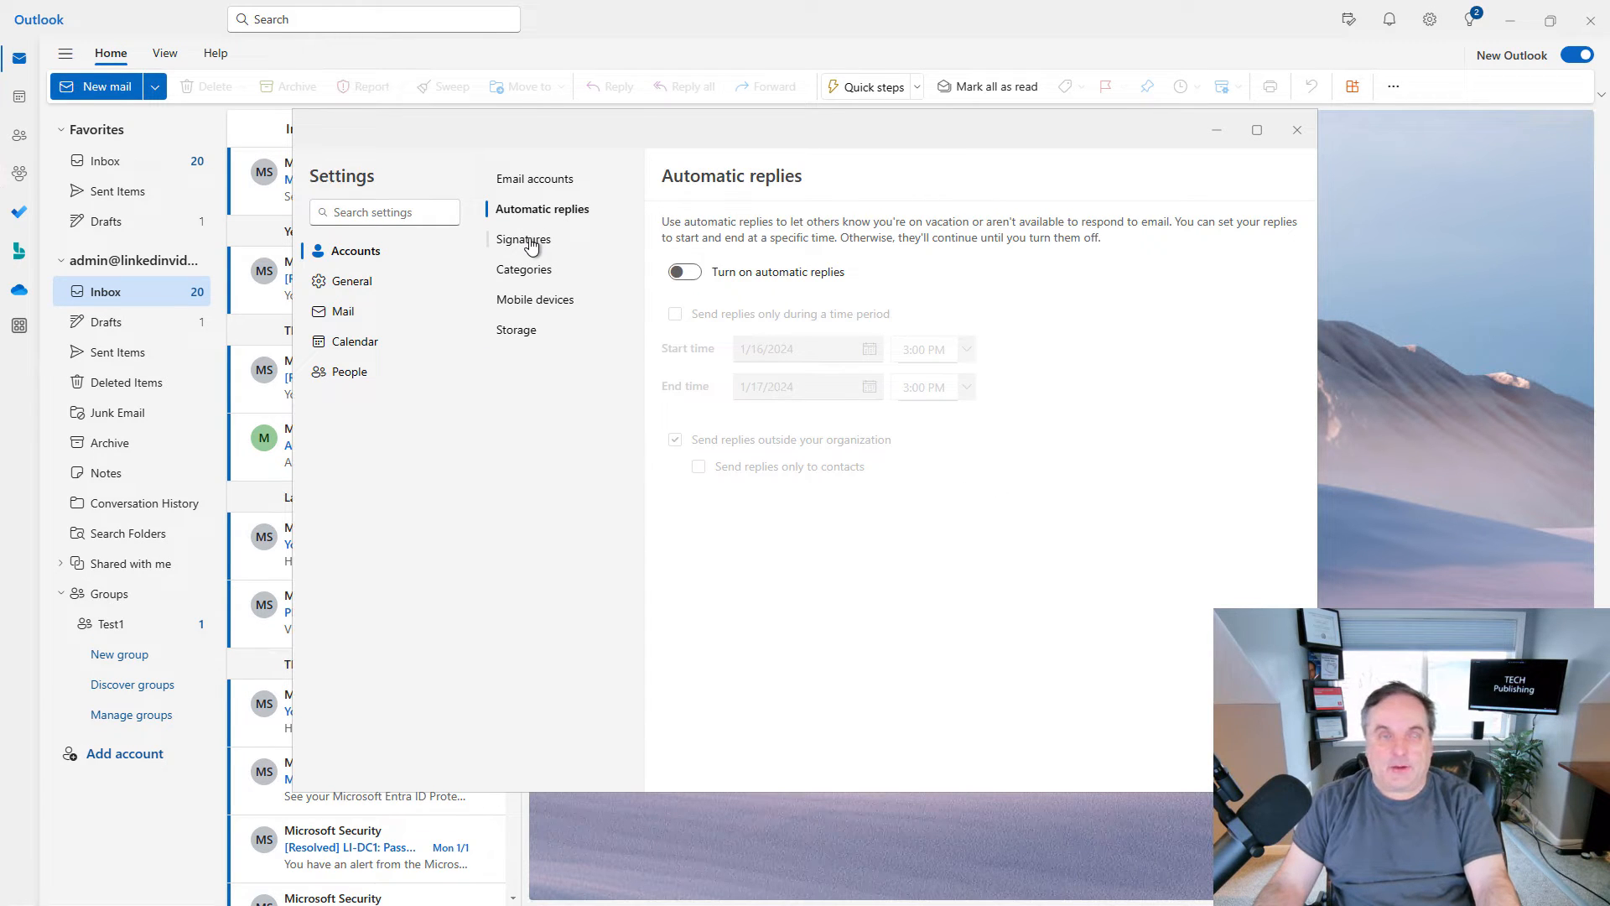
pyautogui.click(523, 238)
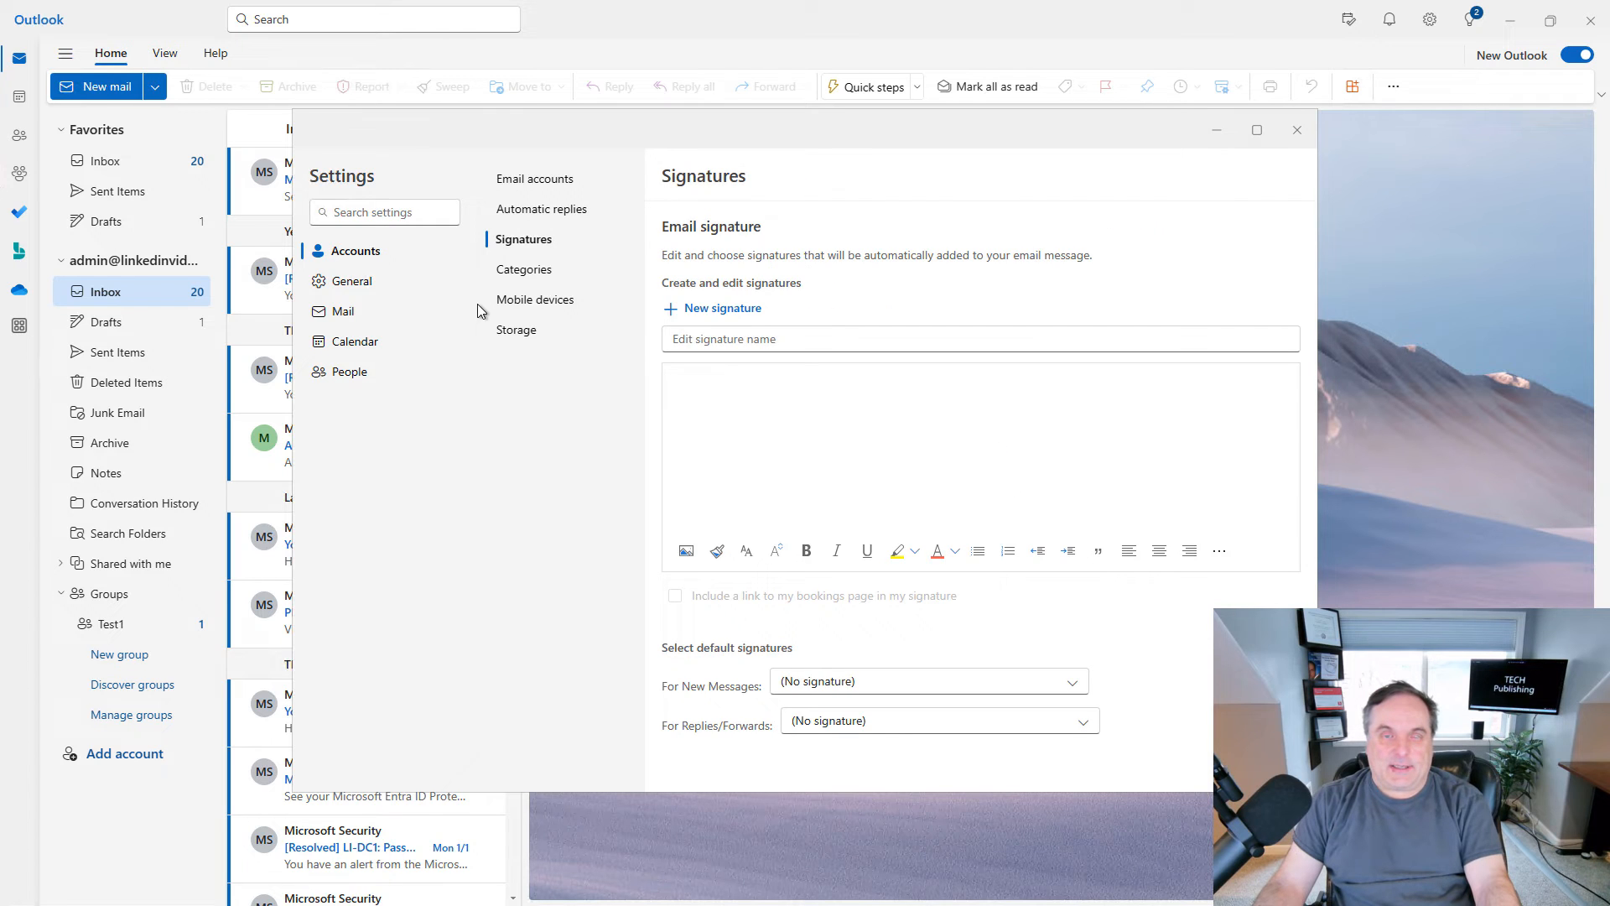
pyautogui.moveTo(513, 304)
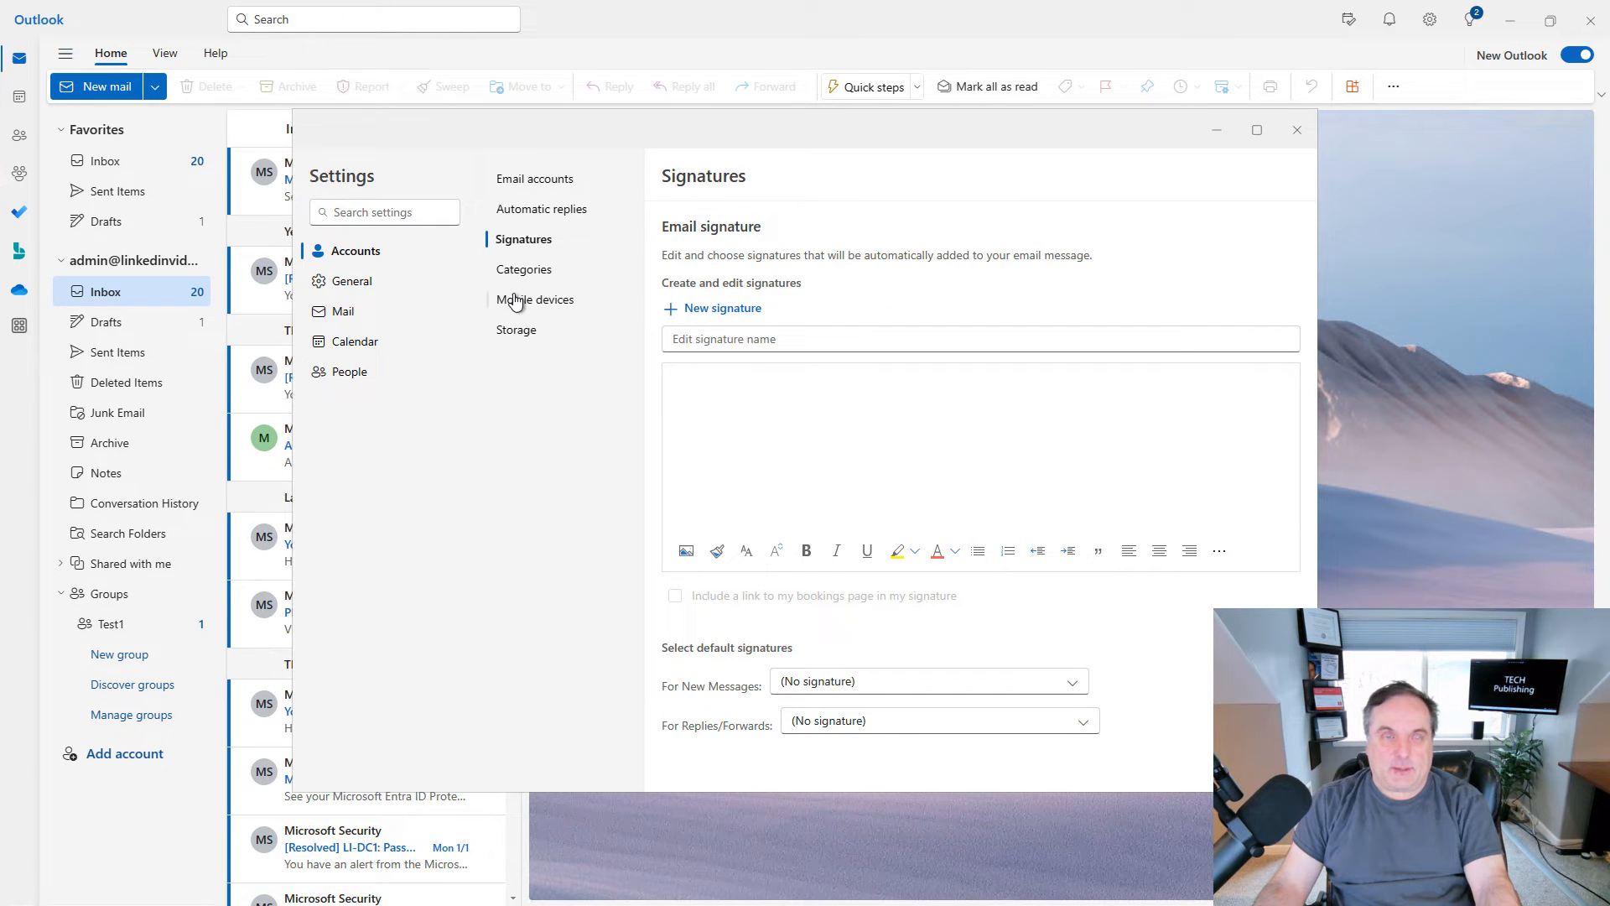
pyautogui.click(535, 299)
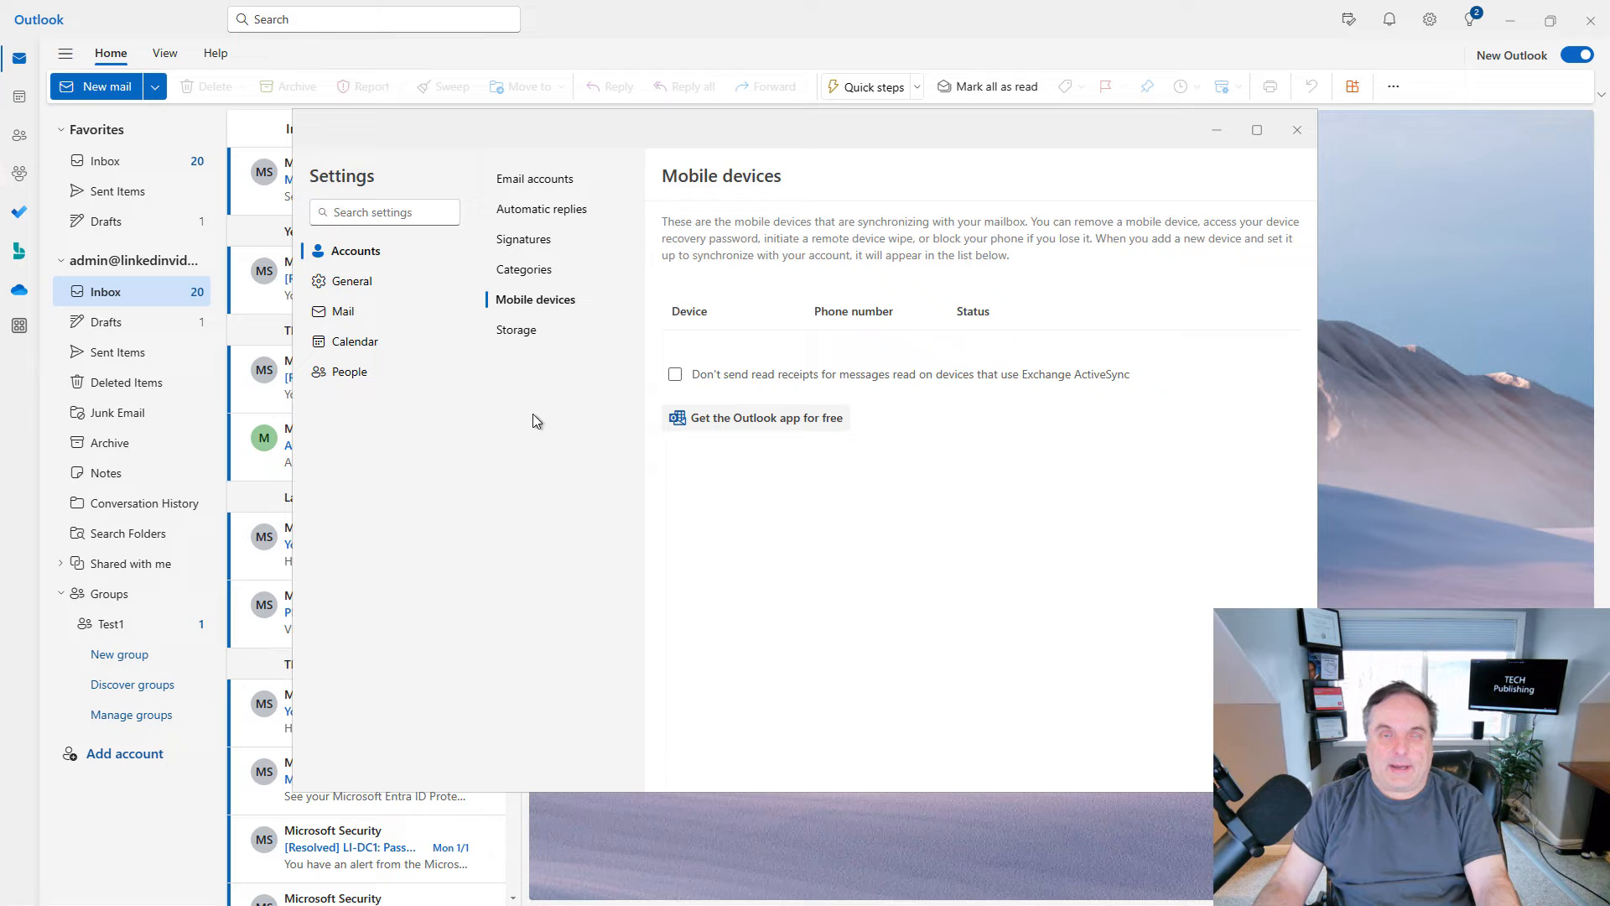
pyautogui.moveTo(518, 429)
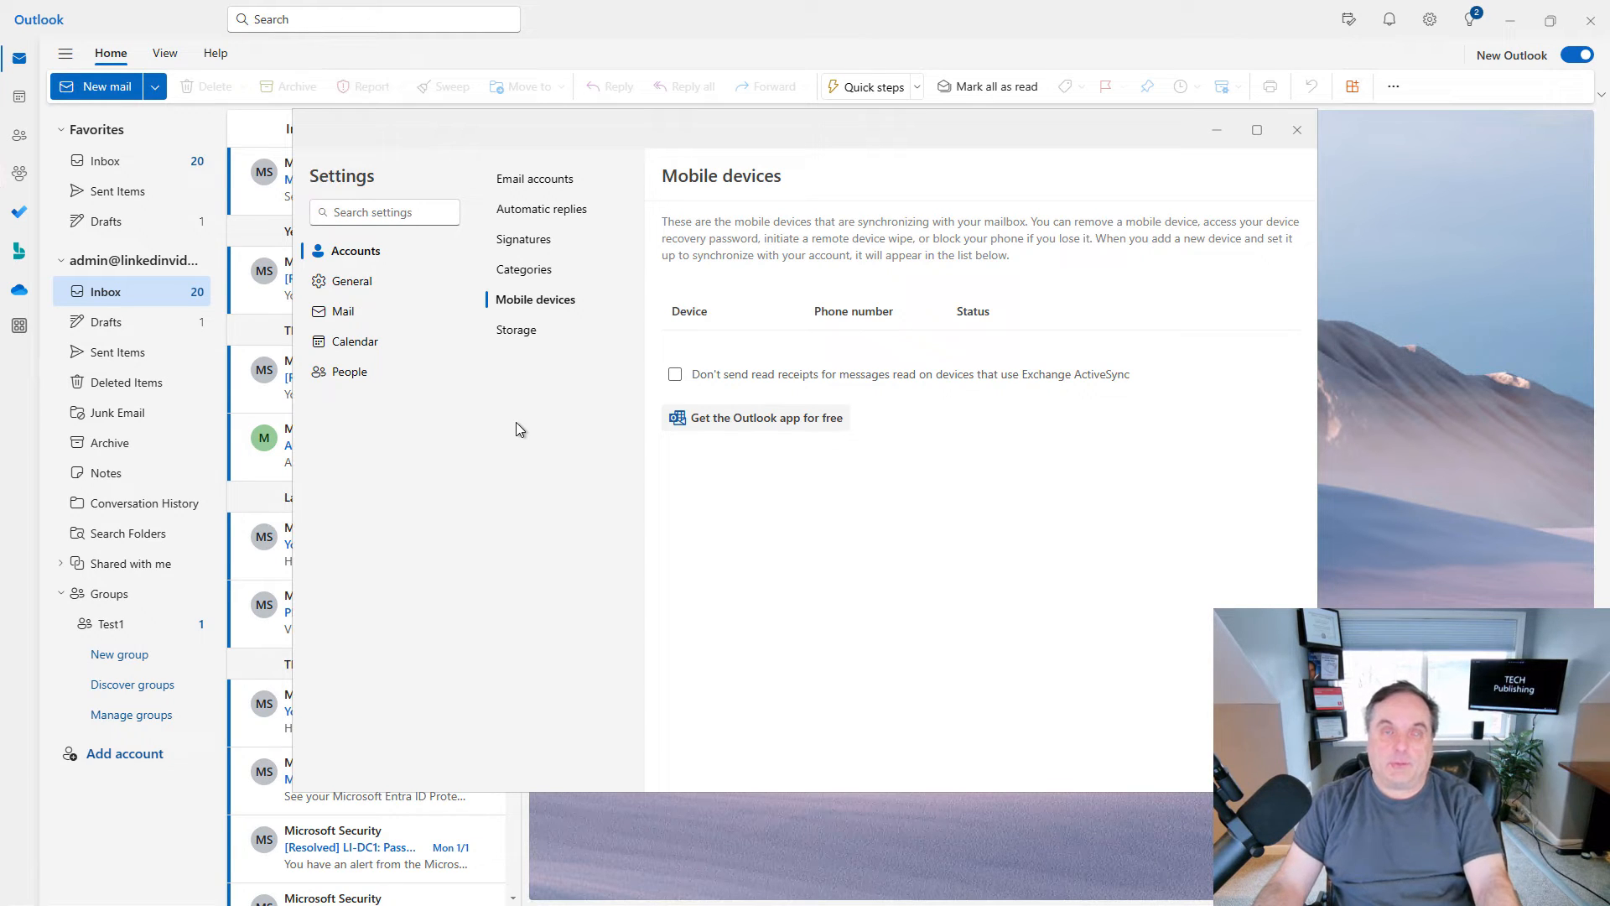
pyautogui.moveTo(503, 404)
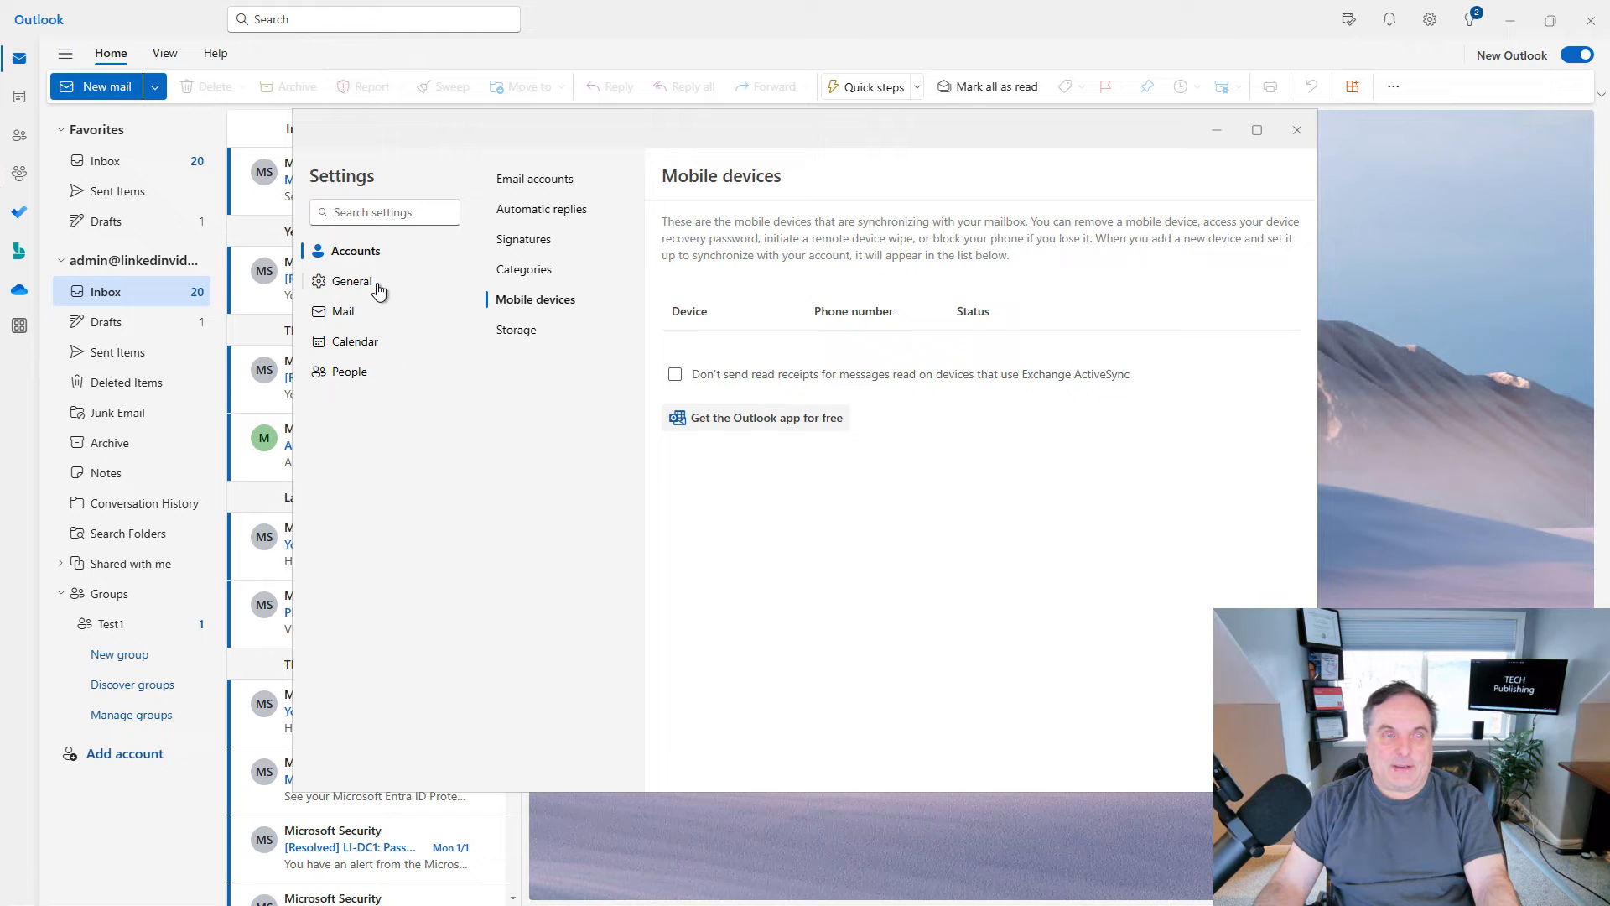
pyautogui.click(353, 280)
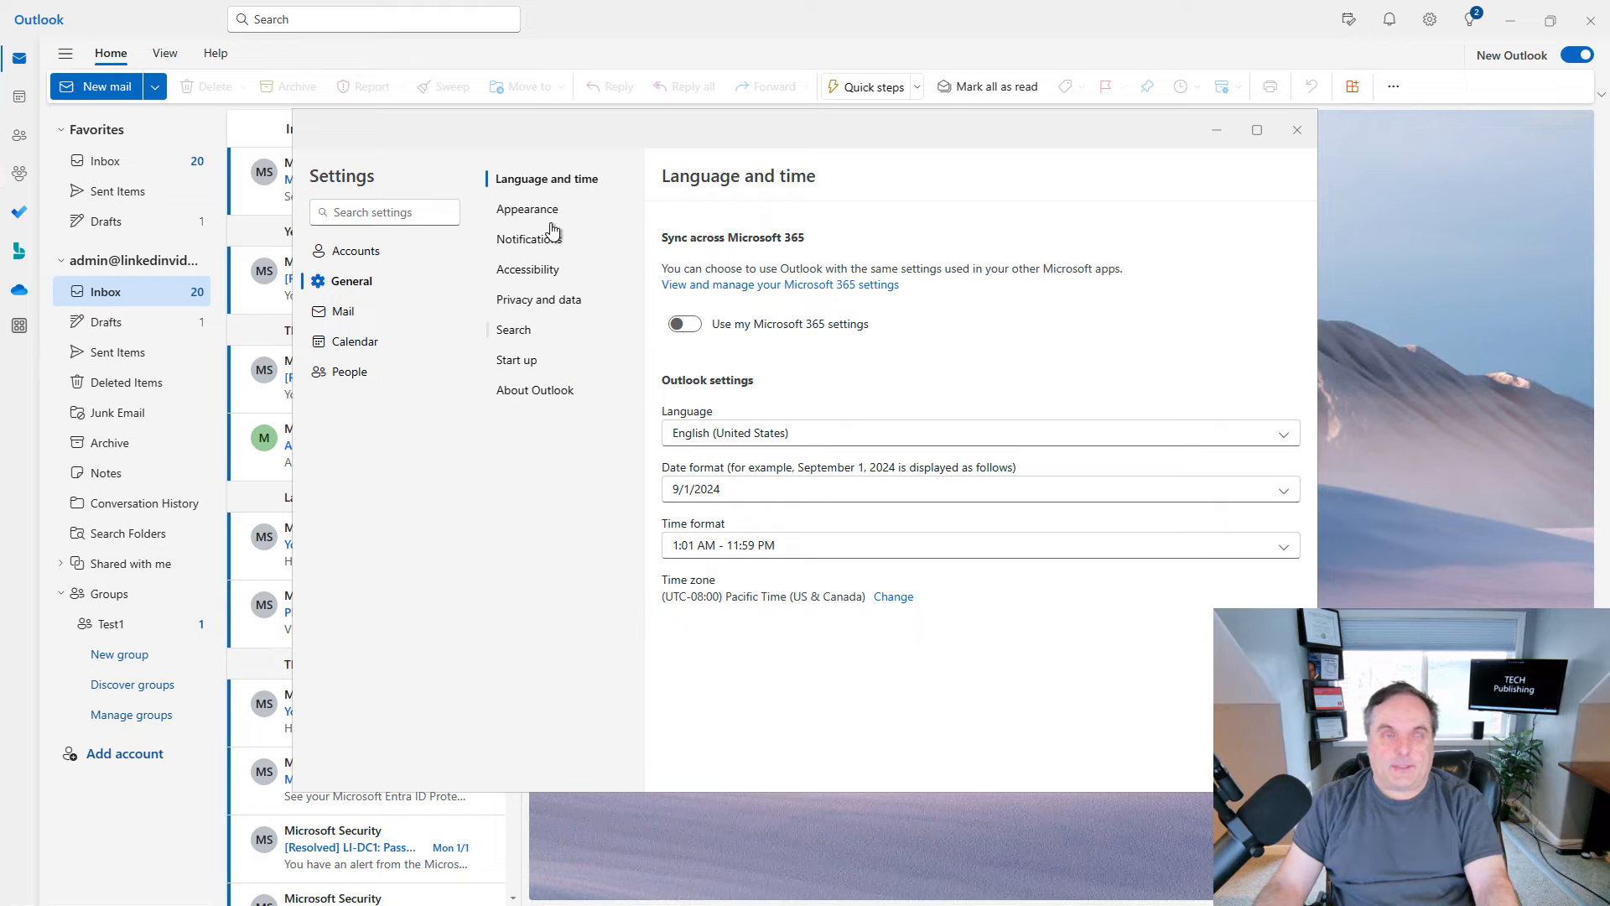
# Review General's Appearance and Notifications pages, then show Mail's Layout options.
pyautogui.click(527, 208)
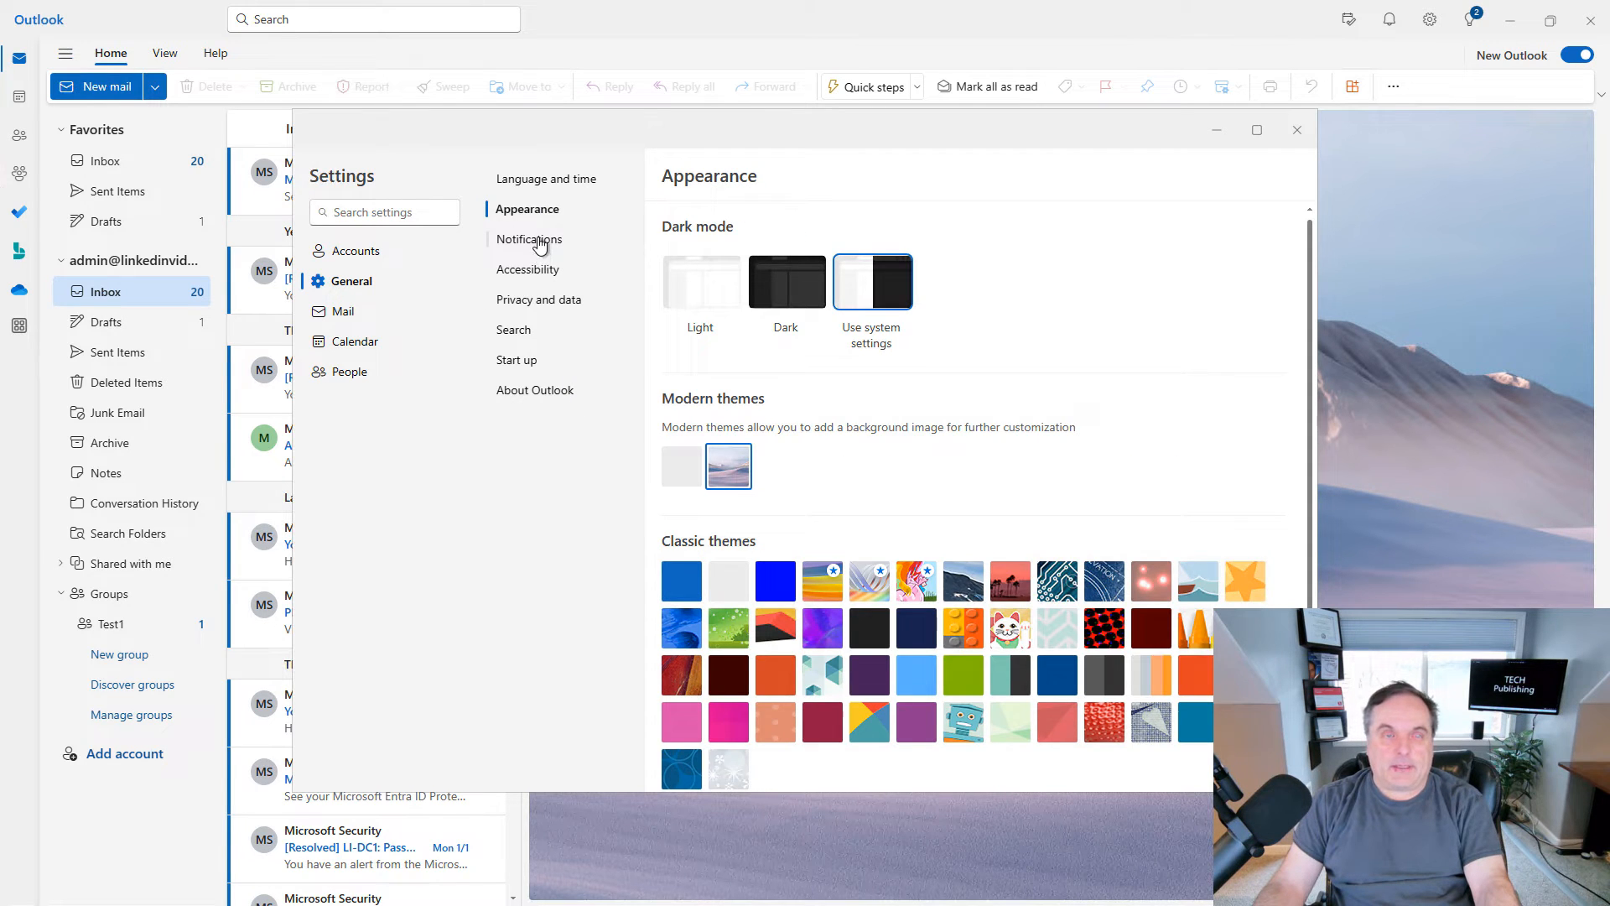
pyautogui.click(529, 238)
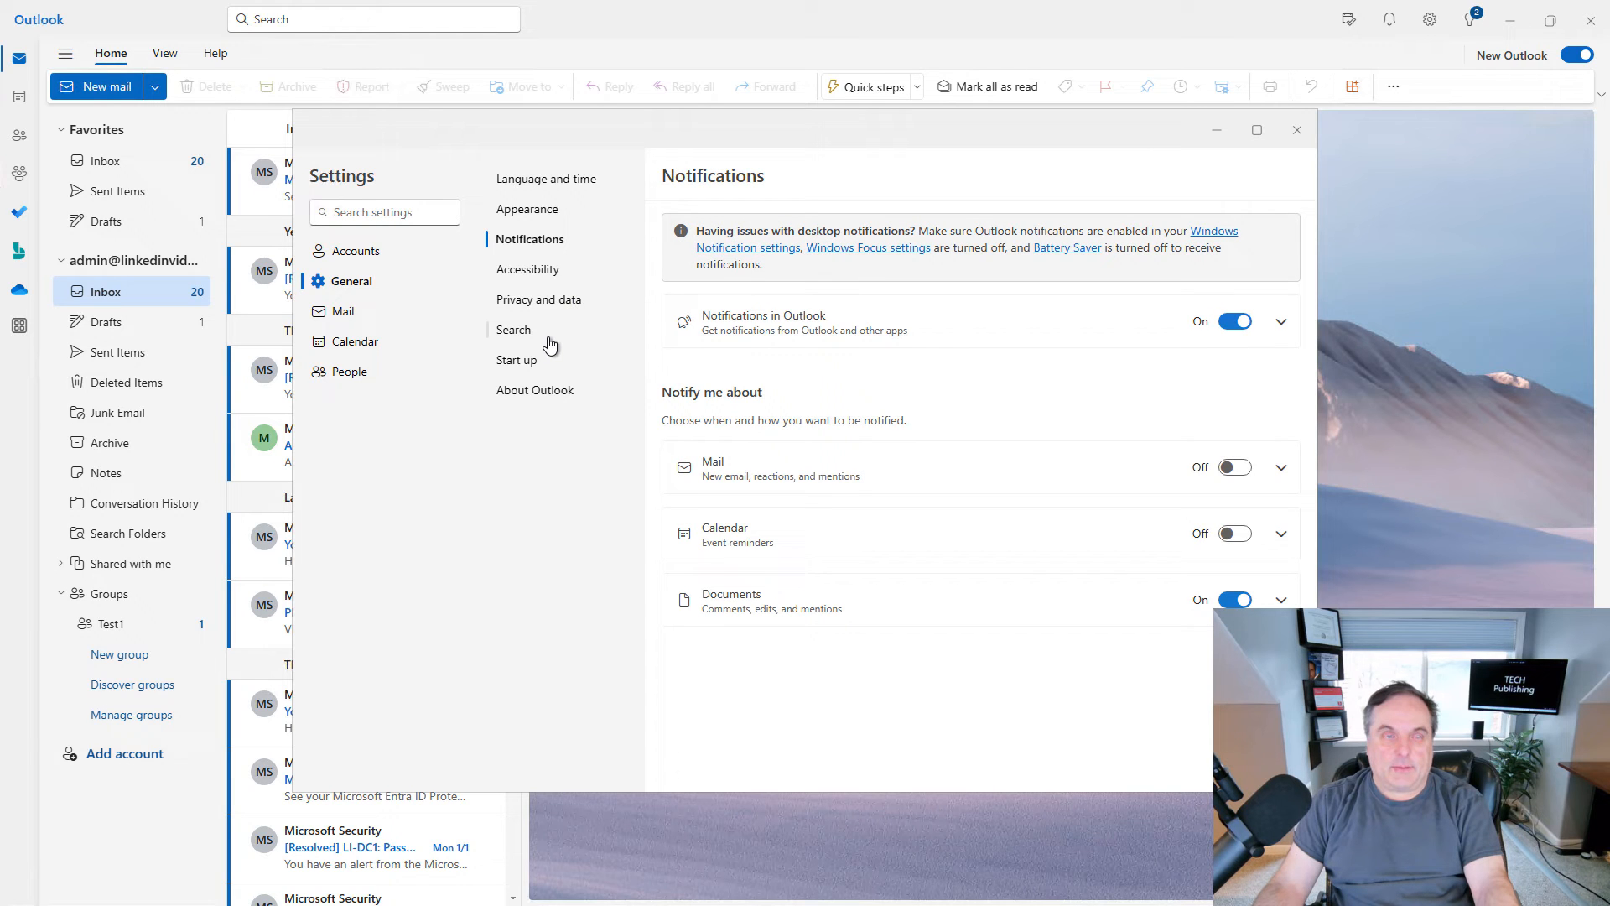
pyautogui.click(341, 312)
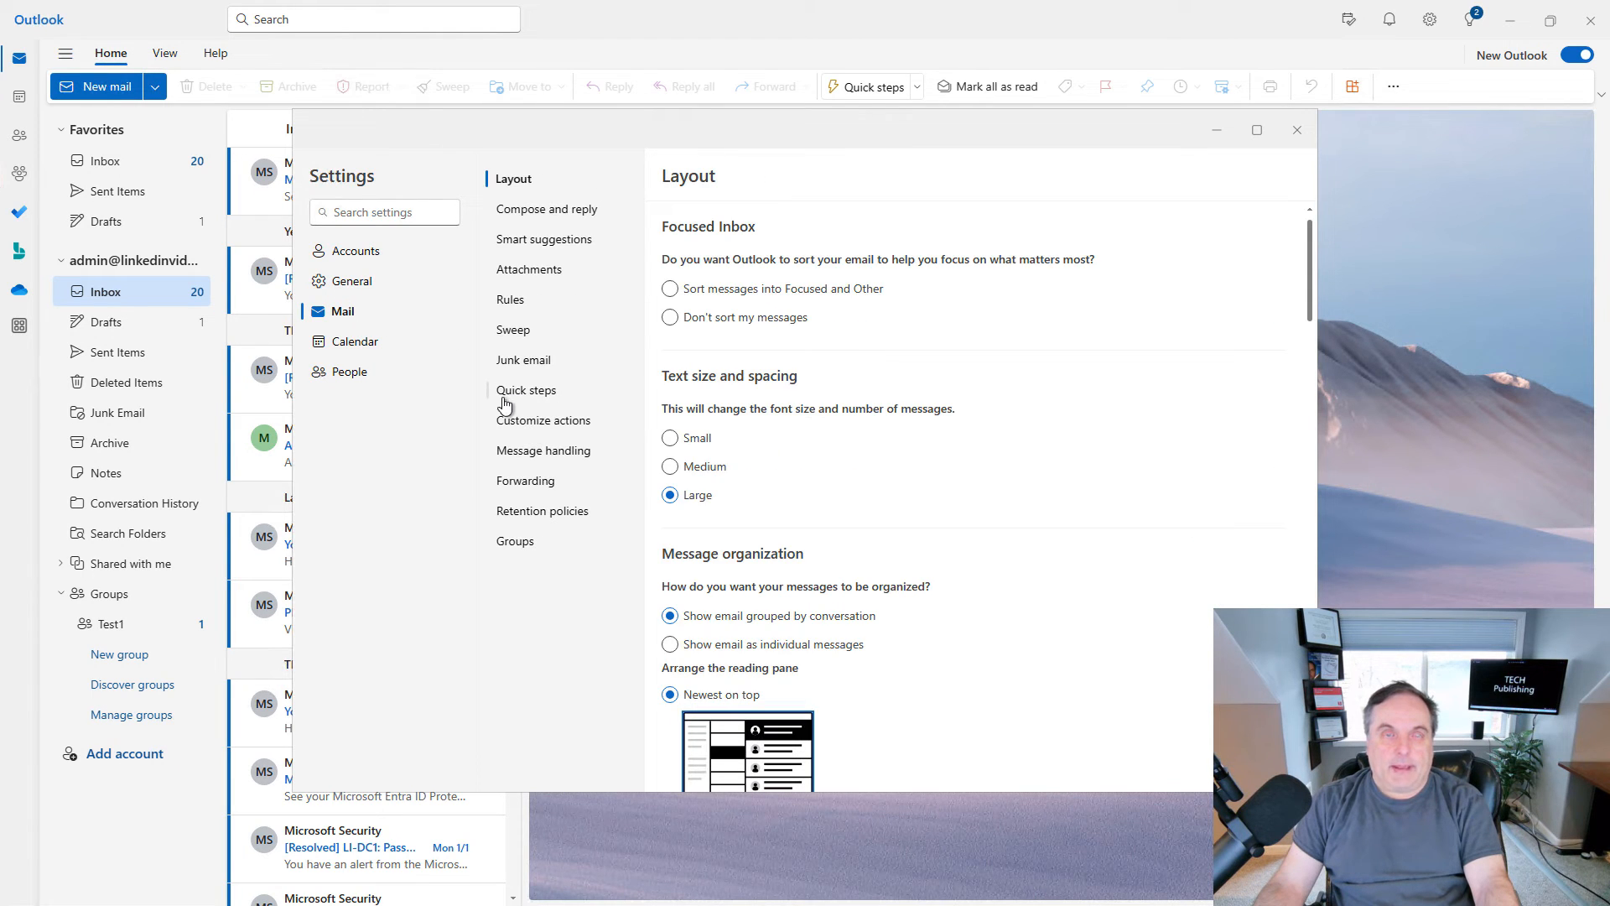
pyautogui.moveTo(460, 417)
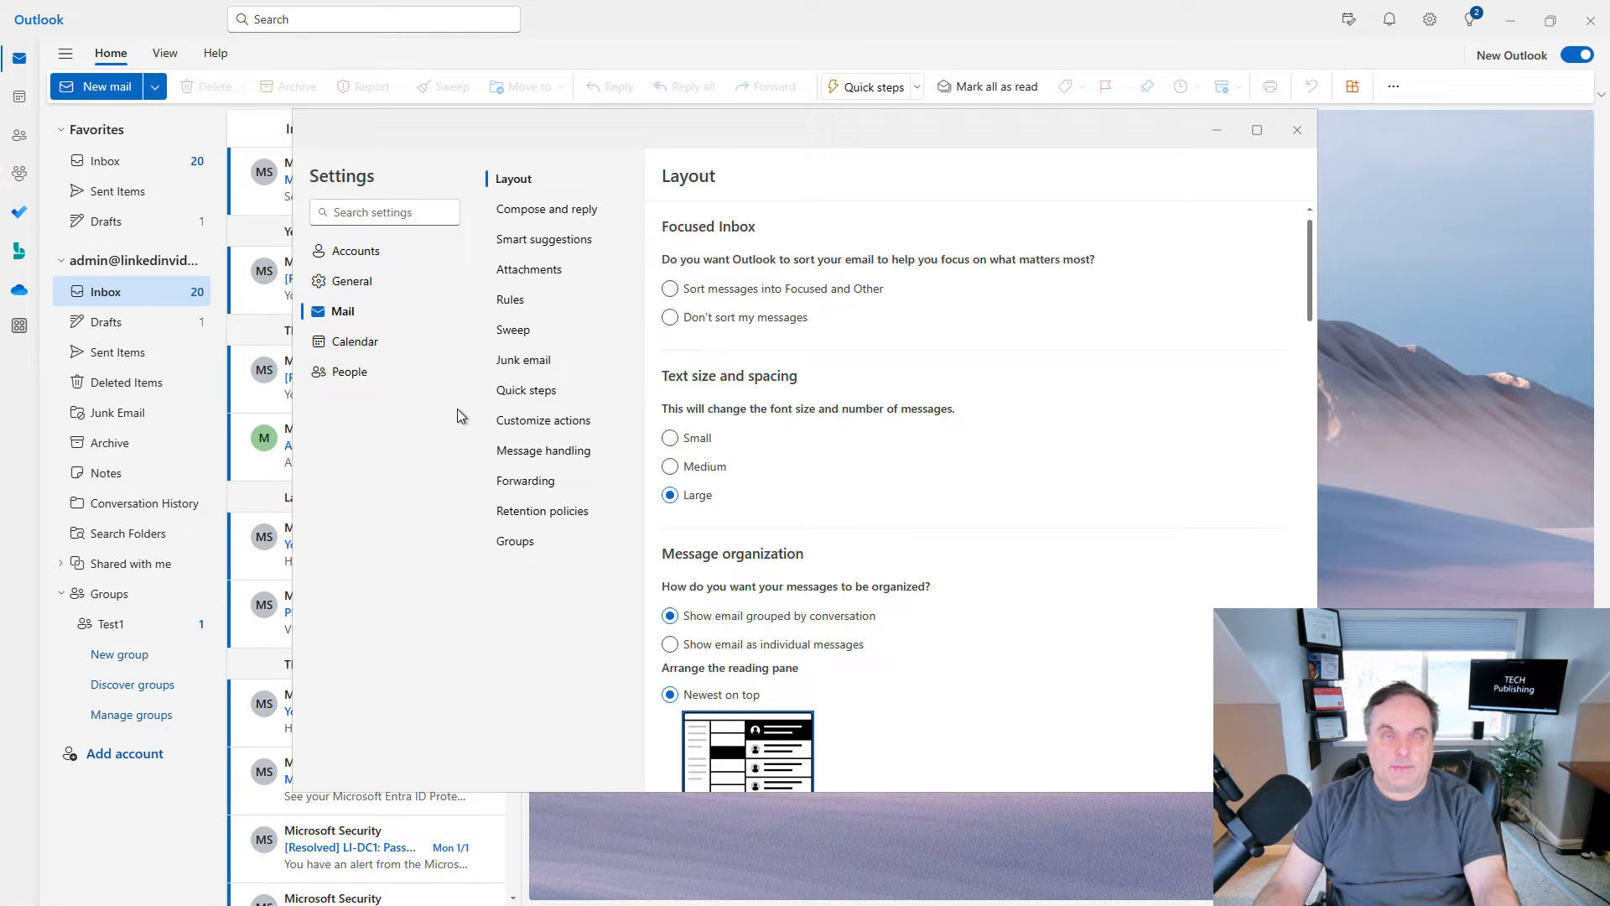
pyautogui.moveTo(542, 510)
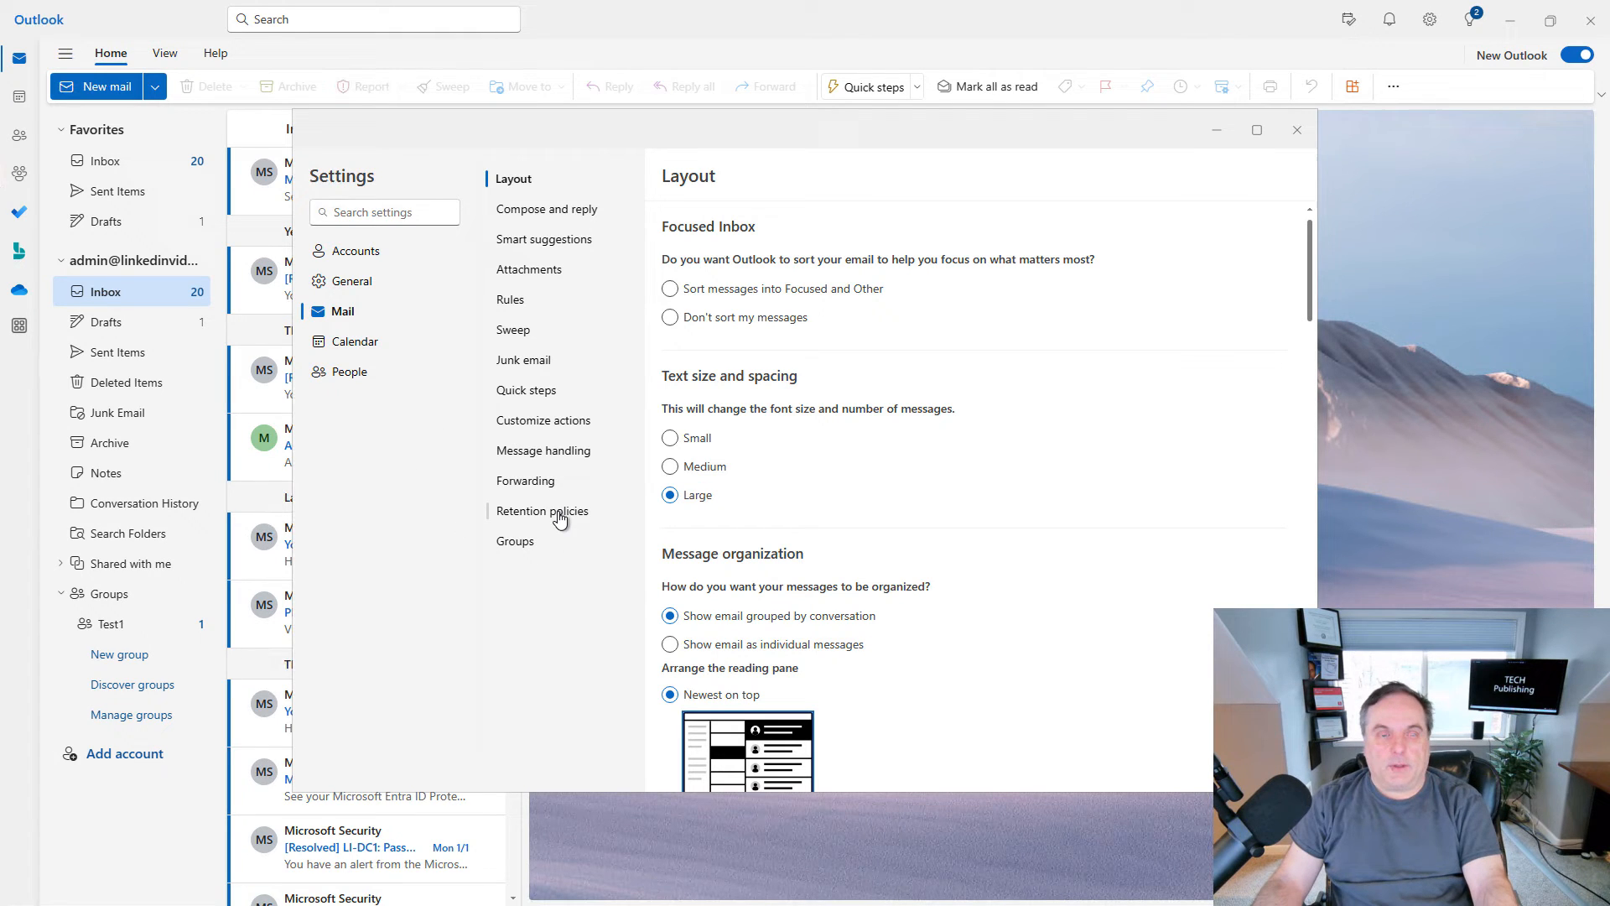
# Add the Never Delete retention policy to the mailbox and save it.
pyautogui.click(542, 510)
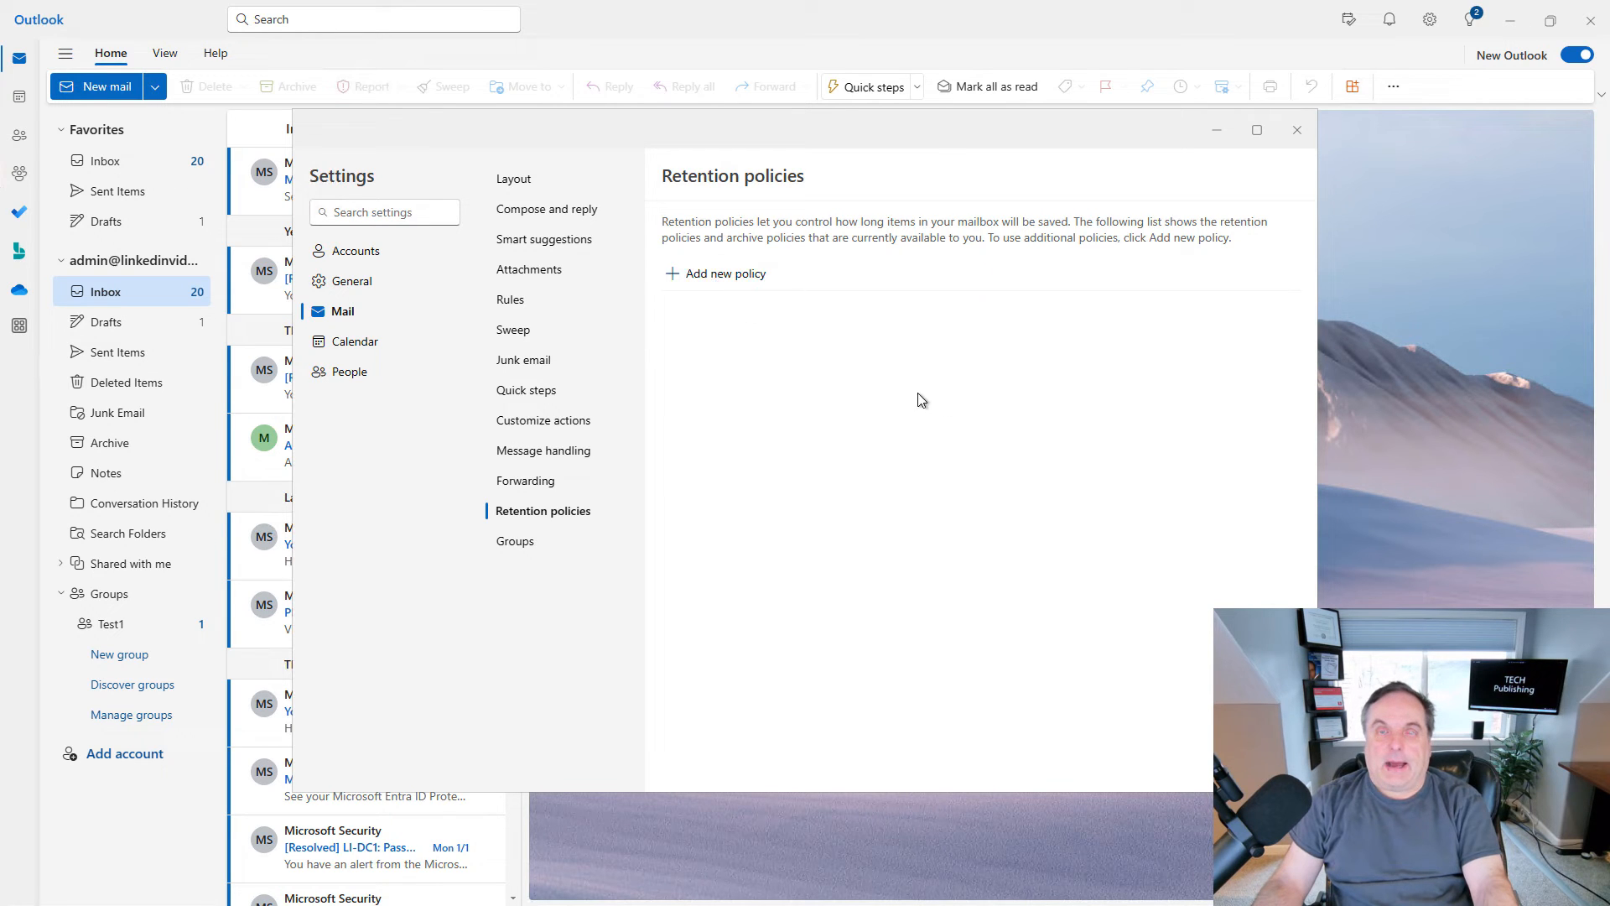
pyautogui.click(725, 273)
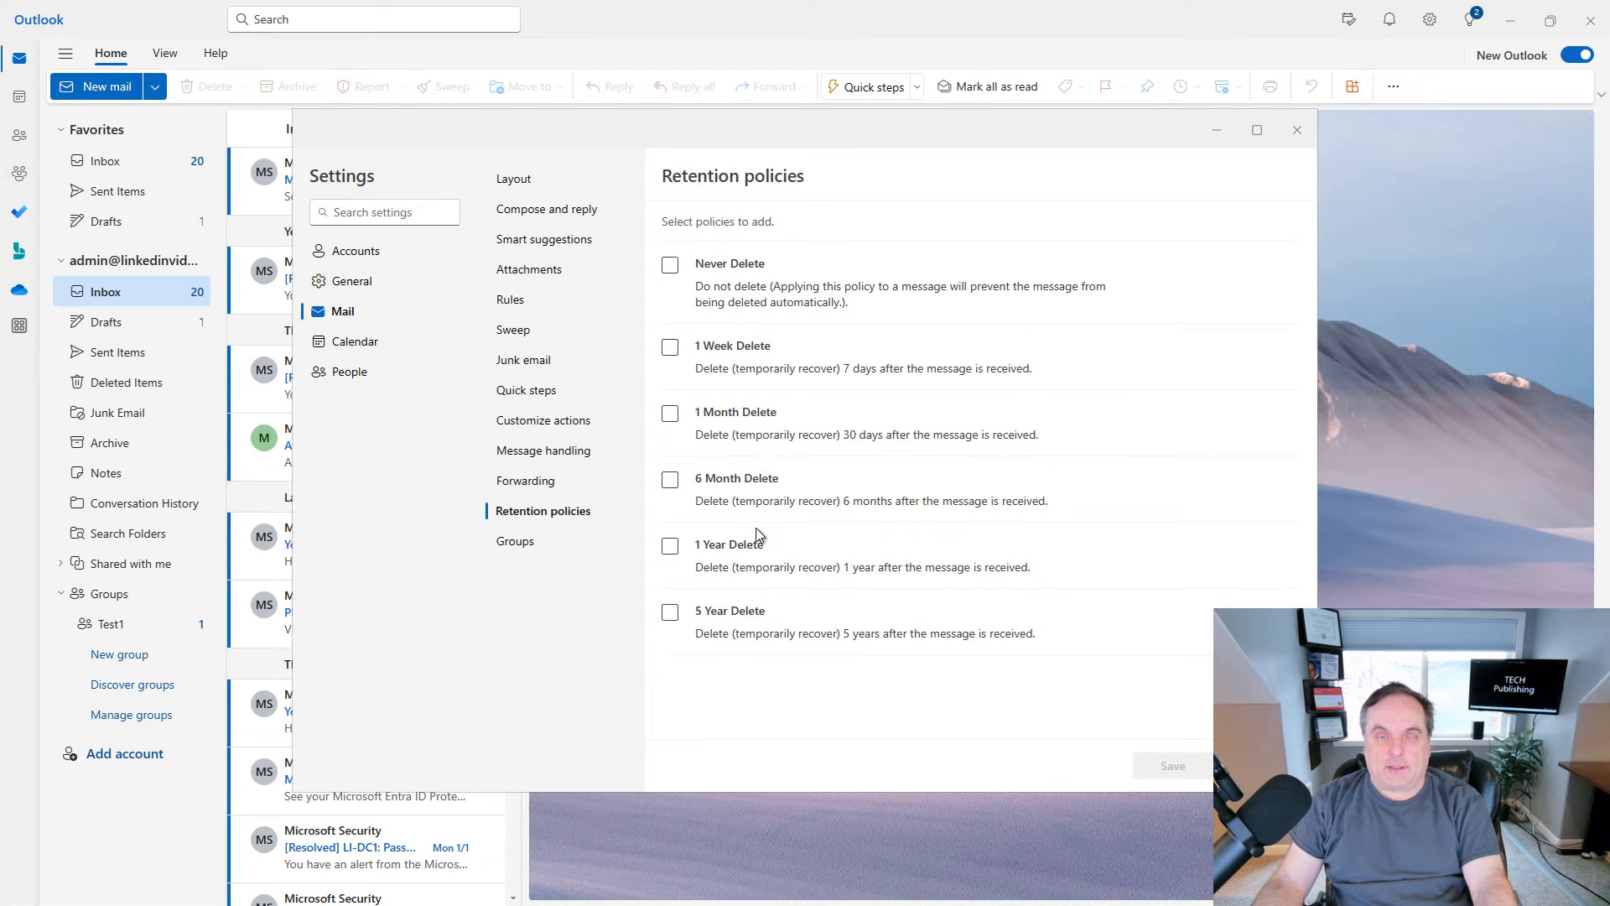
pyautogui.click(669, 265)
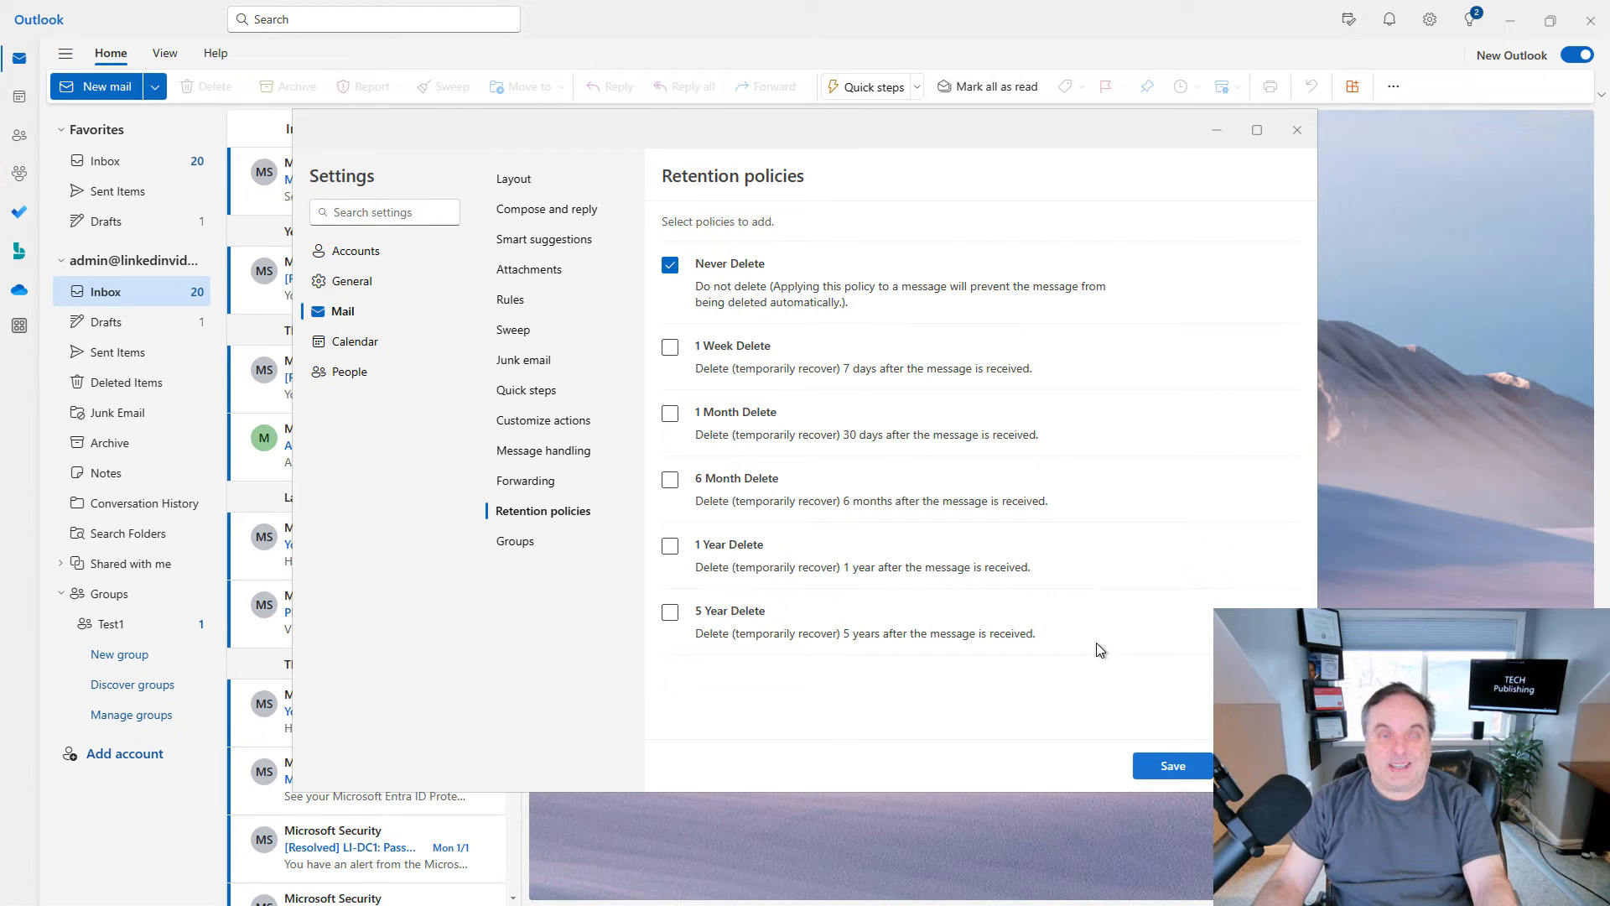
pyautogui.click(1172, 765)
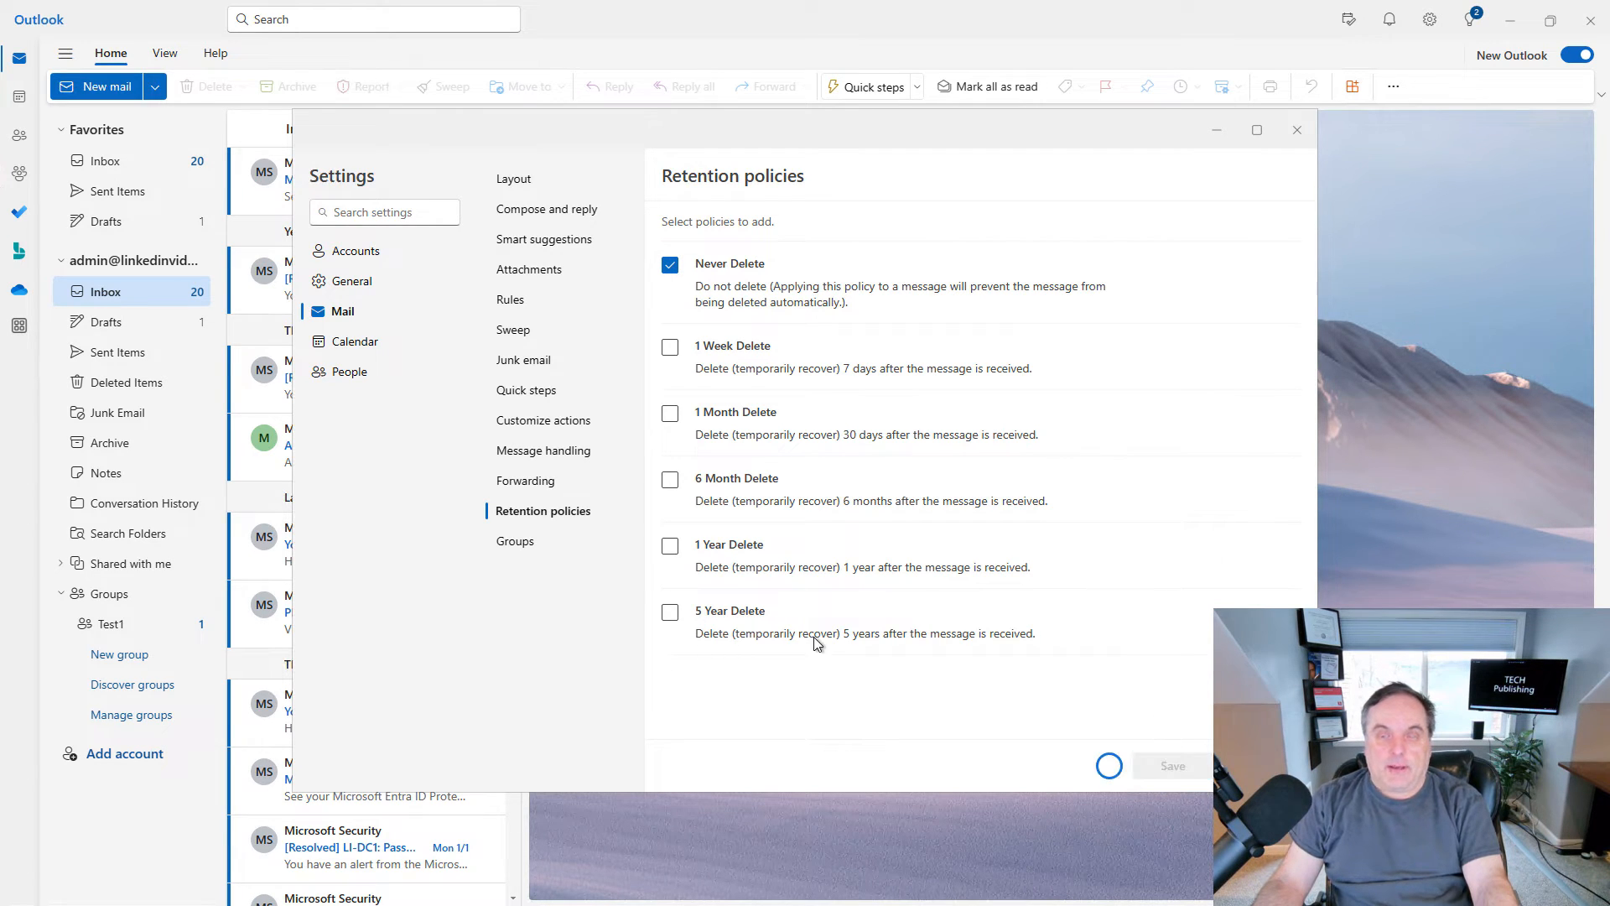
pyautogui.moveTo(525, 401)
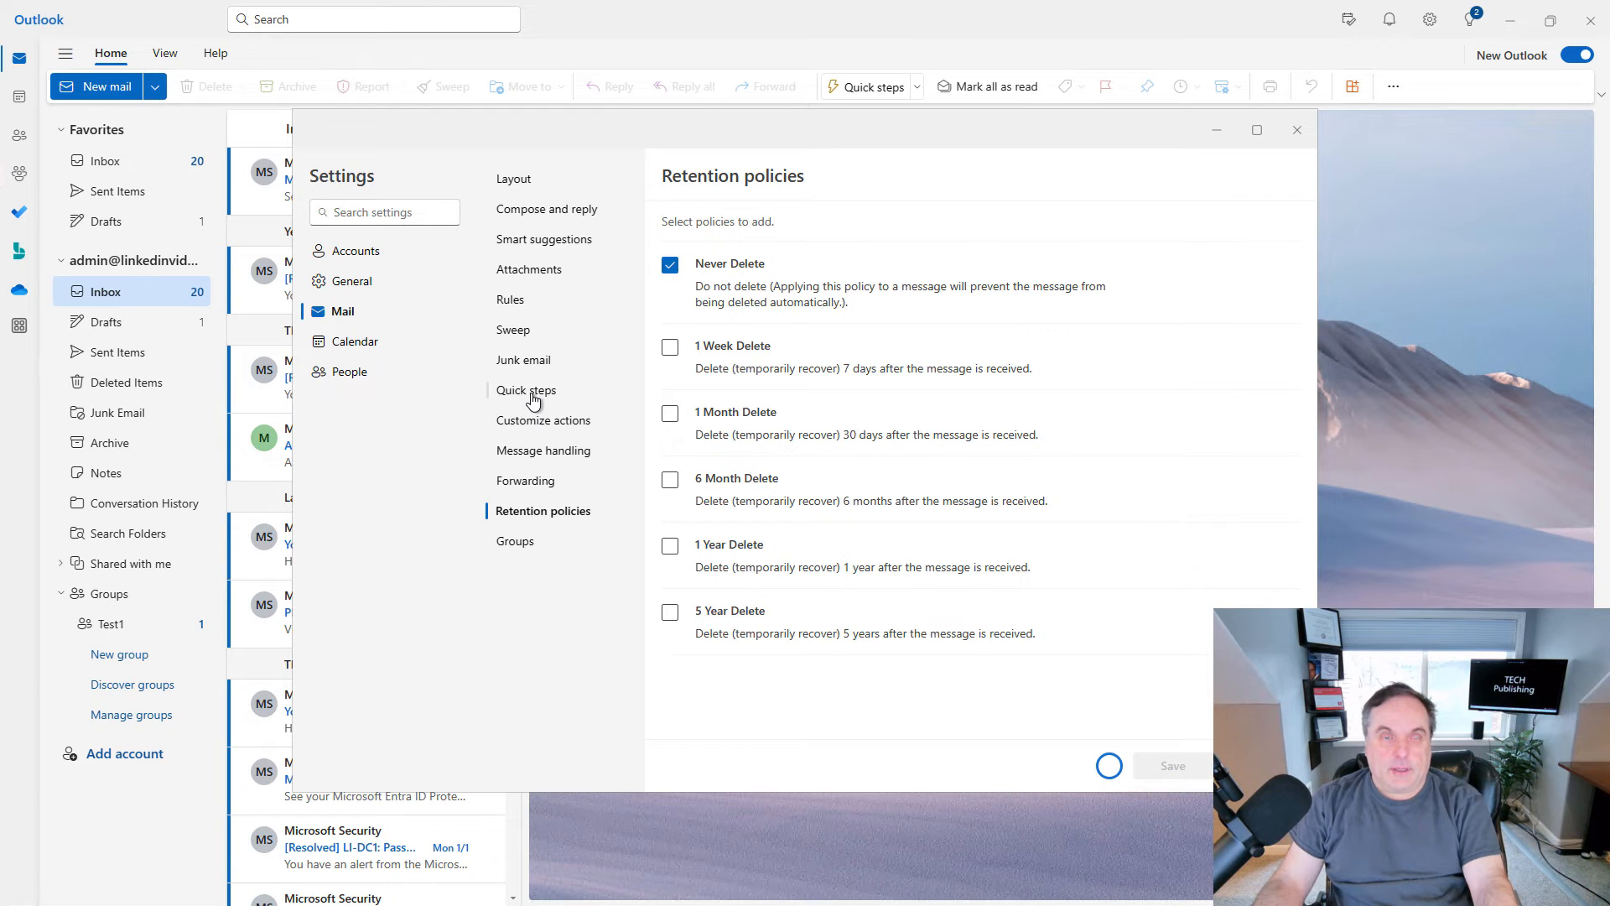
# Start a new quick step named Copy To that copies messages to the Archive folder.
pyautogui.click(525, 389)
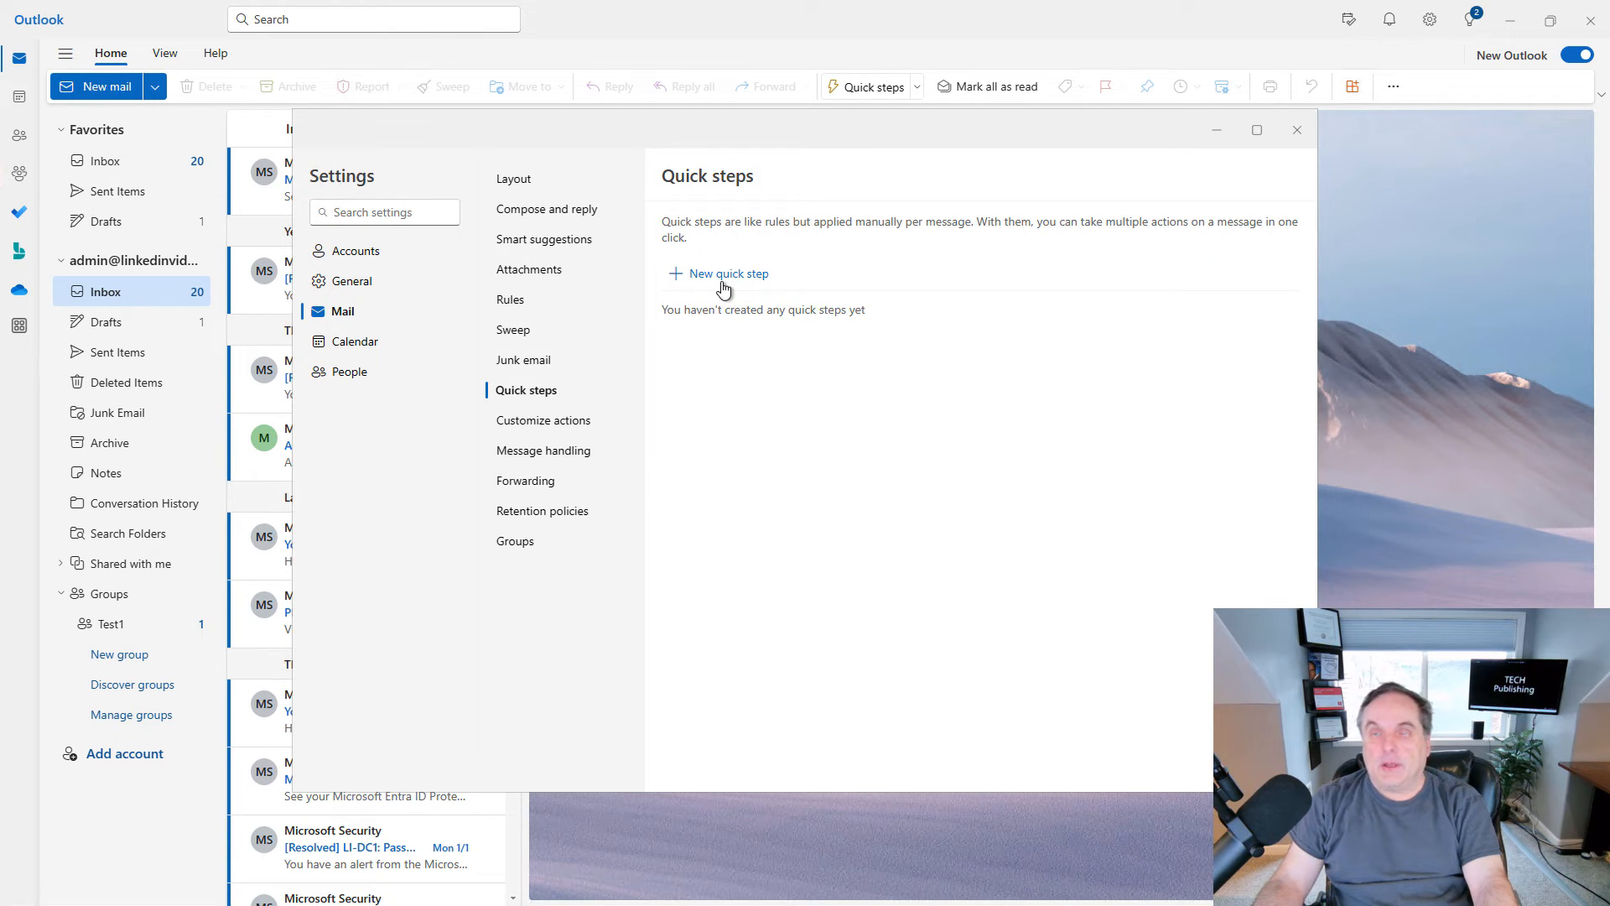
pyautogui.click(718, 273)
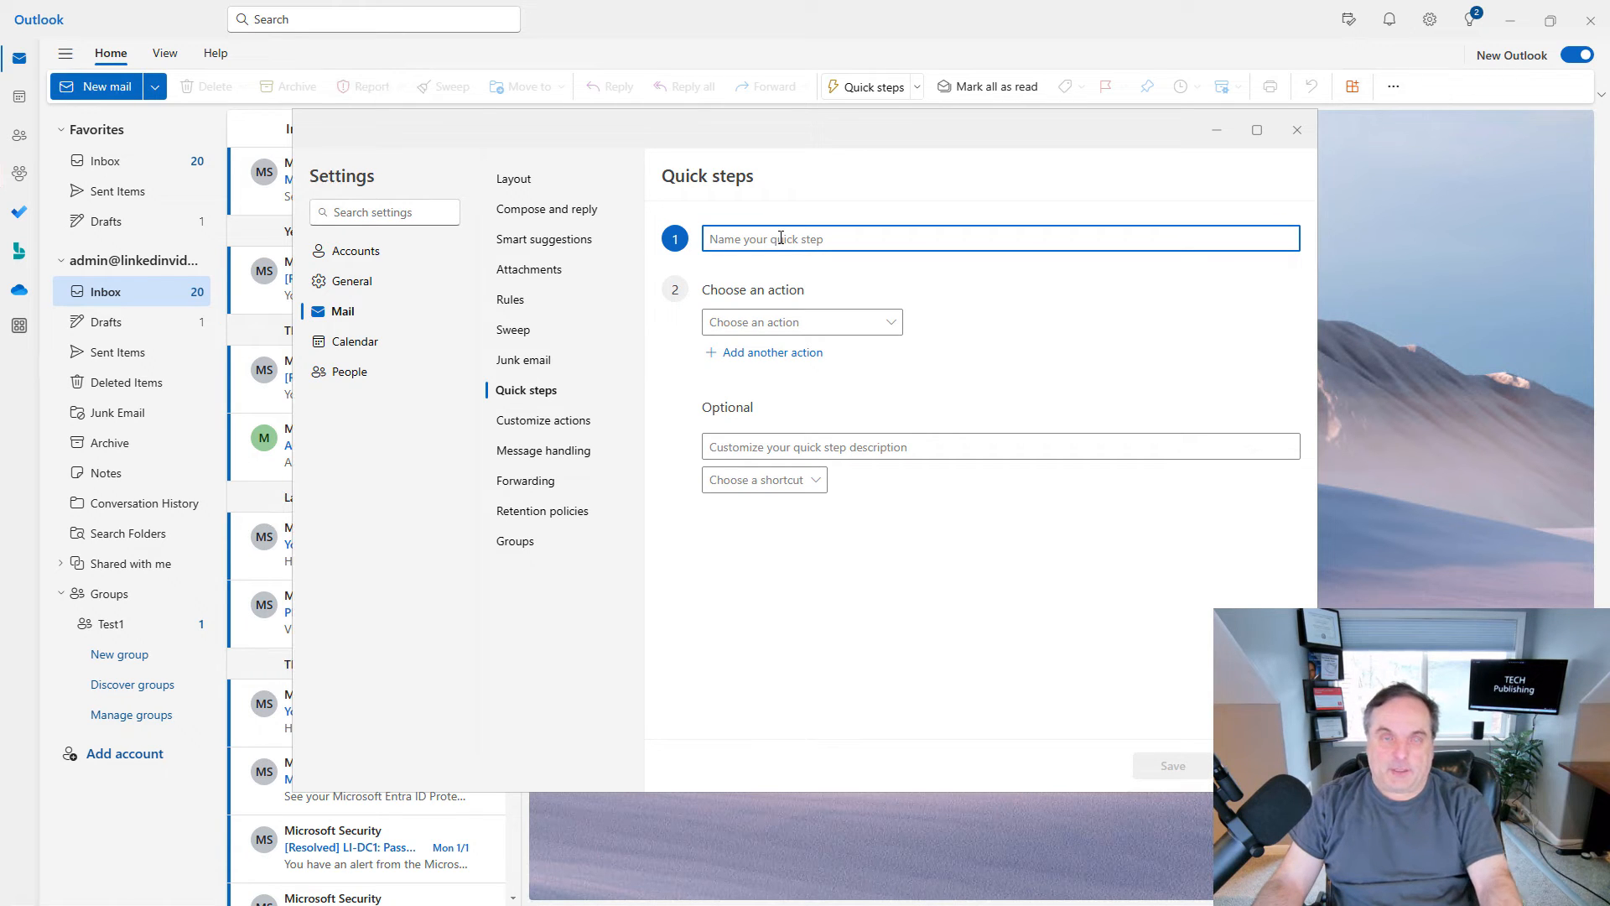
pyautogui.write('Copy To')
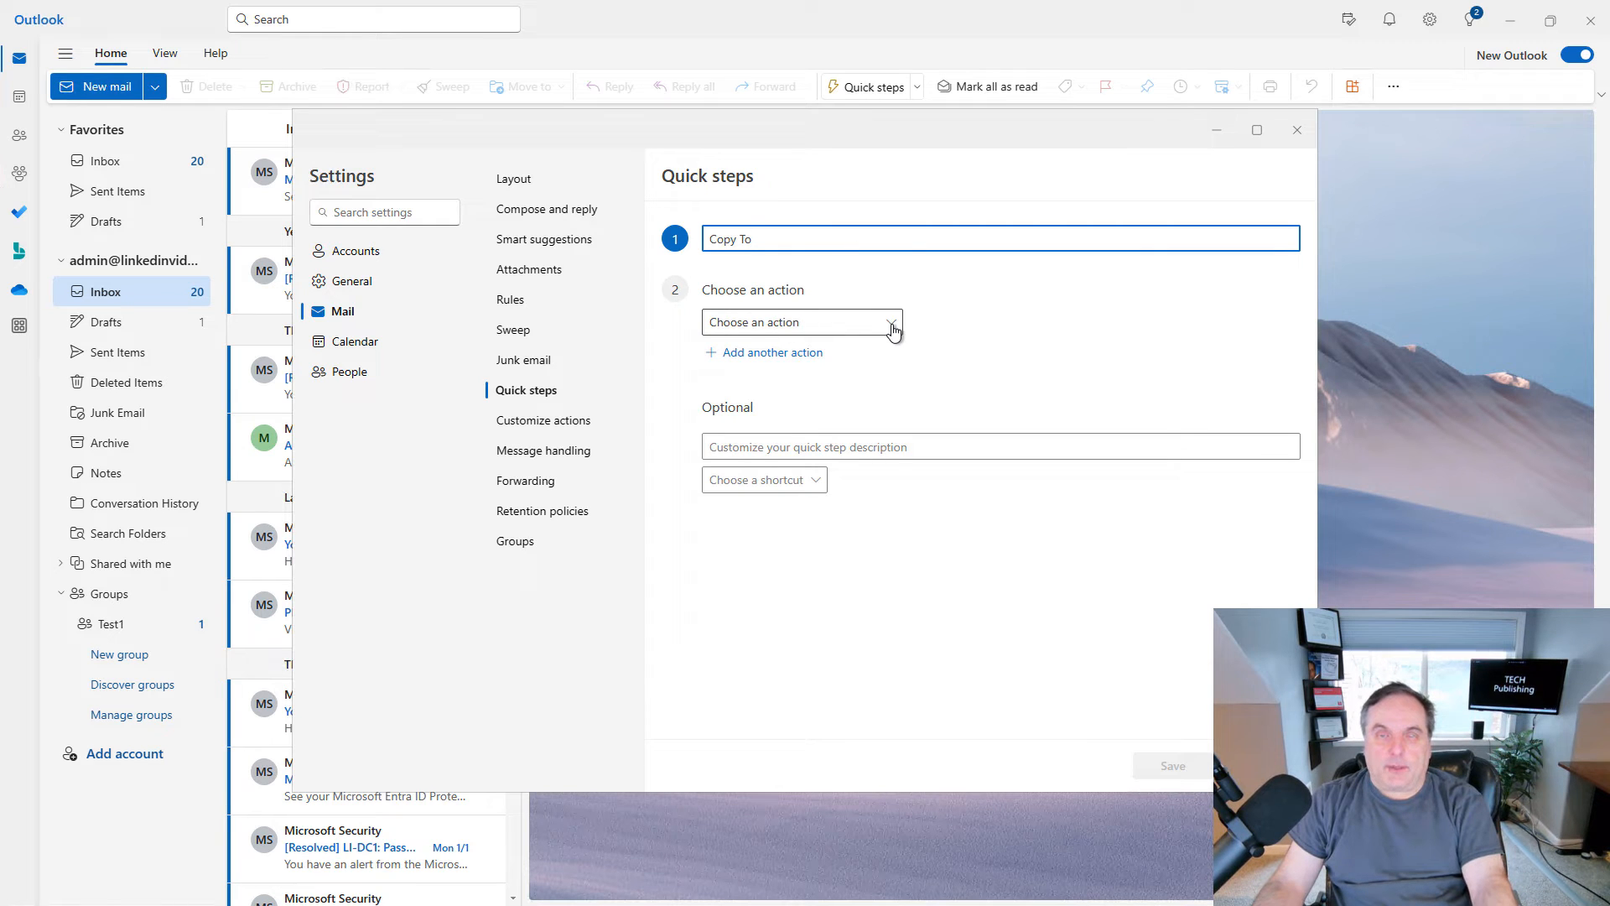
pyautogui.click(801, 322)
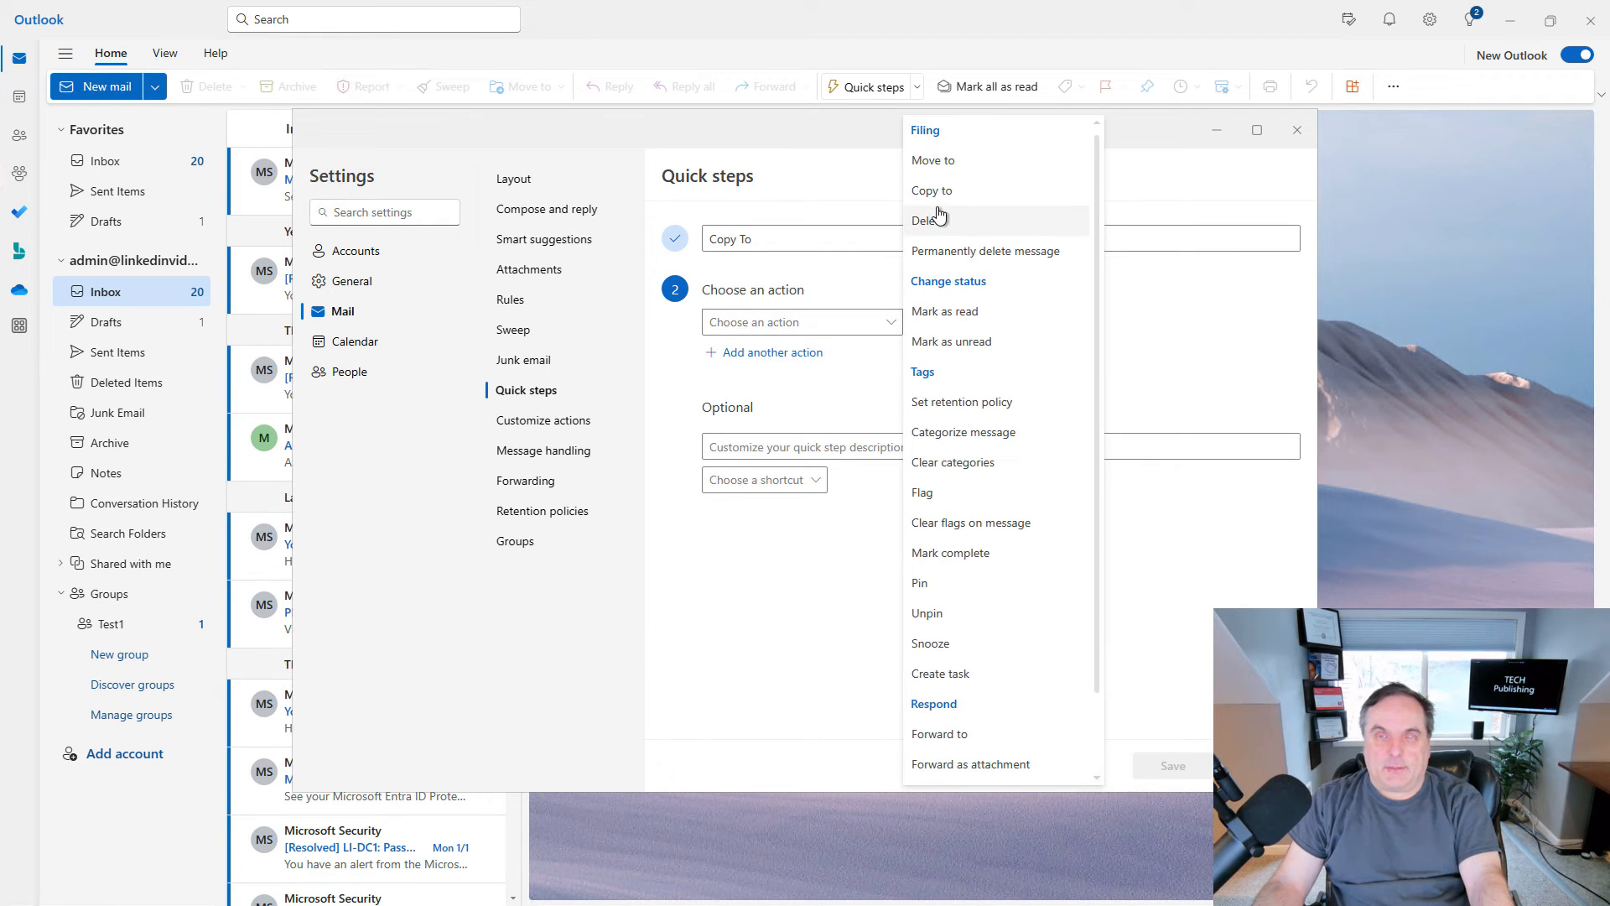
pyautogui.click(931, 189)
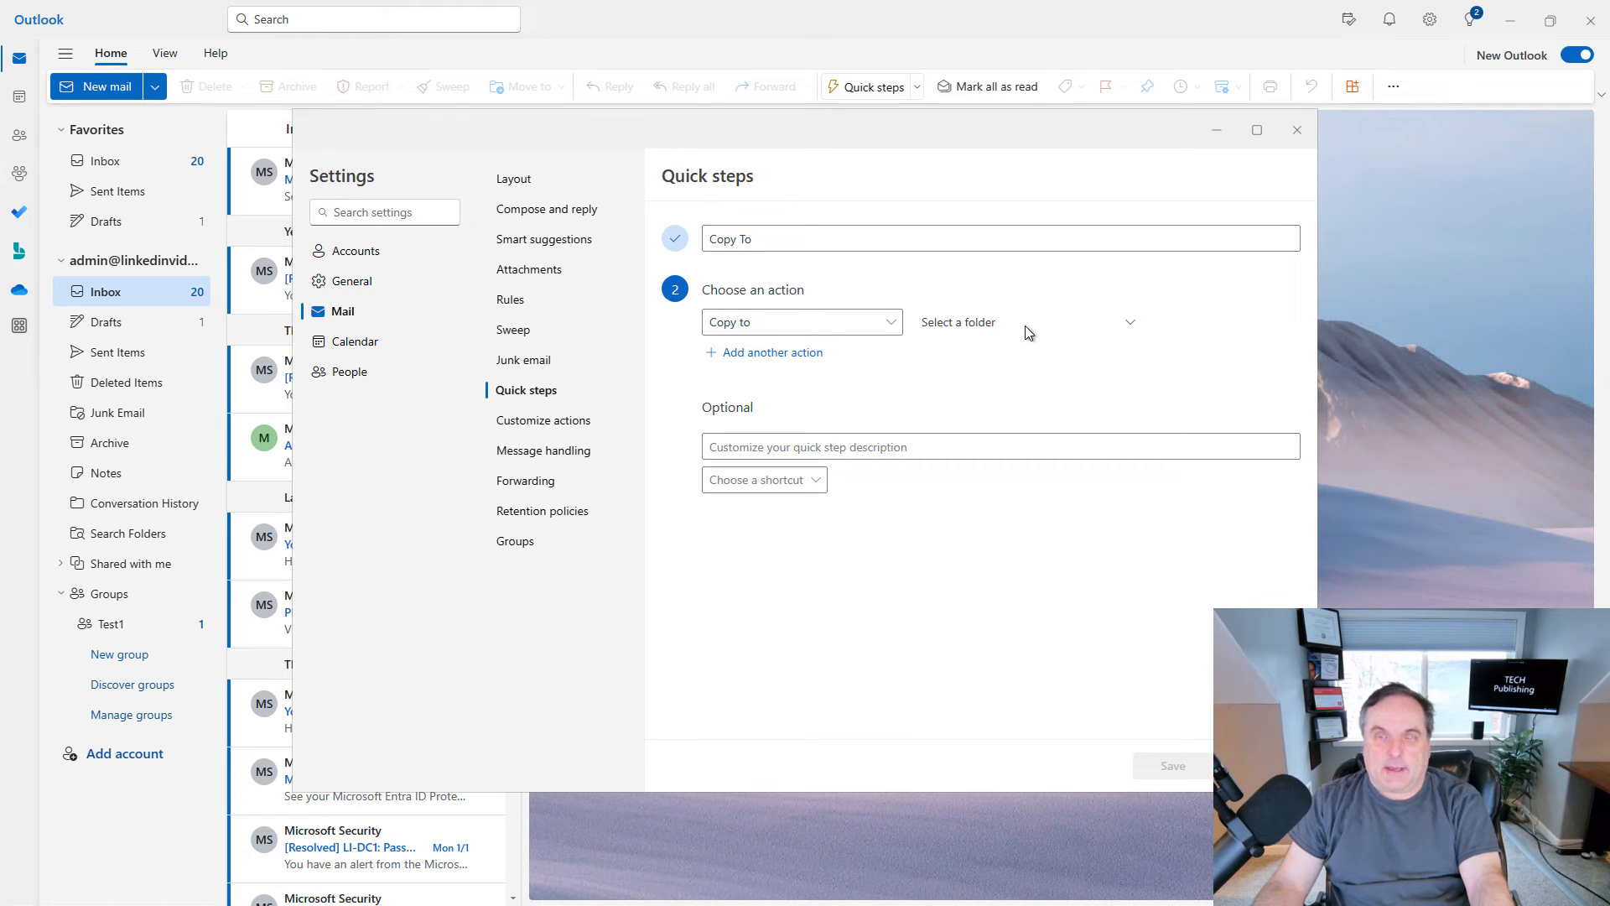
pyautogui.click(1021, 322)
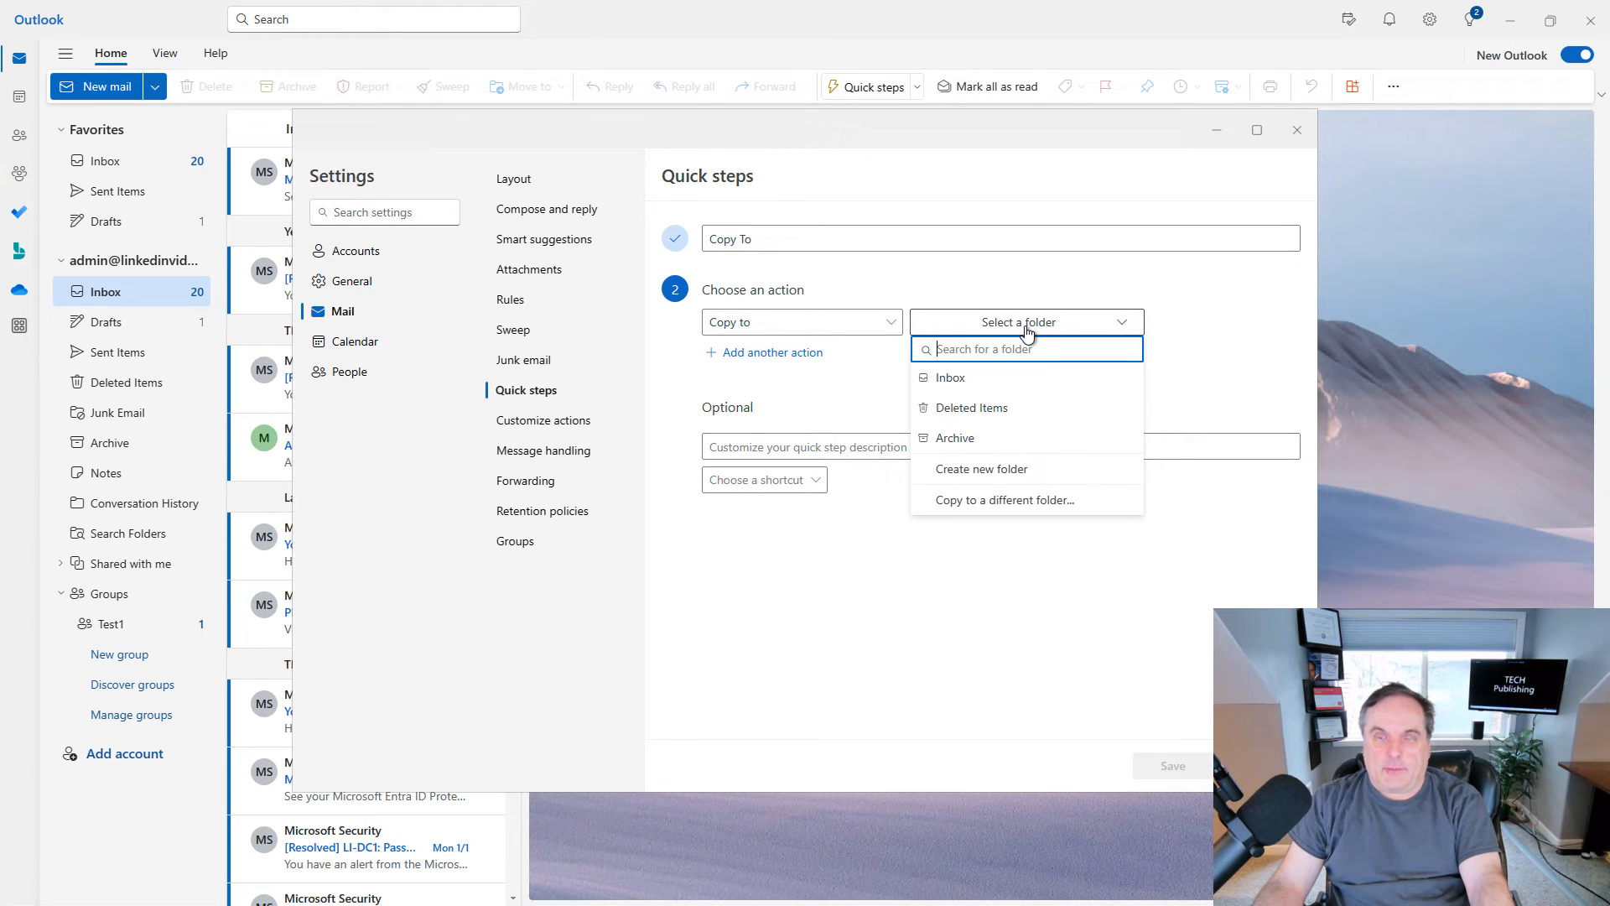
pyautogui.click(954, 438)
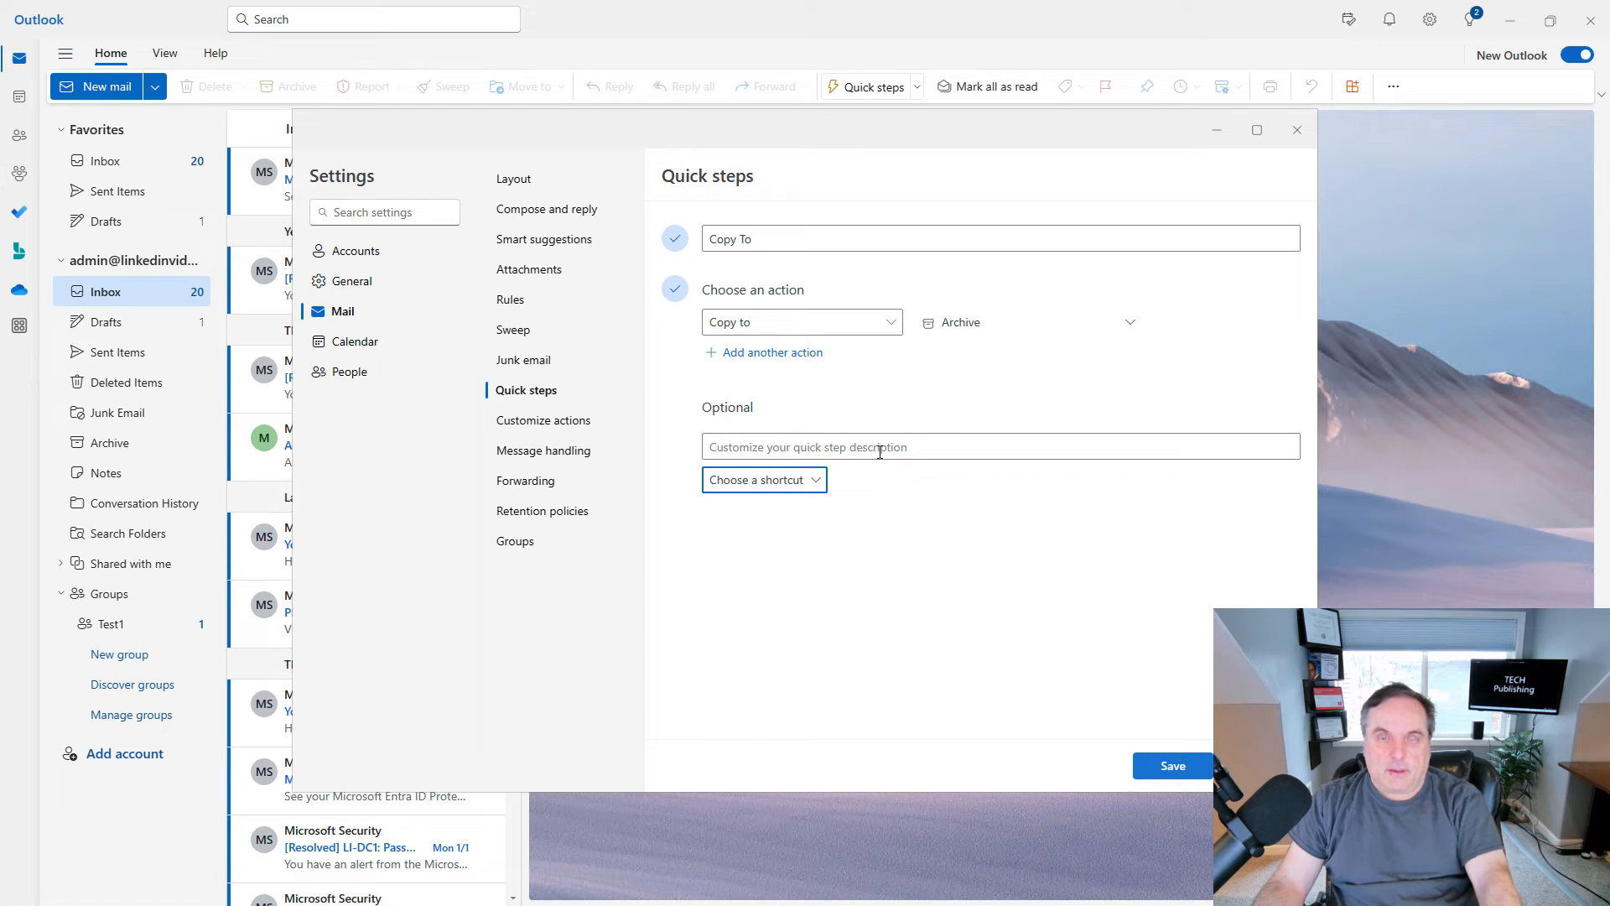
# Describe it as 'copy to Archive' and assign the Ctrl+Shift+5 shortcut.
pyautogui.write('c')
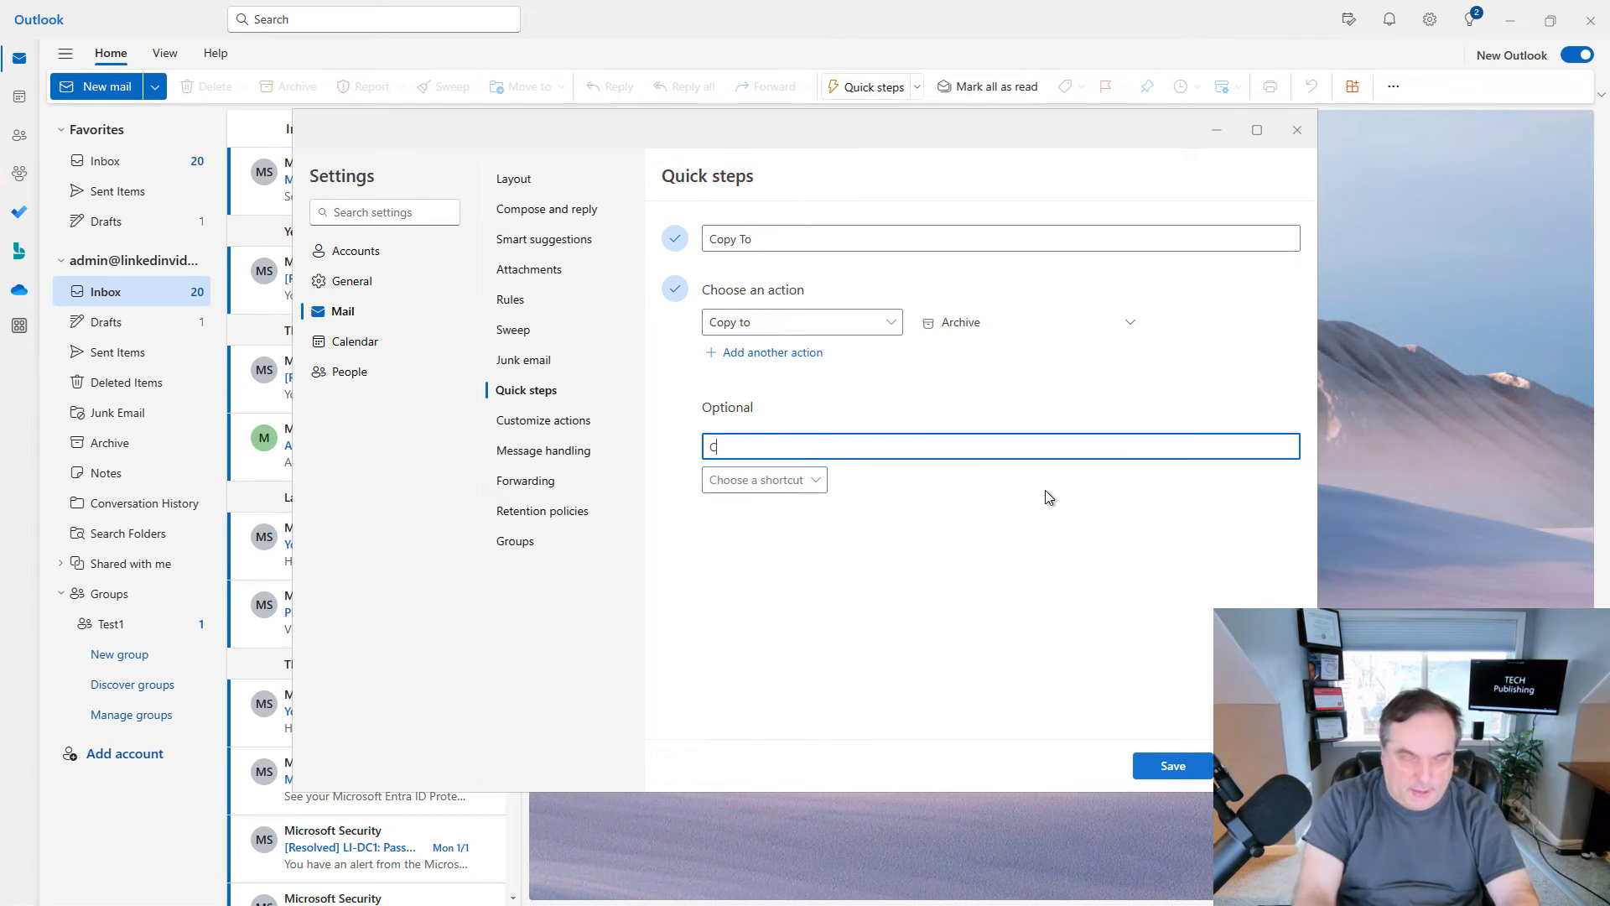
pyautogui.write('opy to Arch')
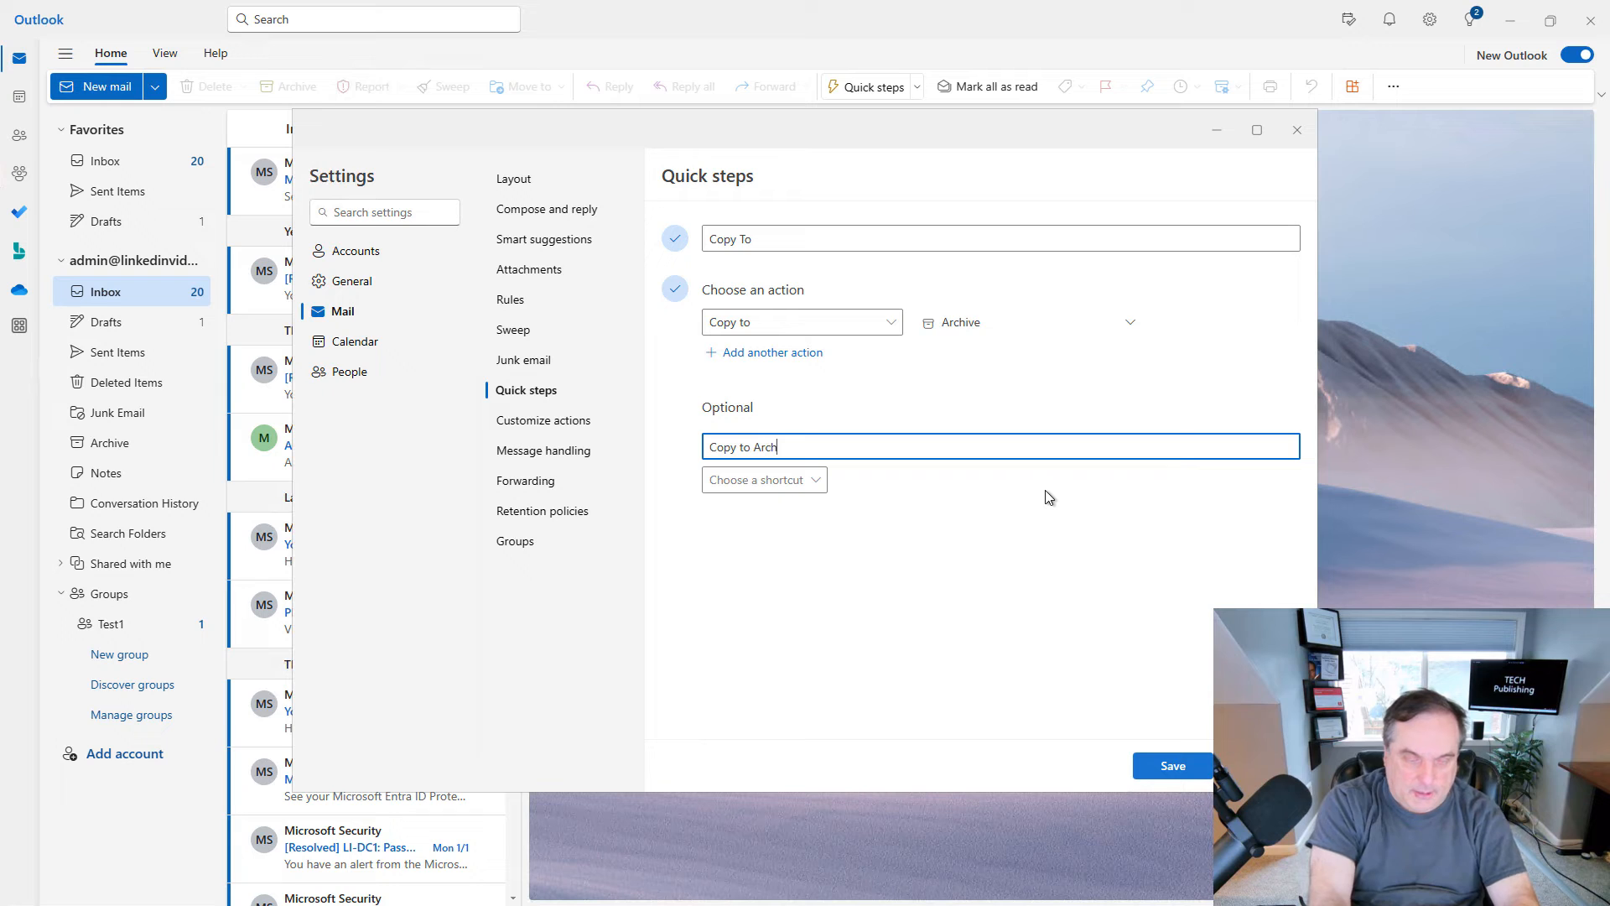
pyautogui.write('ive')
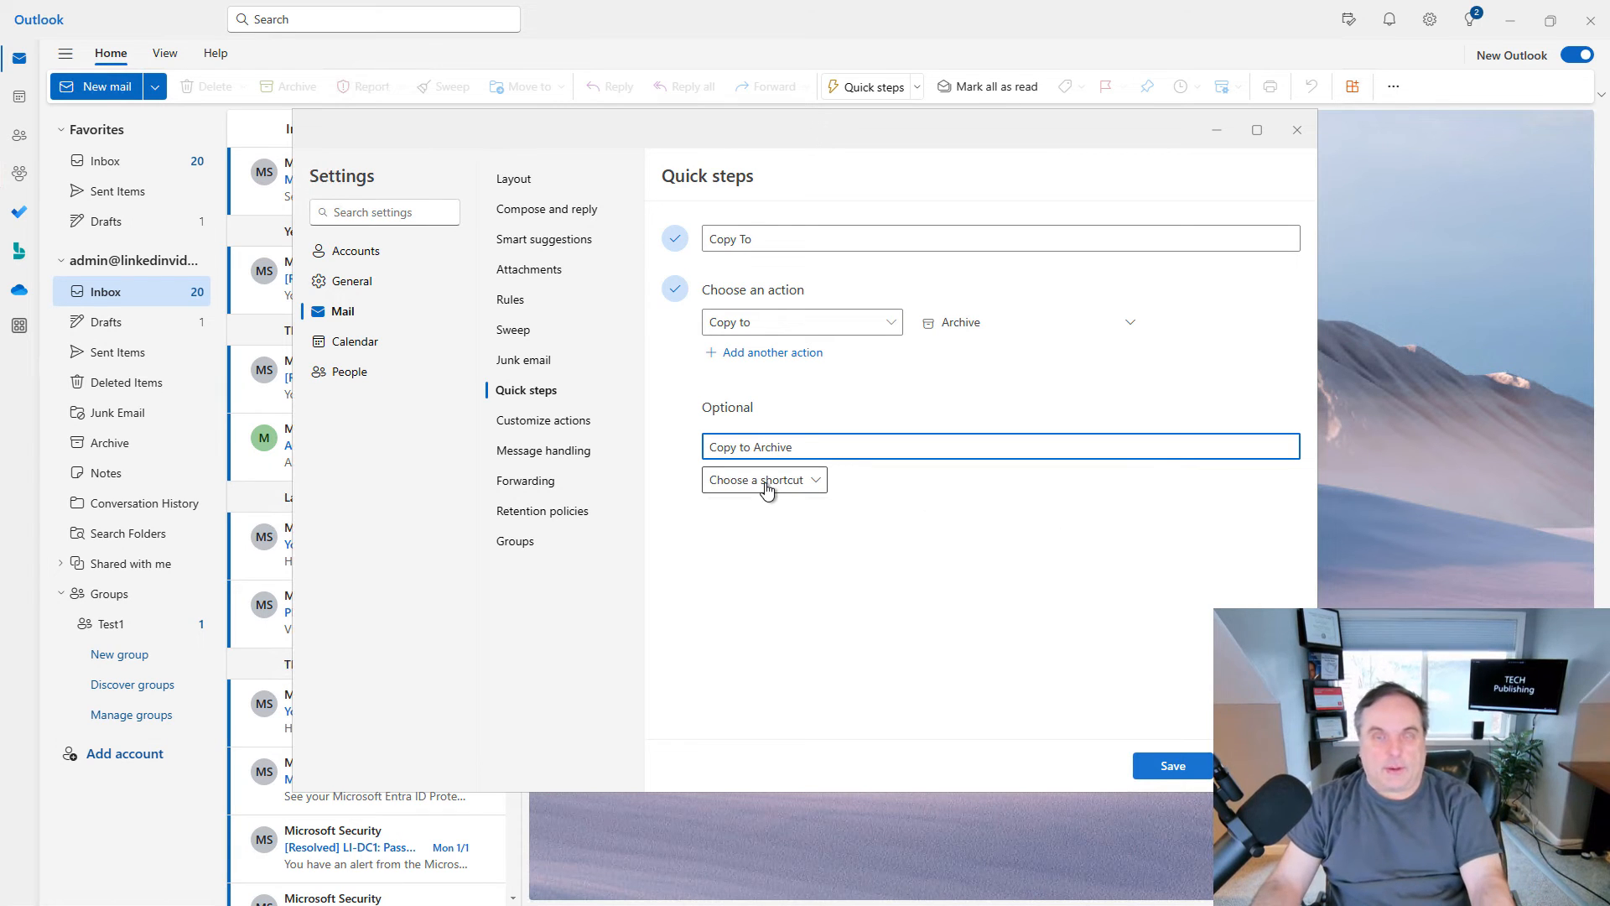
pyautogui.click(763, 479)
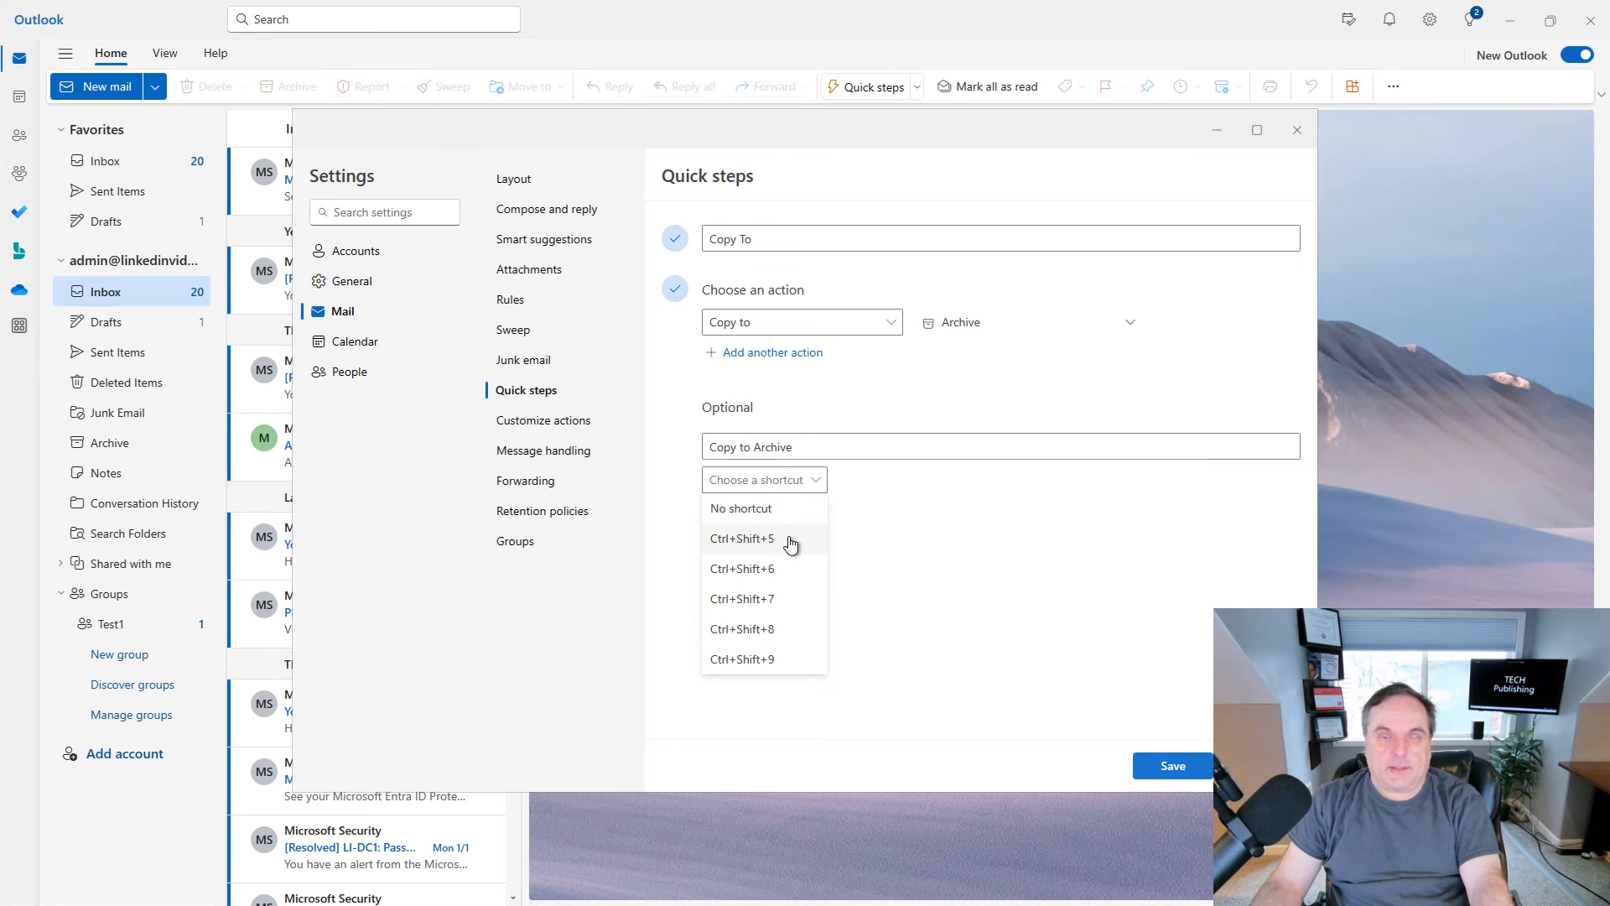
pyautogui.click(741, 538)
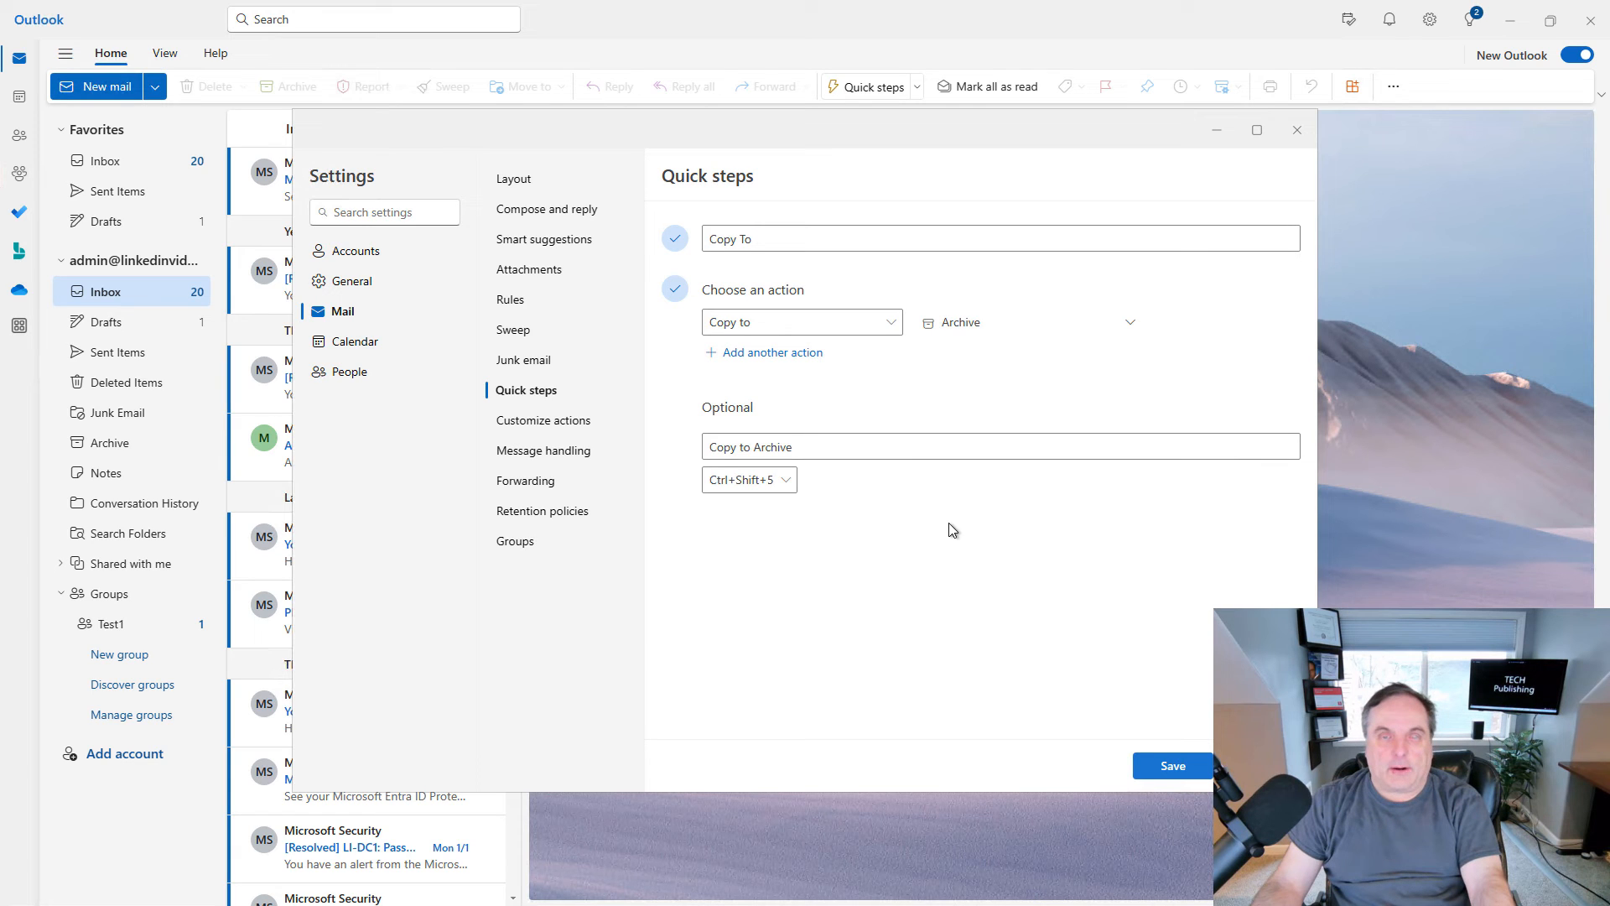
pyautogui.moveTo(353, 347)
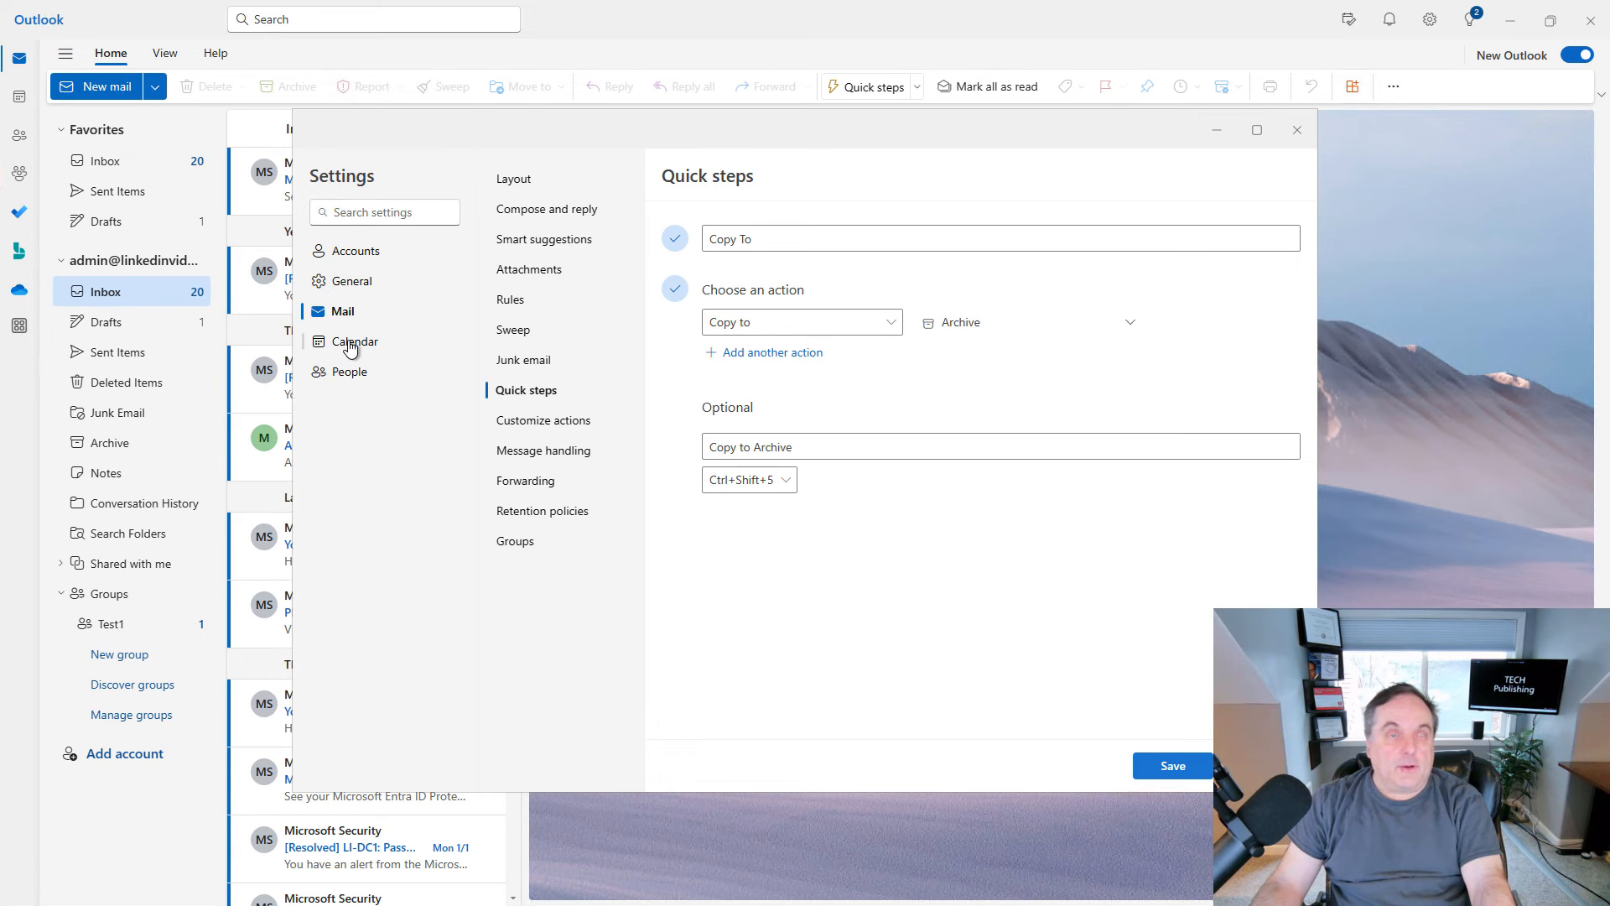
# Browse the Calendar settings through Weather to the Events from email options.
pyautogui.click(355, 340)
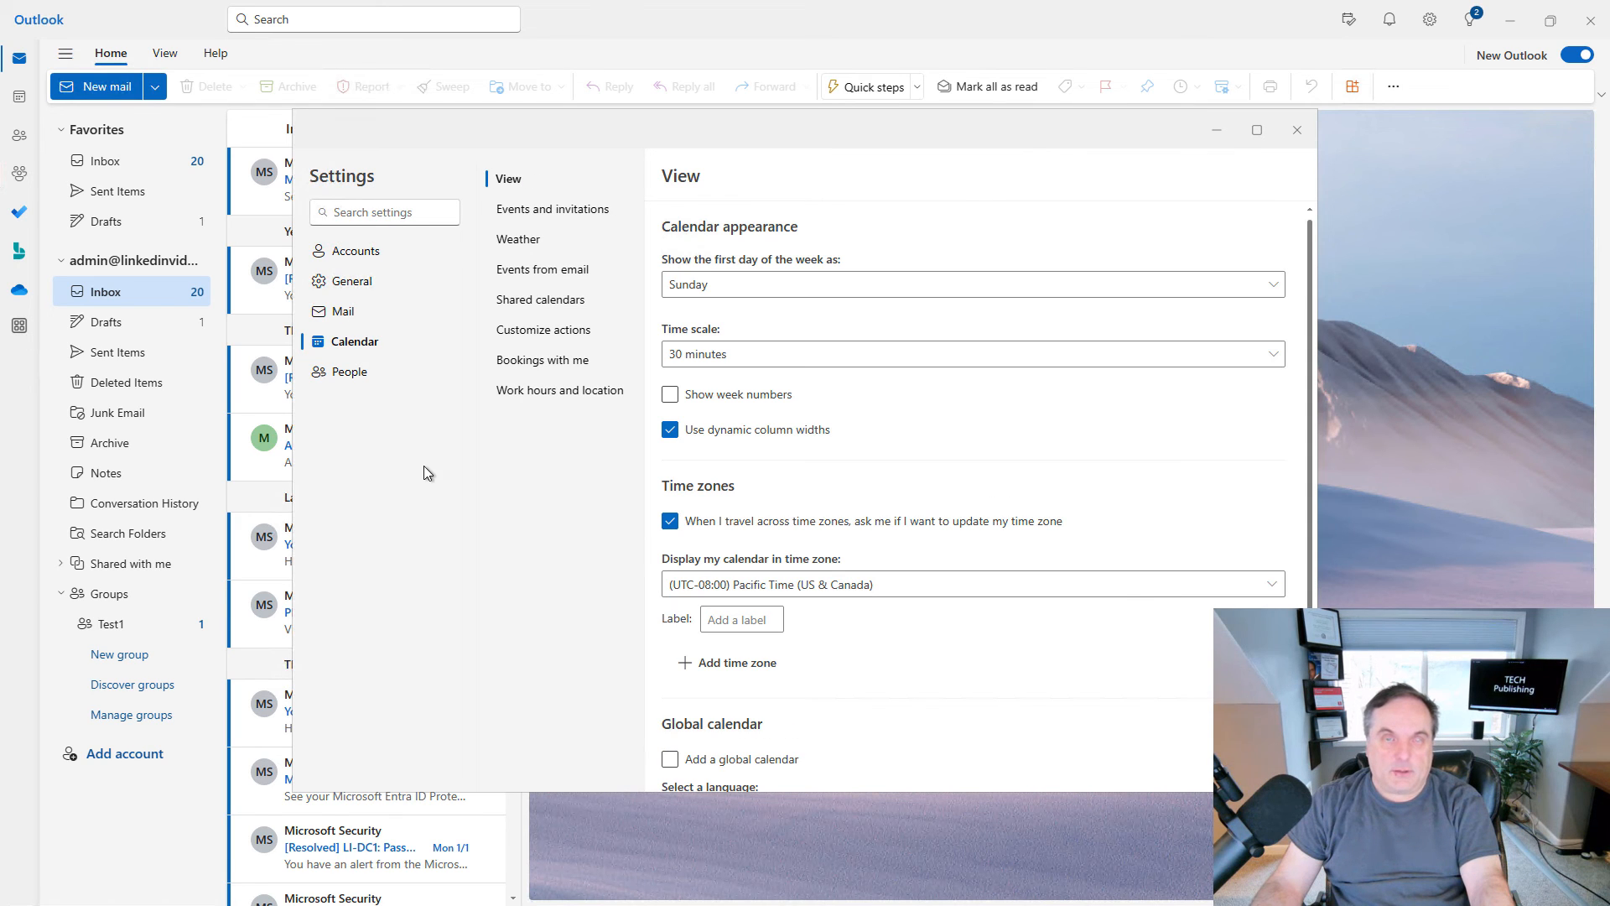
pyautogui.moveTo(550, 243)
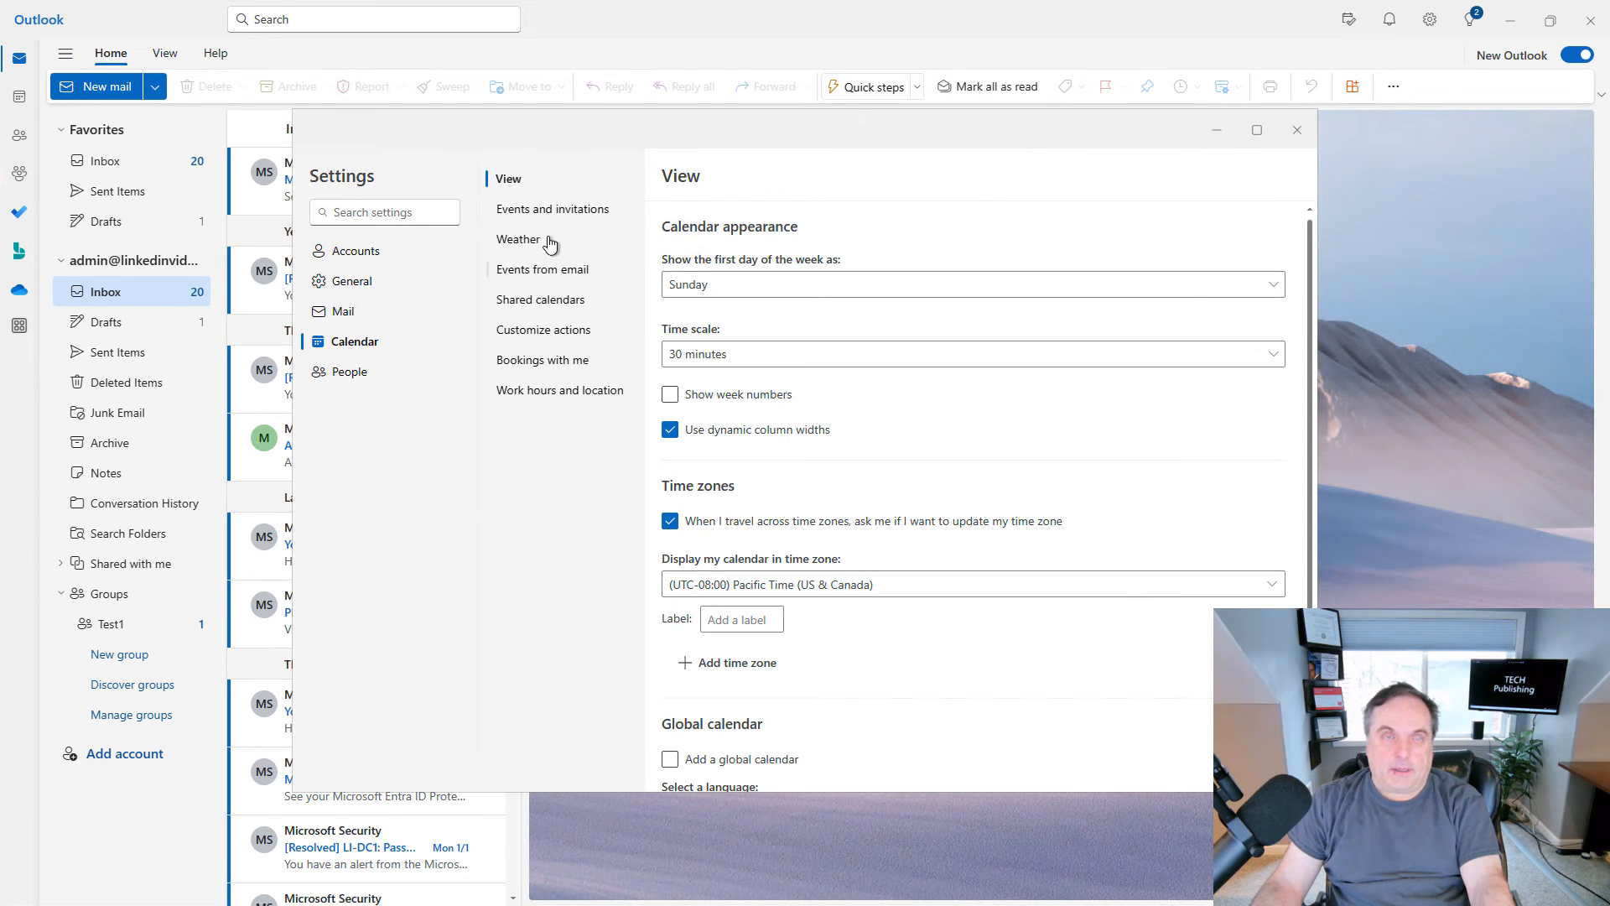
pyautogui.click(518, 238)
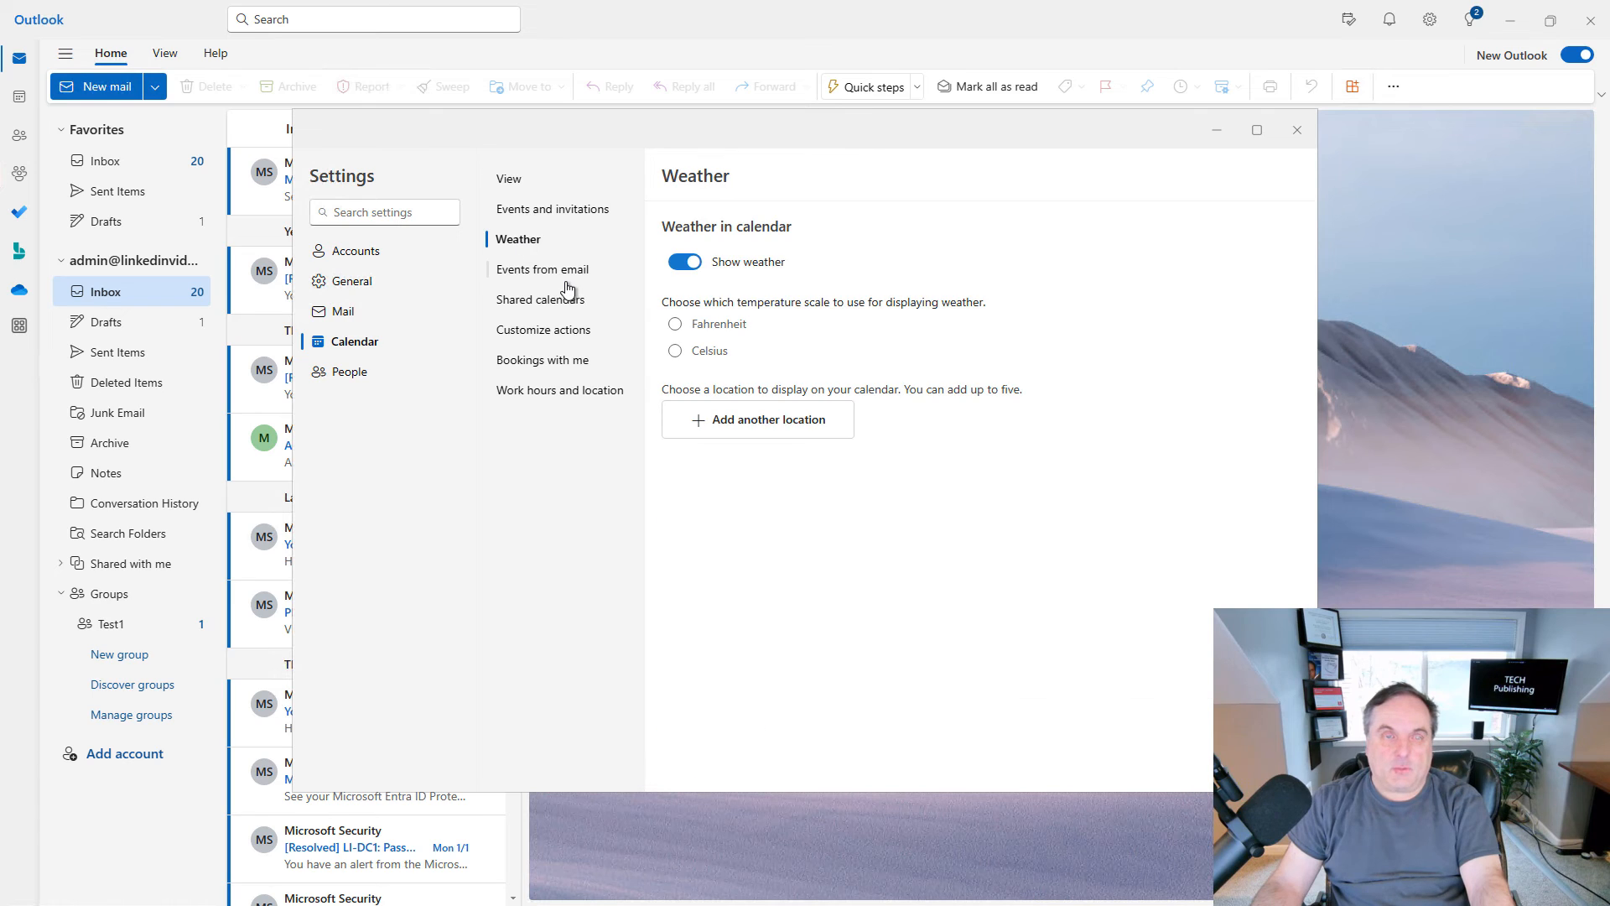
pyautogui.moveTo(556, 275)
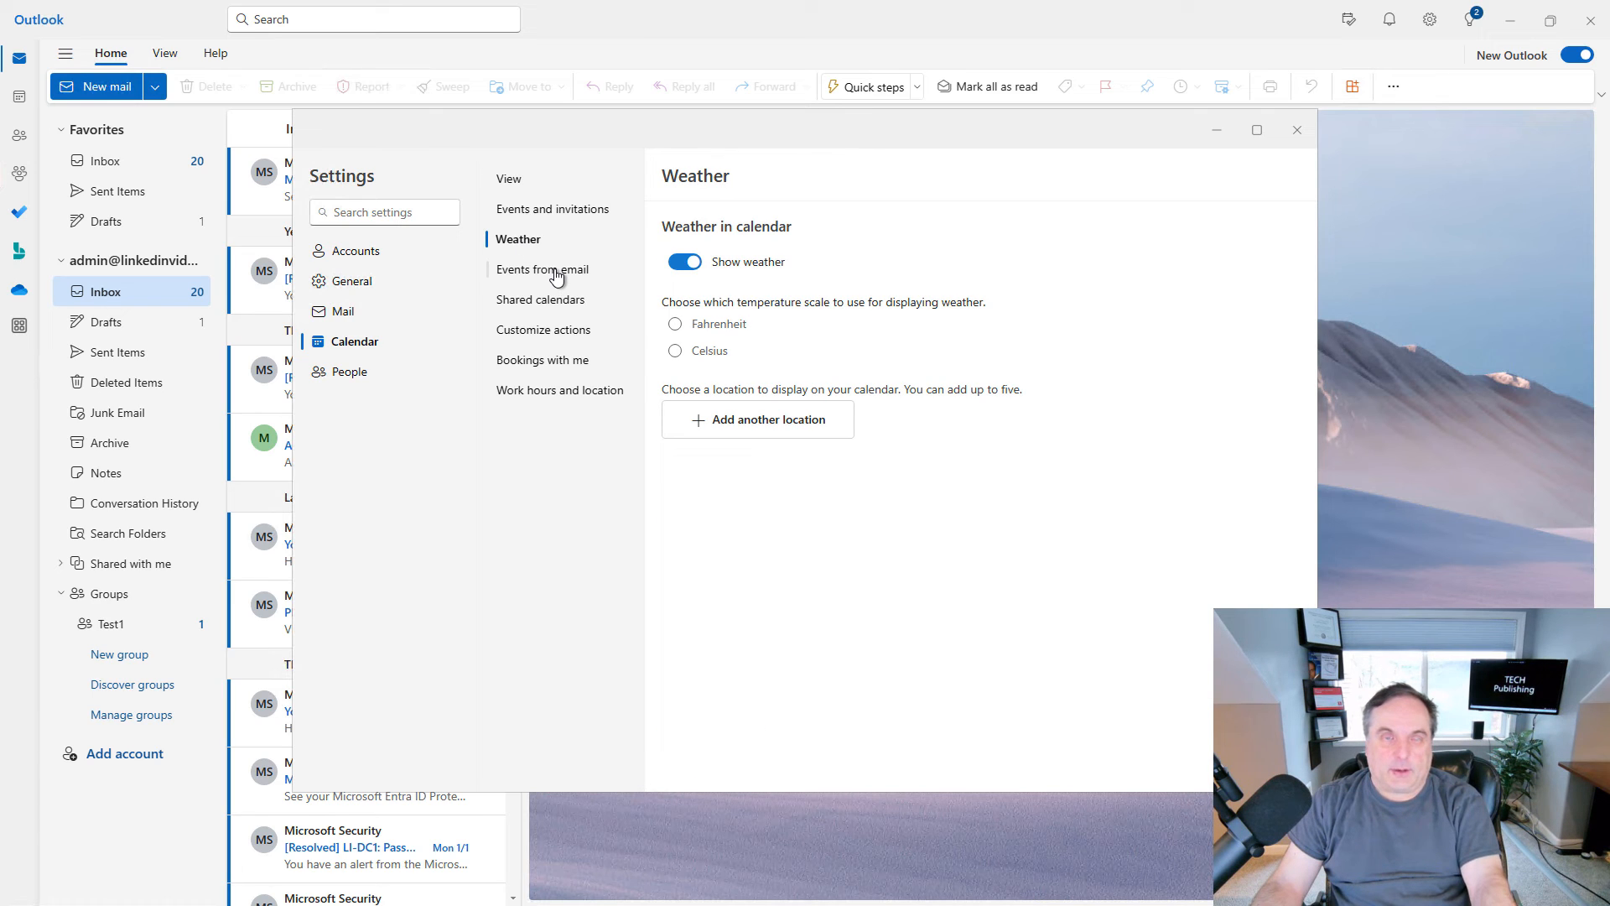
pyautogui.click(541, 268)
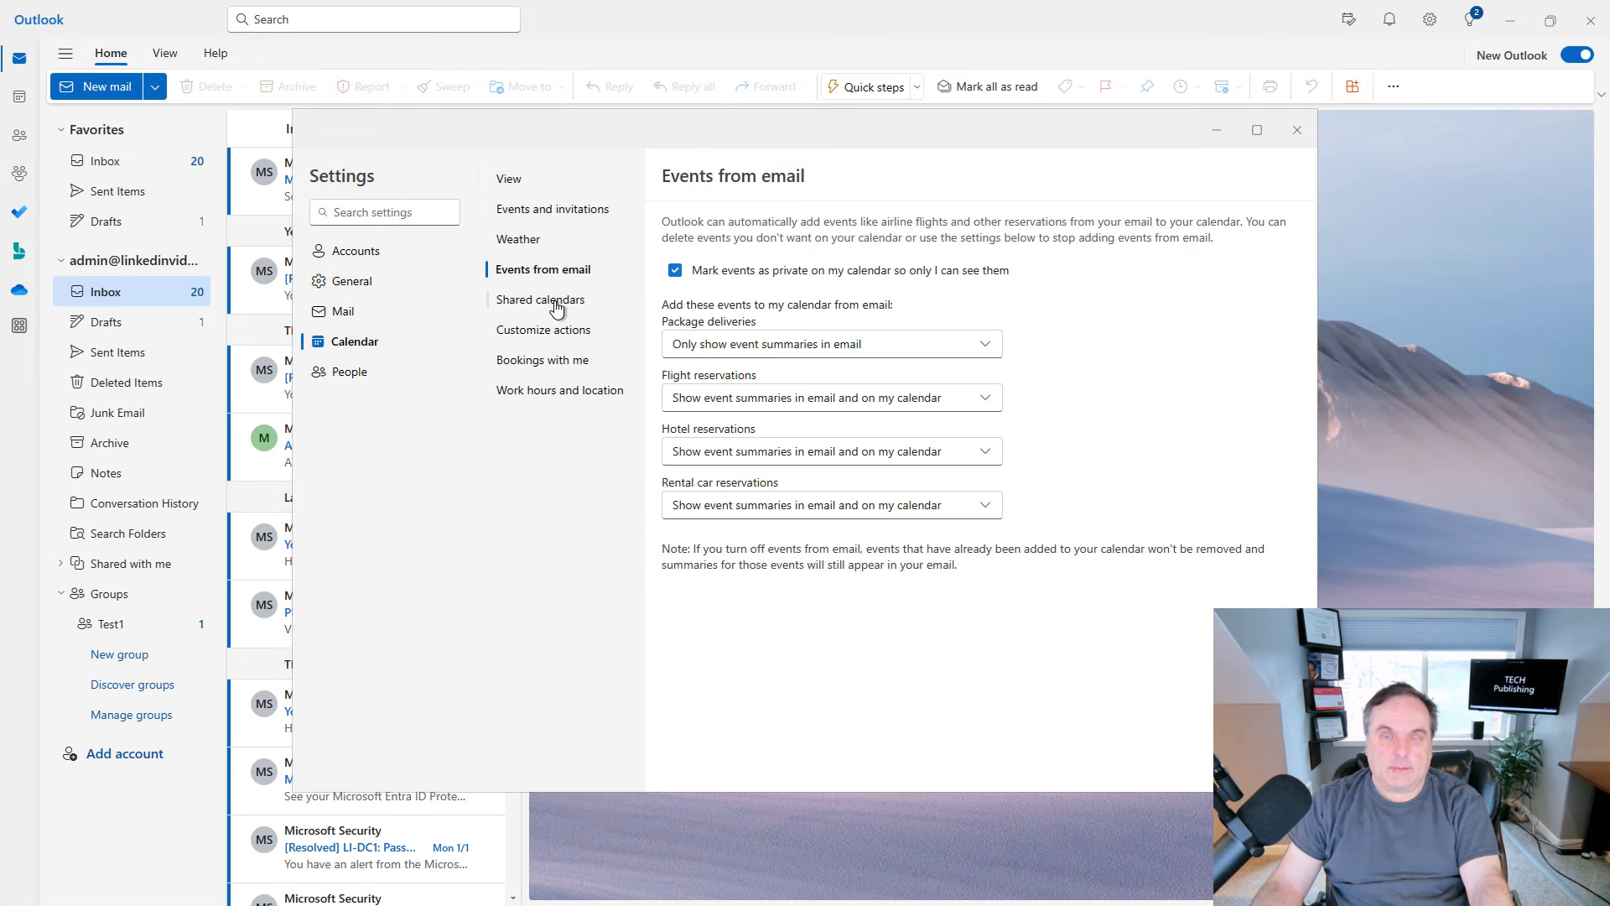
pyautogui.moveTo(1102, 324)
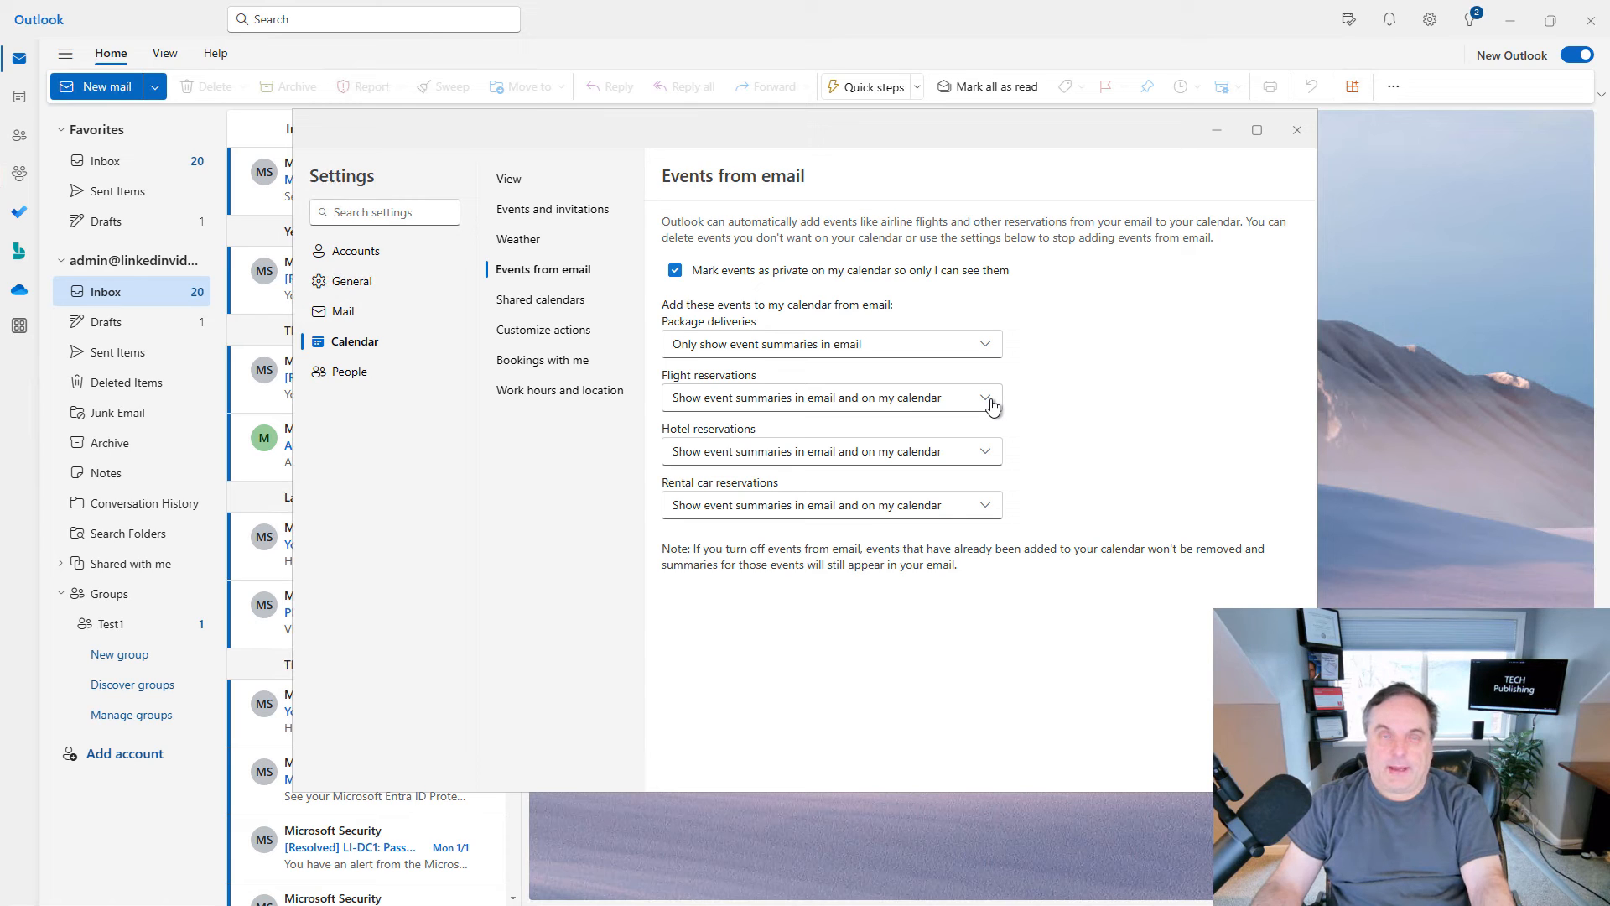
pyautogui.moveTo(518, 451)
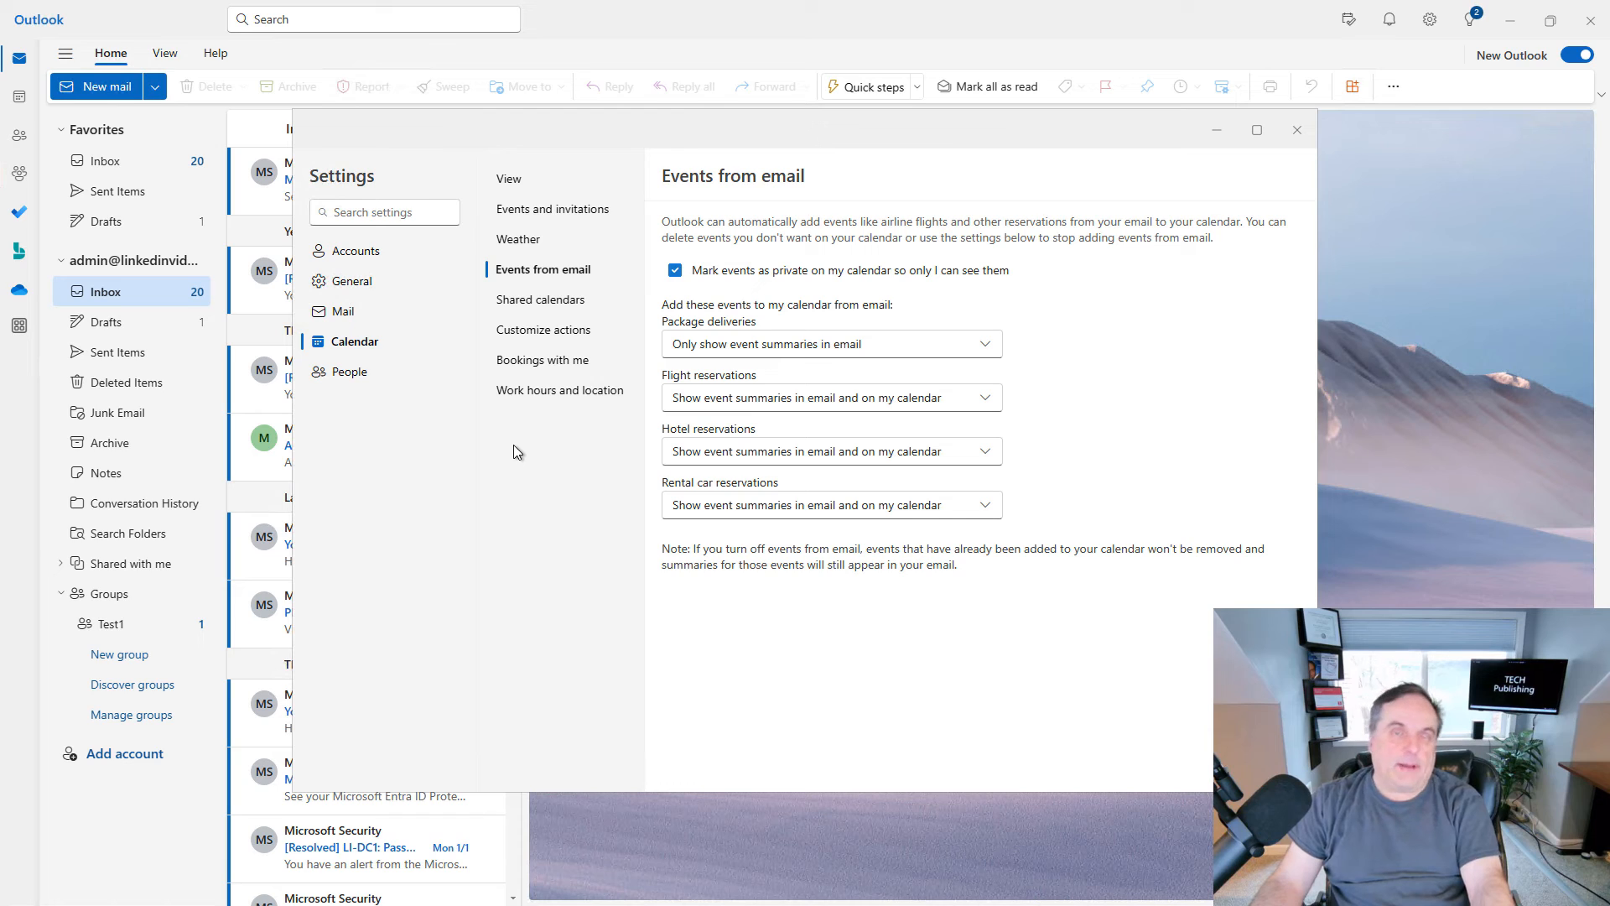
pyautogui.moveTo(544, 465)
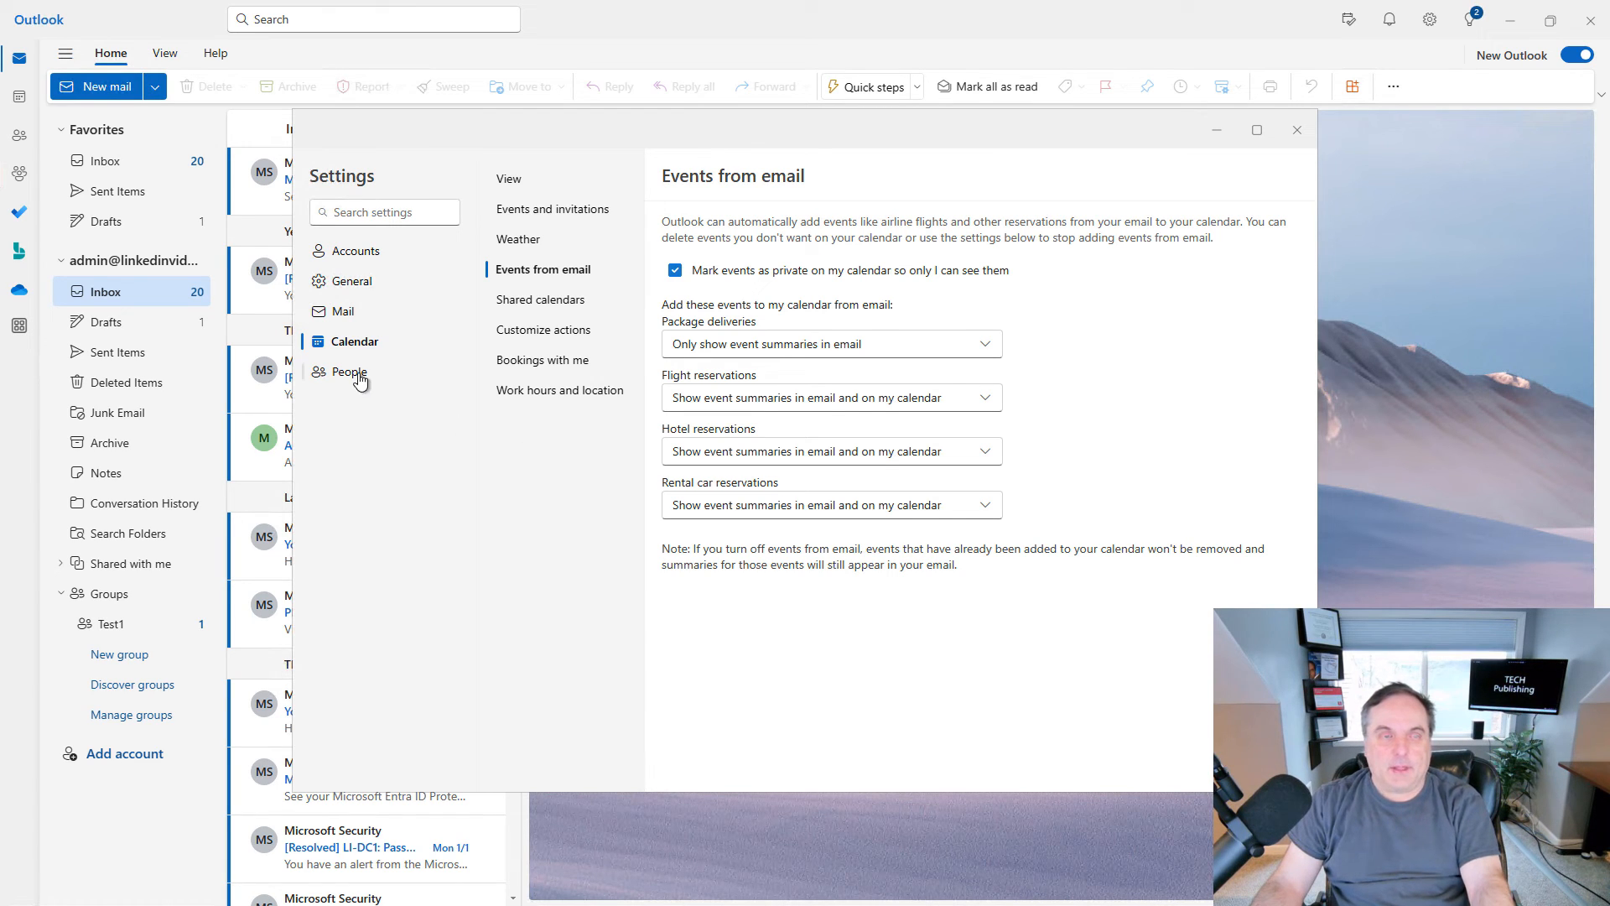
# View the People settings showing contacts by first name, then close Settings.
pyautogui.click(348, 371)
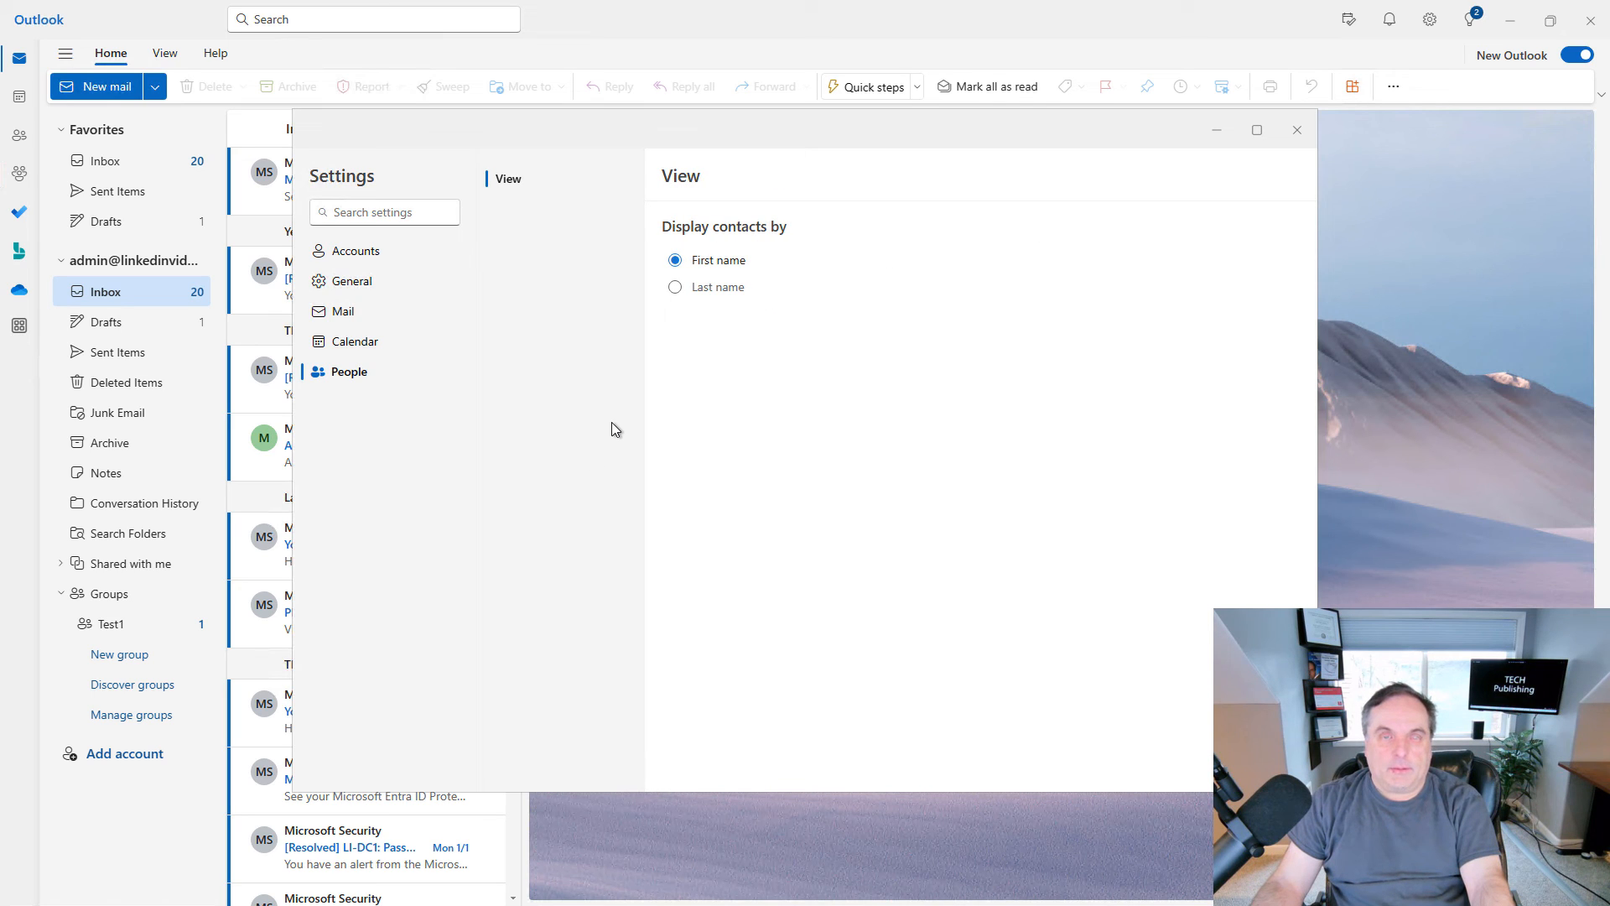
pyautogui.moveTo(803, 412)
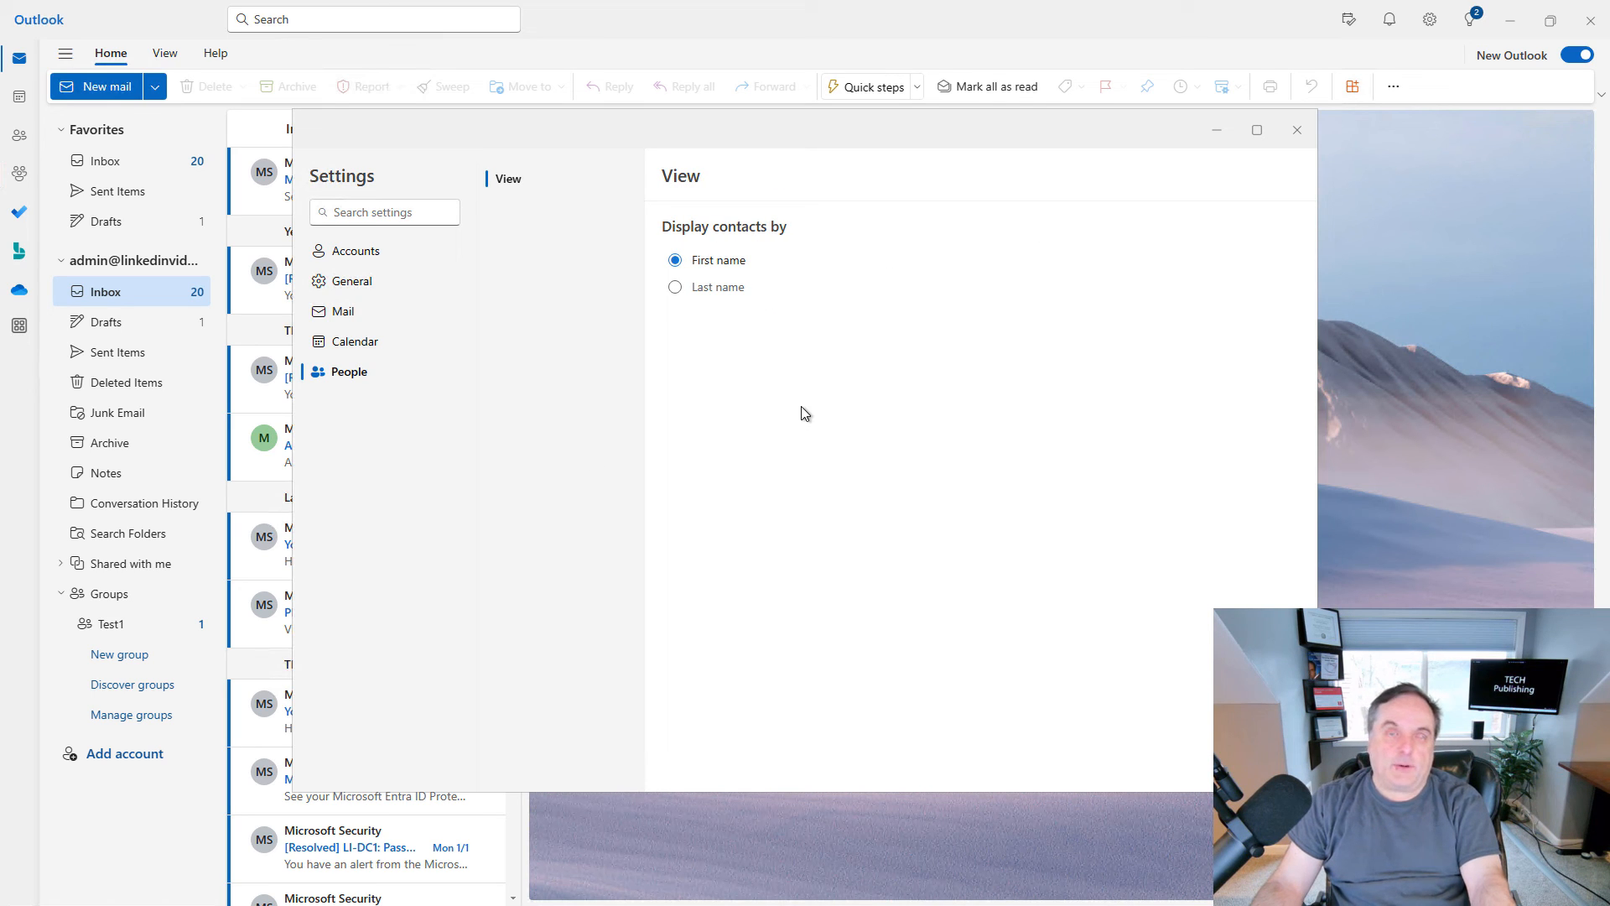
pyautogui.moveTo(1090, 225)
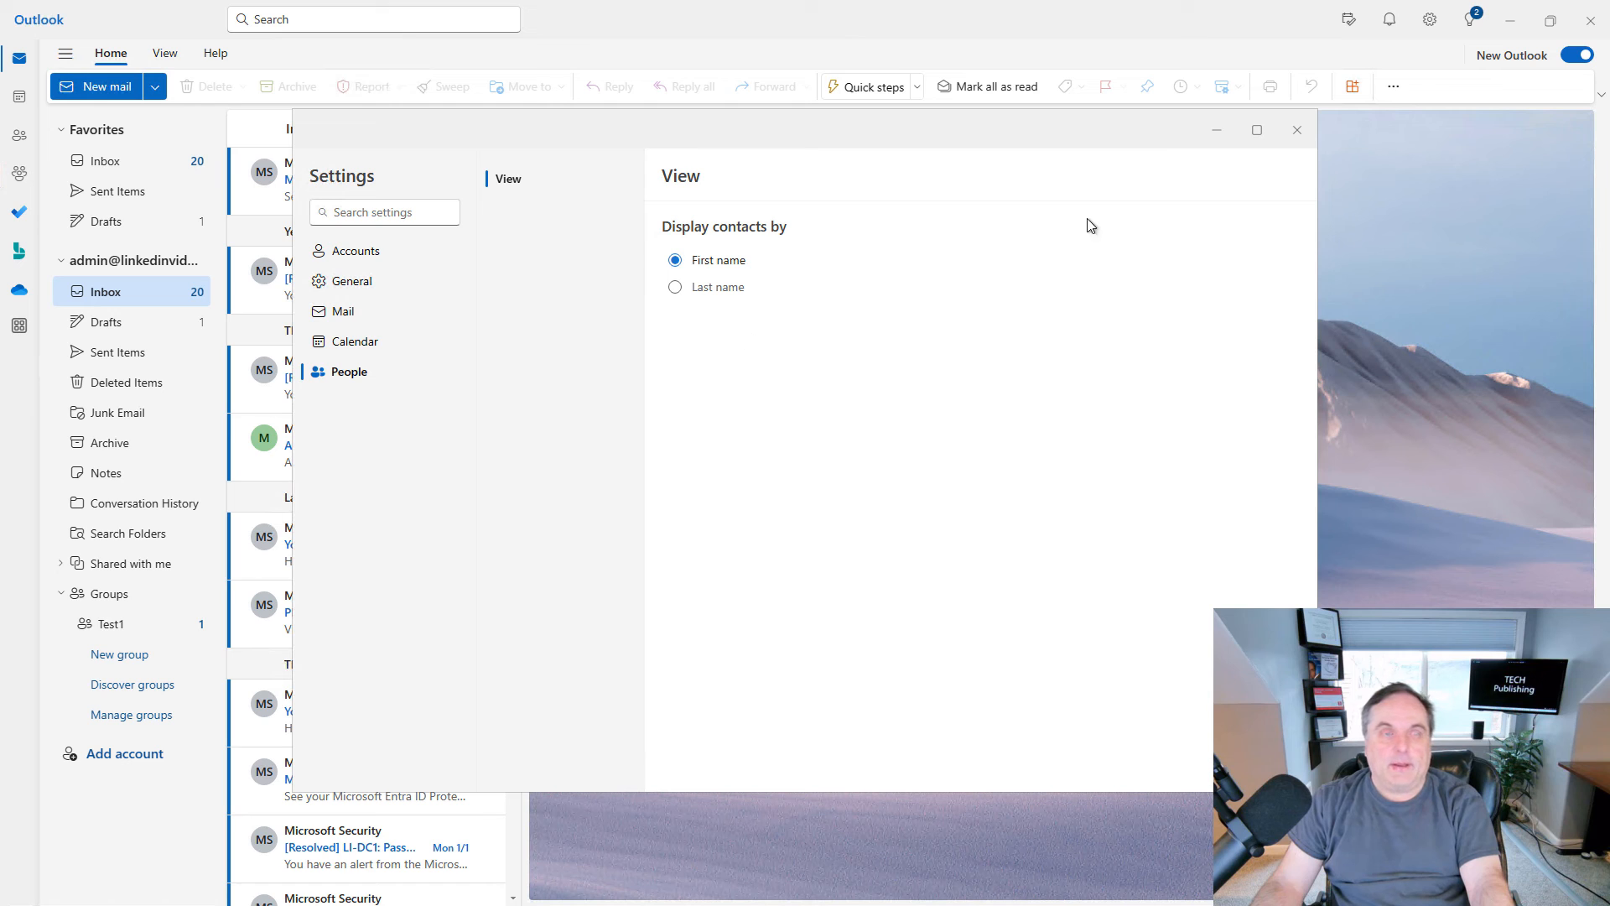
pyautogui.click(1296, 129)
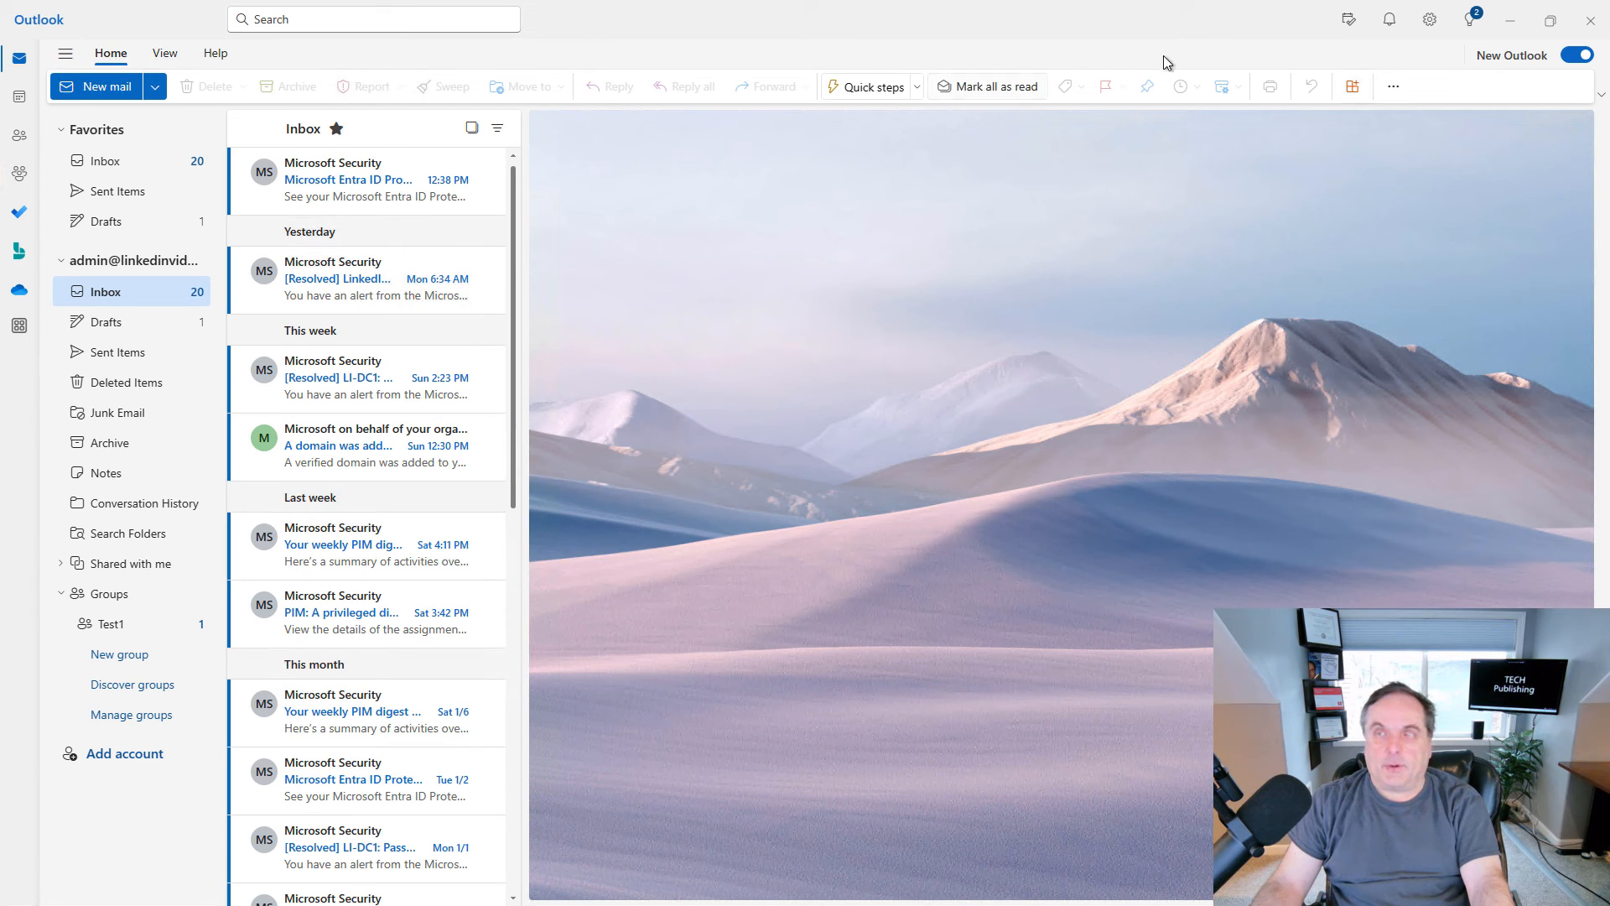
pyautogui.moveTo(1389, 19)
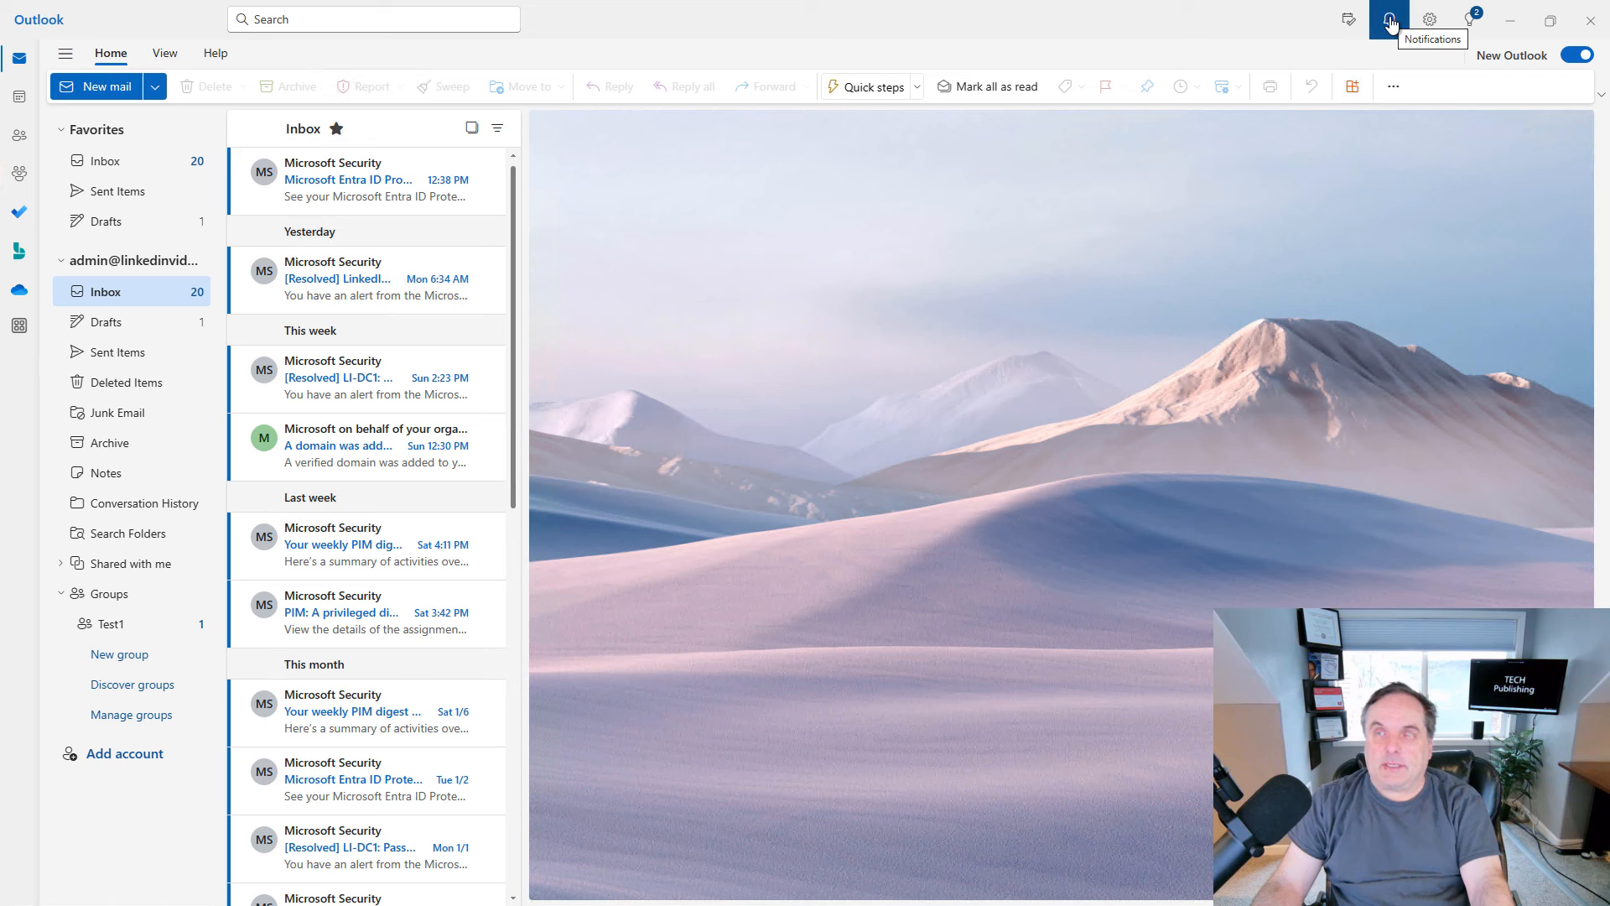
pyautogui.click(1388, 19)
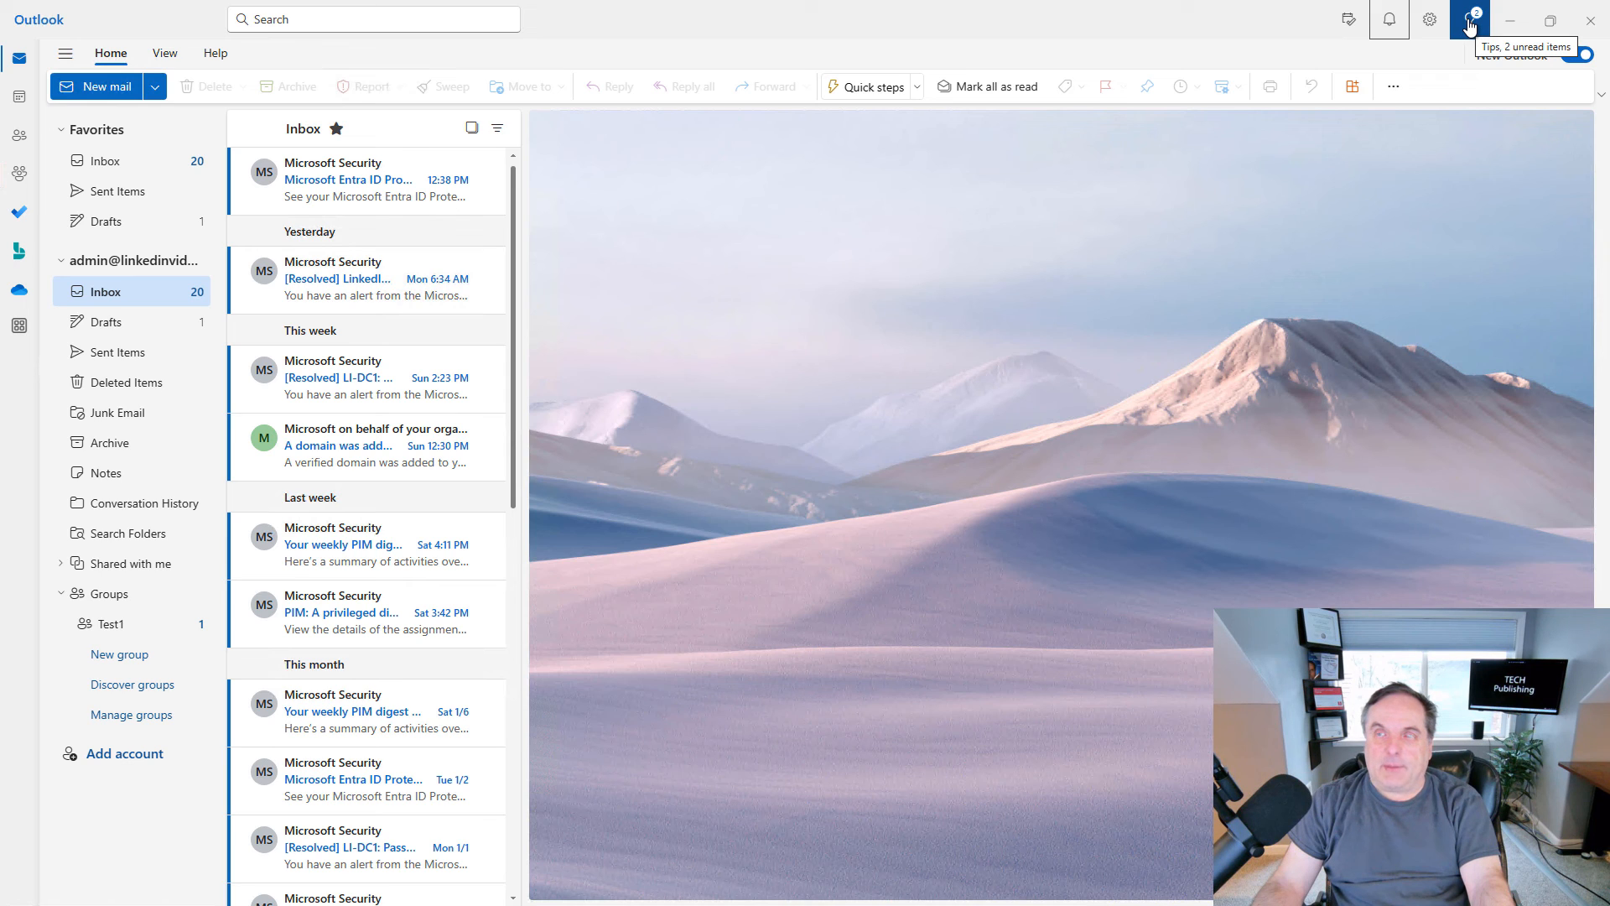
pyautogui.click(1469, 19)
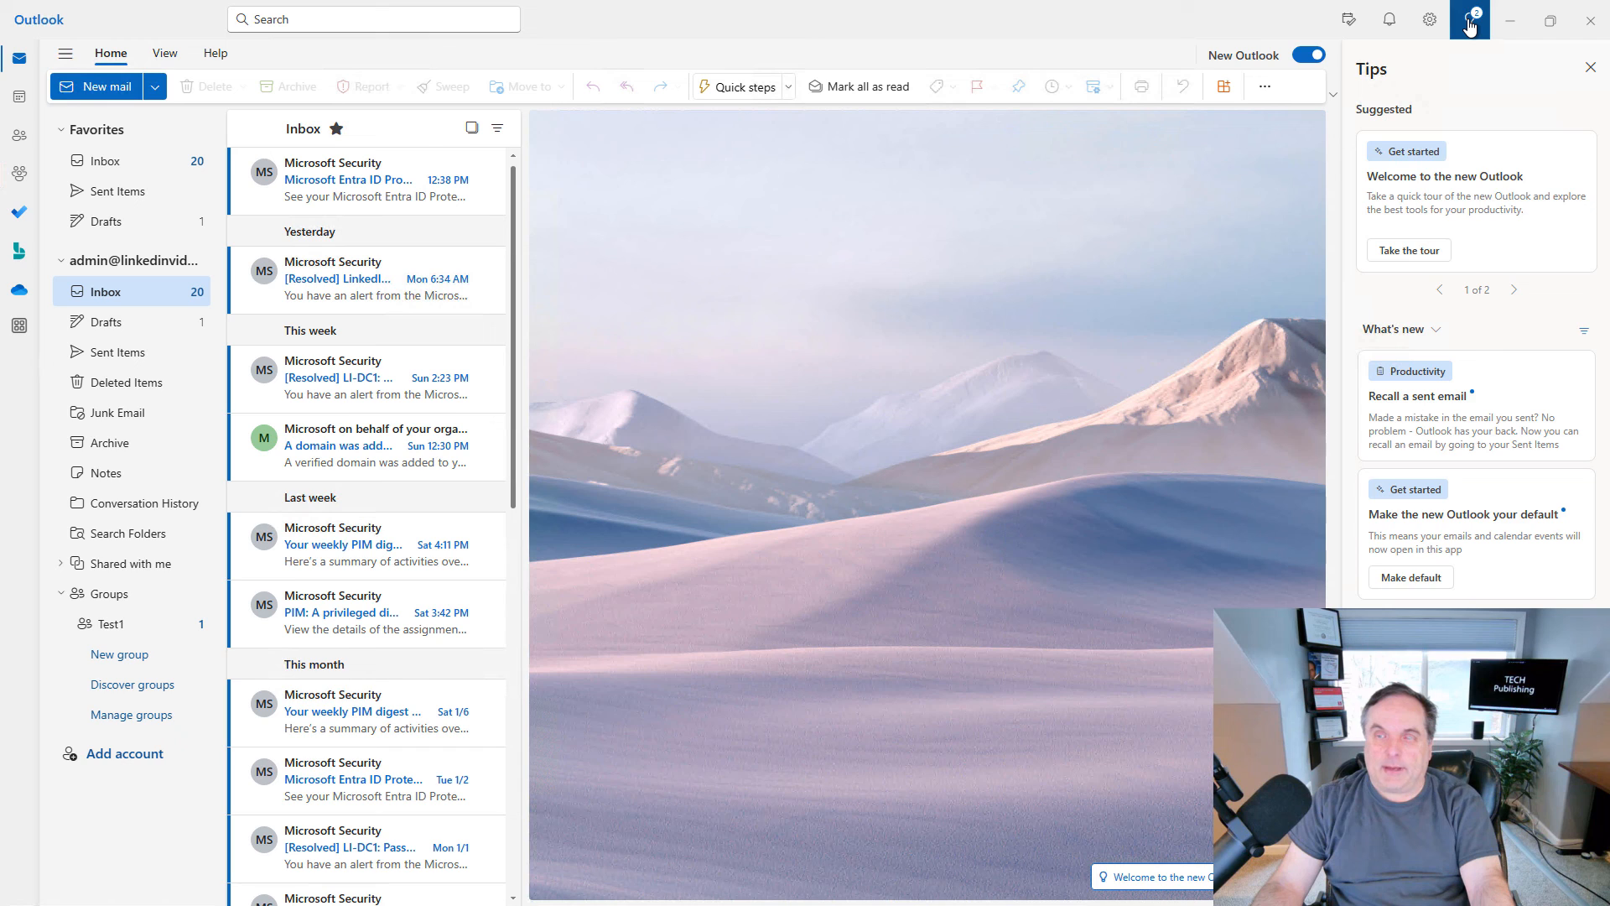
pyautogui.click(1590, 67)
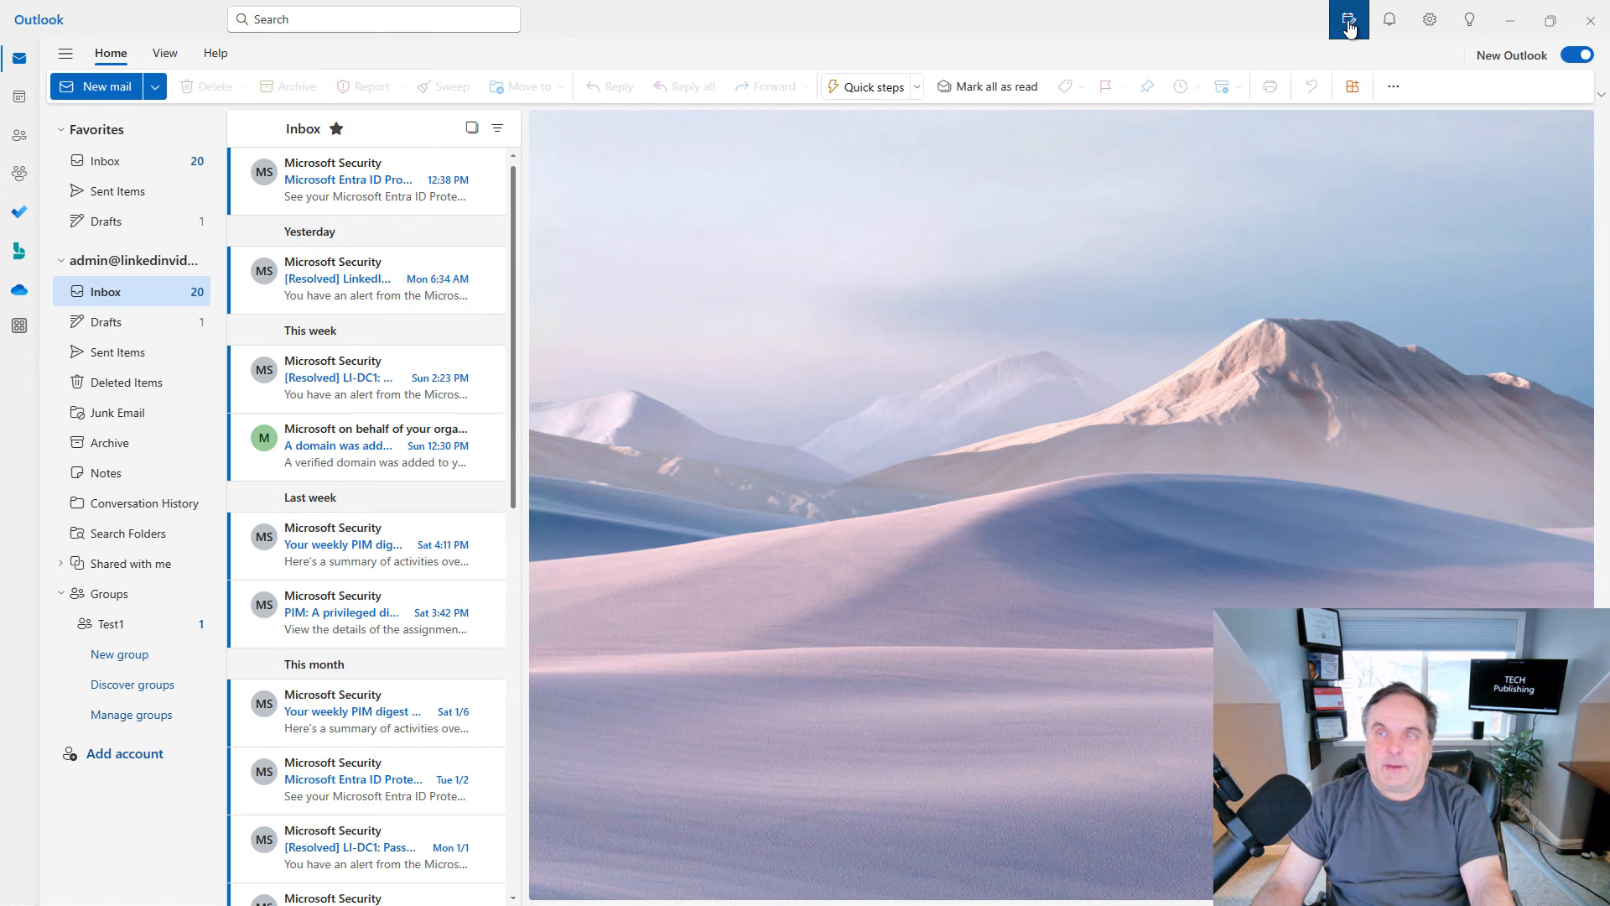
pyautogui.click(1348, 20)
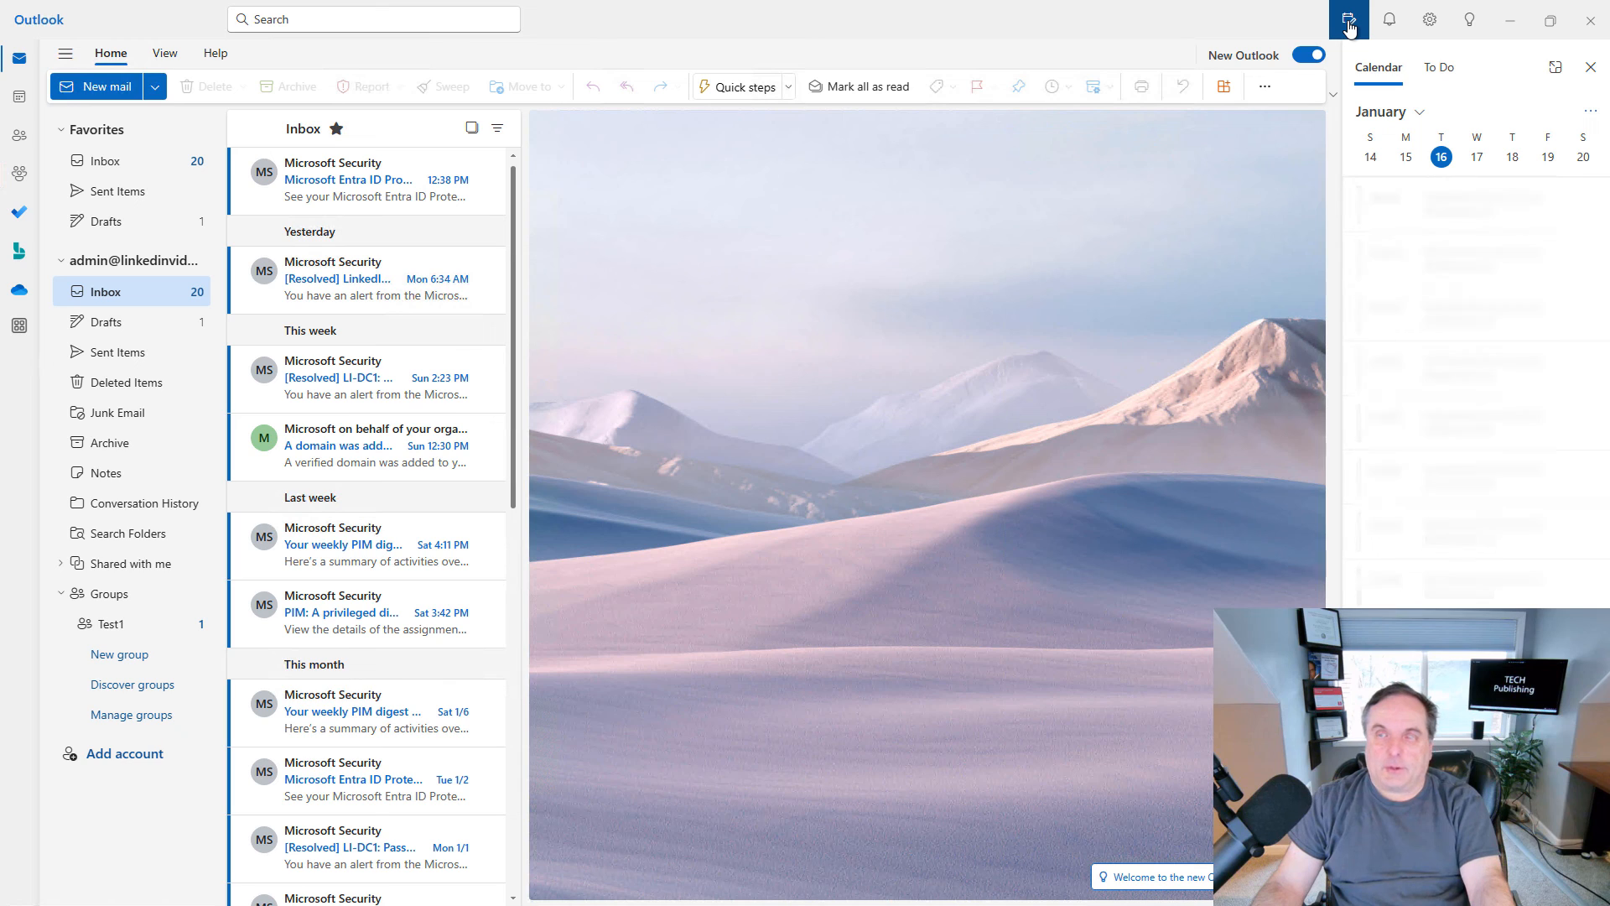